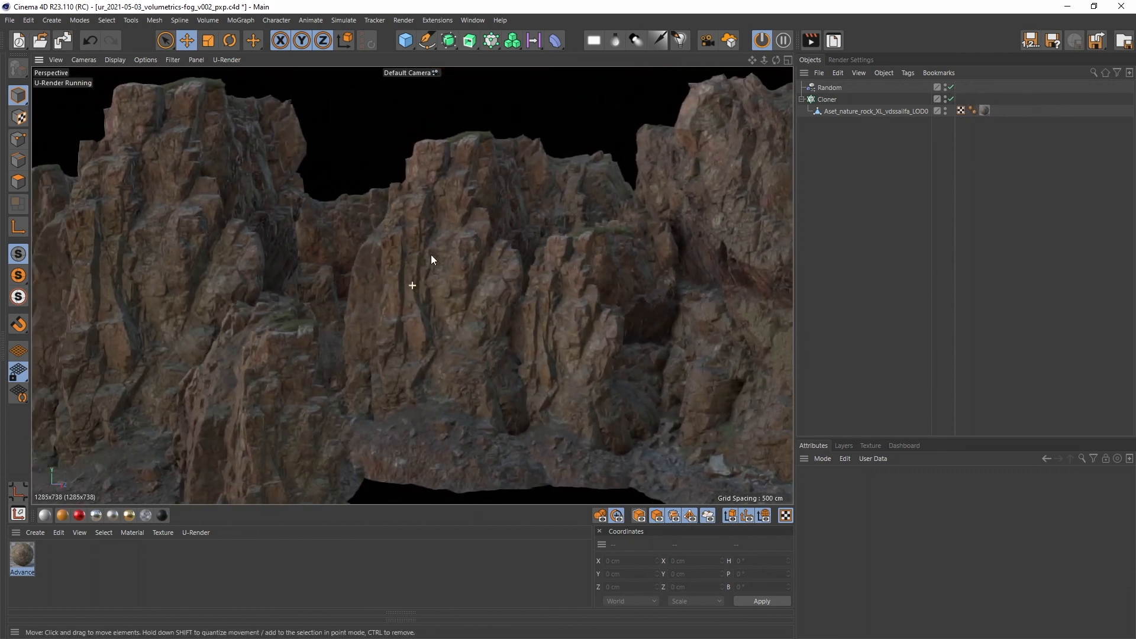
# Step: Enable Fog in the U-Render Environment render settings and begin editing its density
pyautogui.click(850, 59)
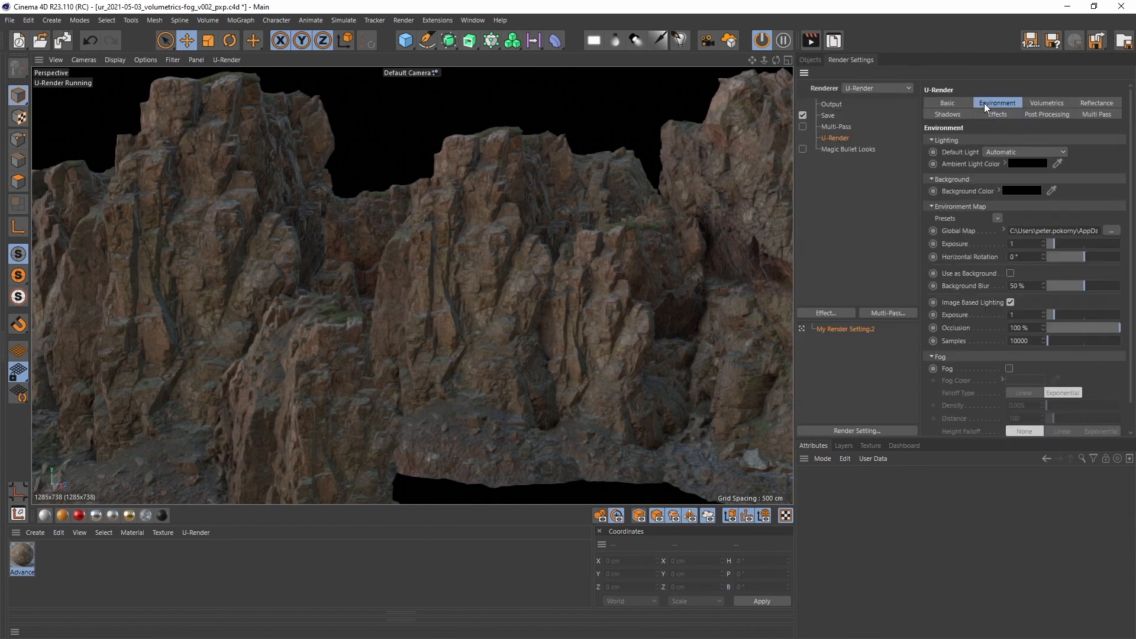
pyautogui.click(1009, 369)
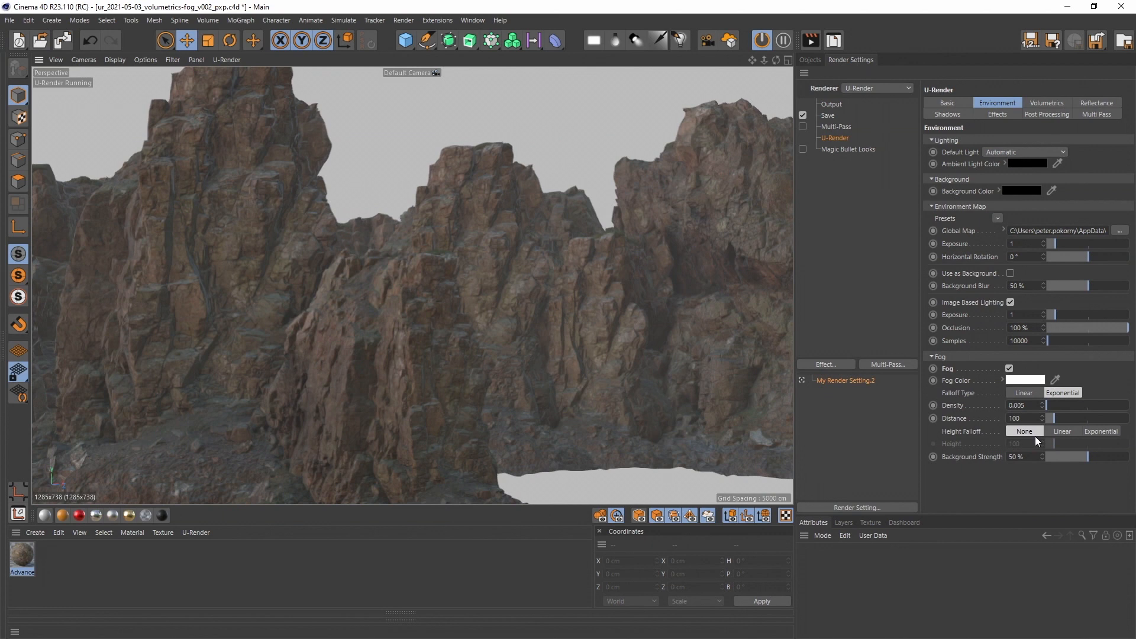
pyautogui.moveTo(1039, 441)
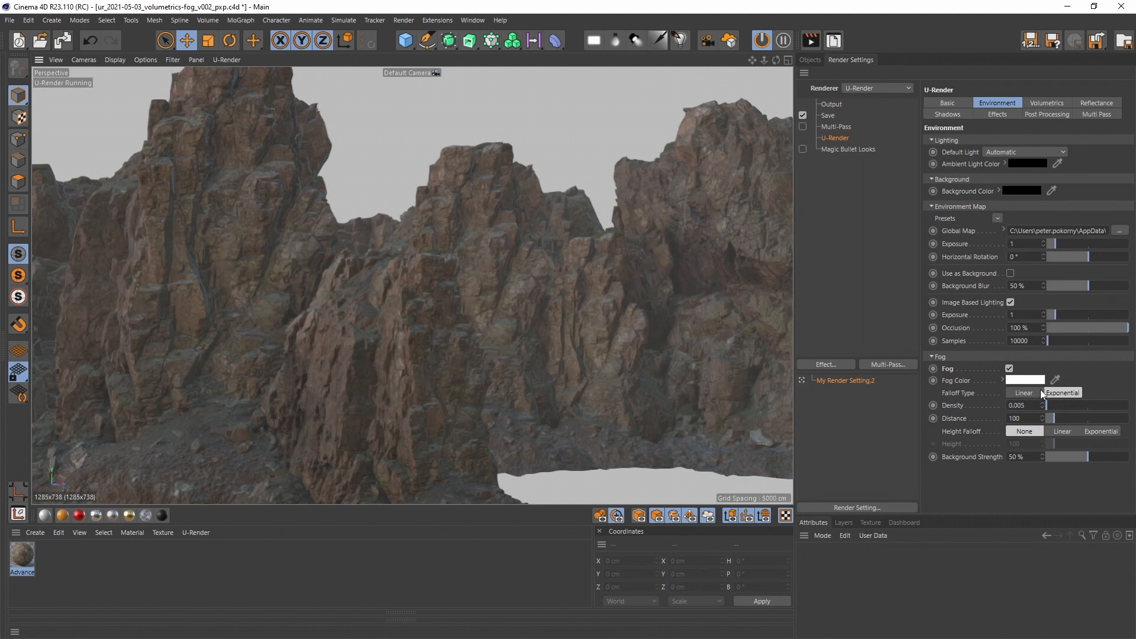
pyautogui.click(1054, 380)
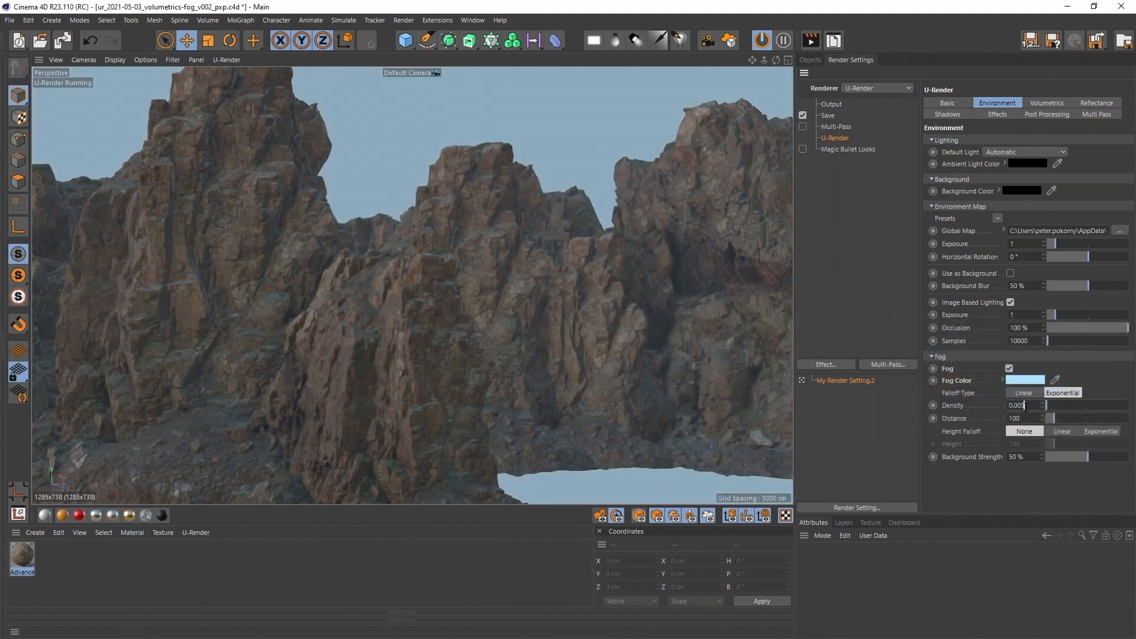
# Step: Raise fog density, test Exponential height falloff at a lower height, then revert falloff to None
pyautogui.write('0.014')
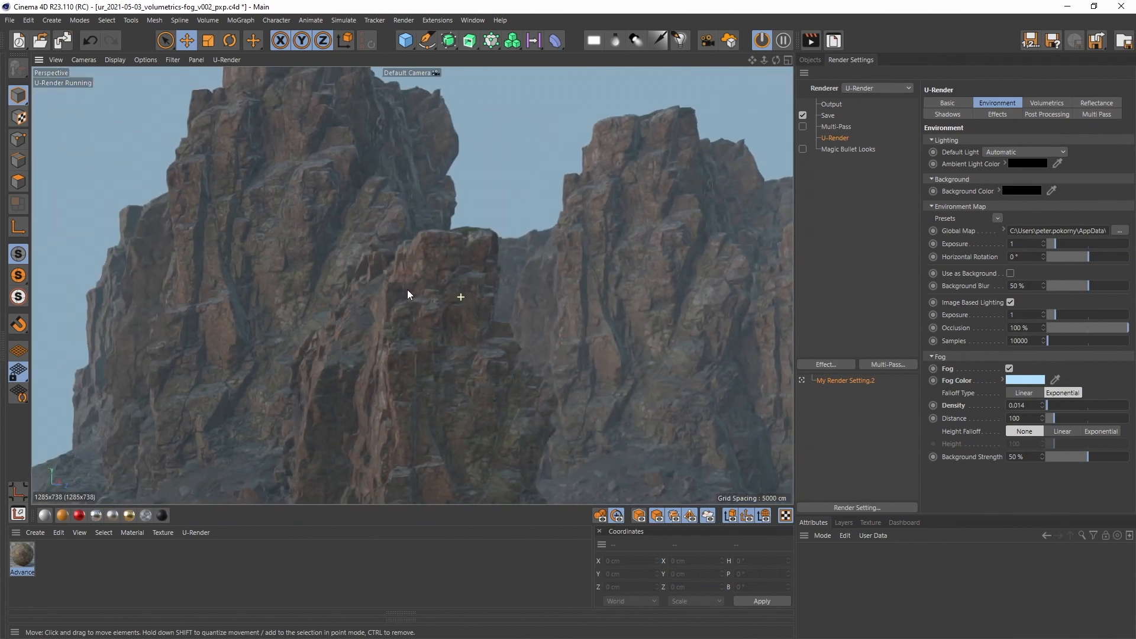
pyautogui.click(1063, 431)
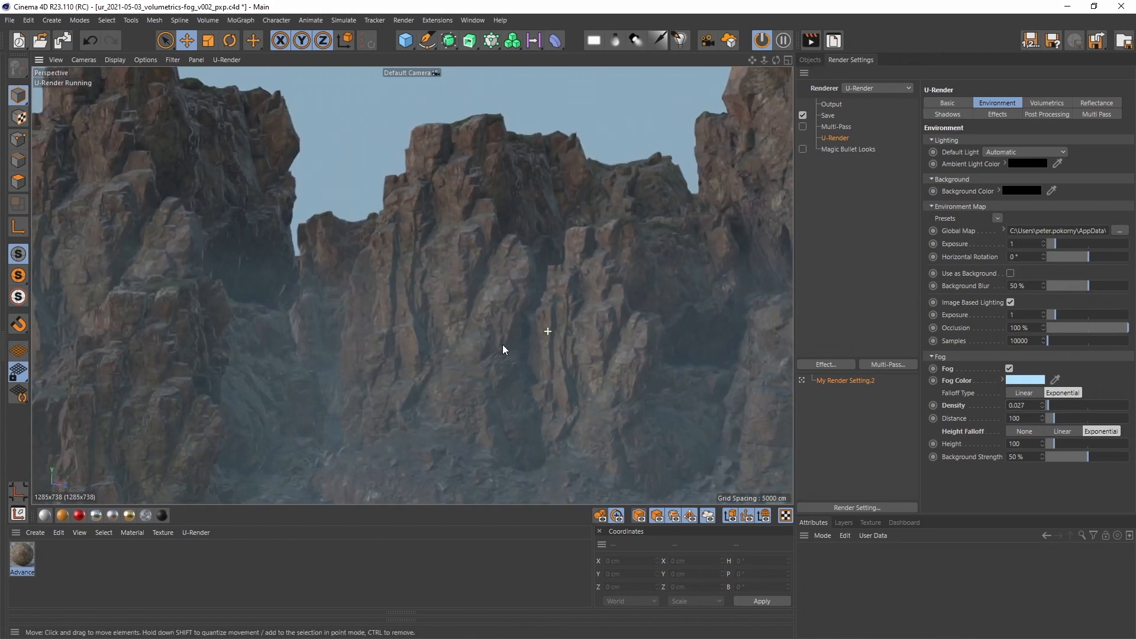
pyautogui.moveTo(1065, 443); pyautogui.dragTo(1052, 447)
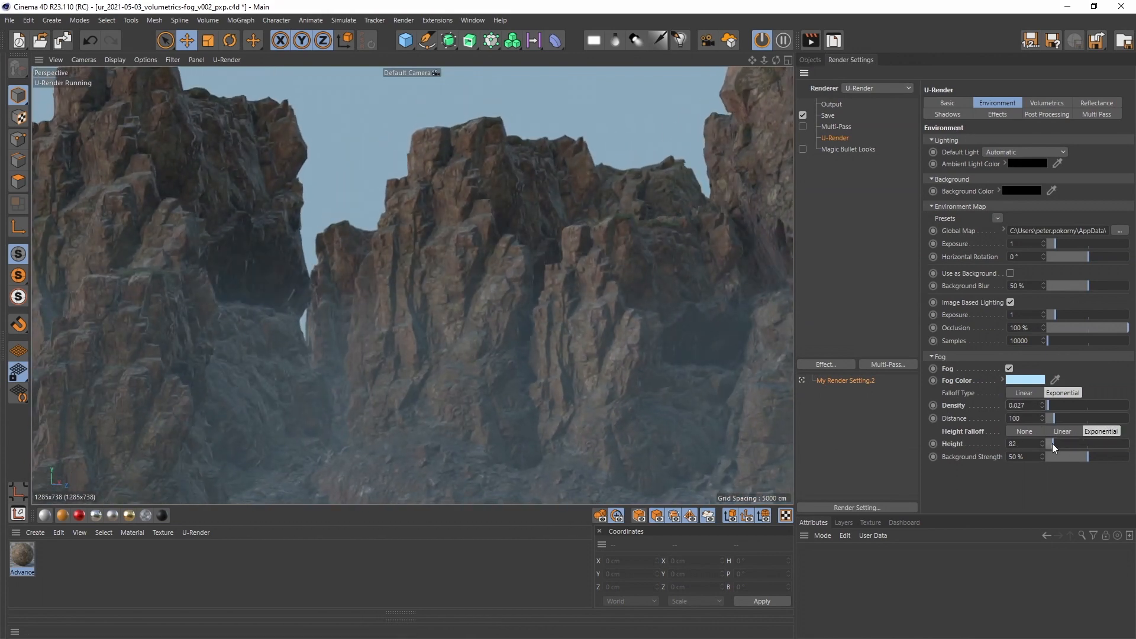
pyautogui.click(1024, 431)
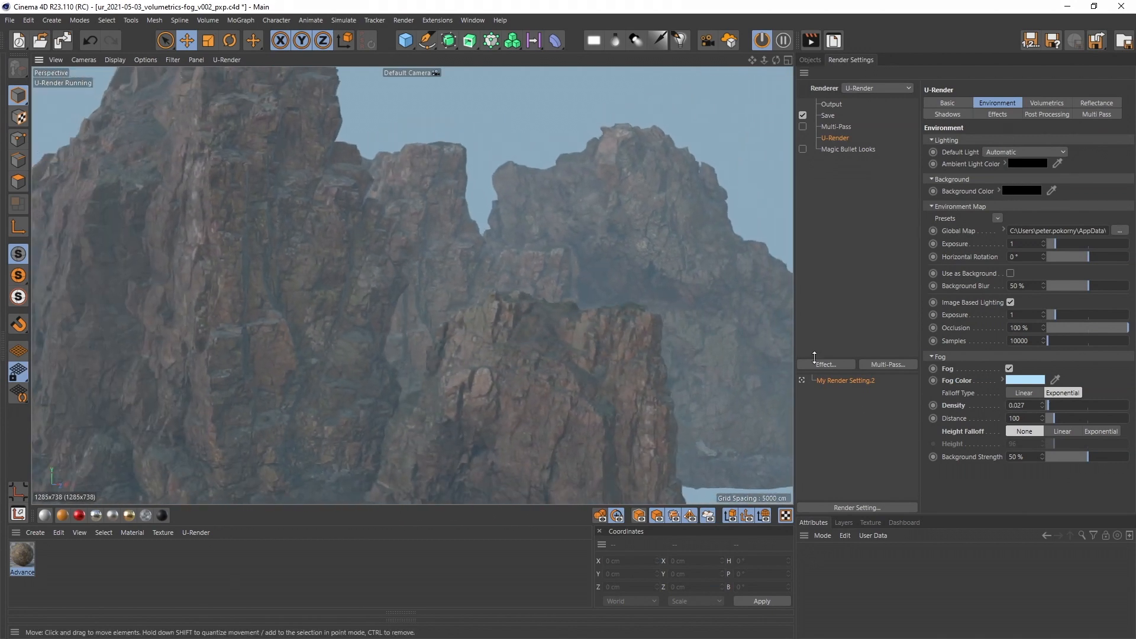
# Step: Try a black fog colour and push density up, settling it back around 0.046
pyautogui.click(1025, 379)
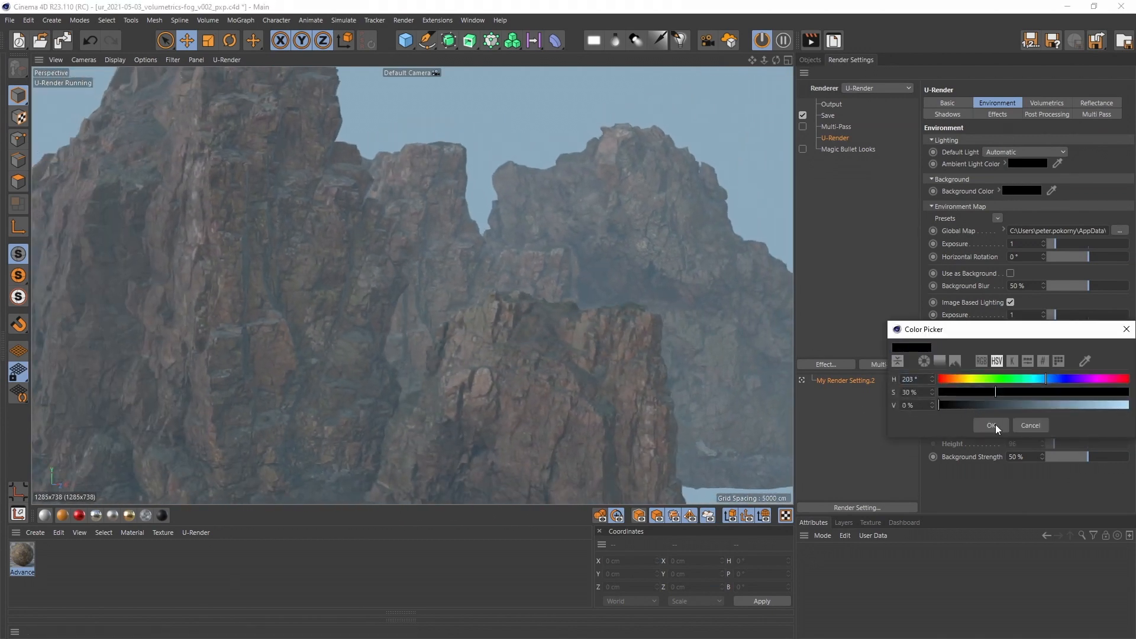
pyautogui.click(990, 424)
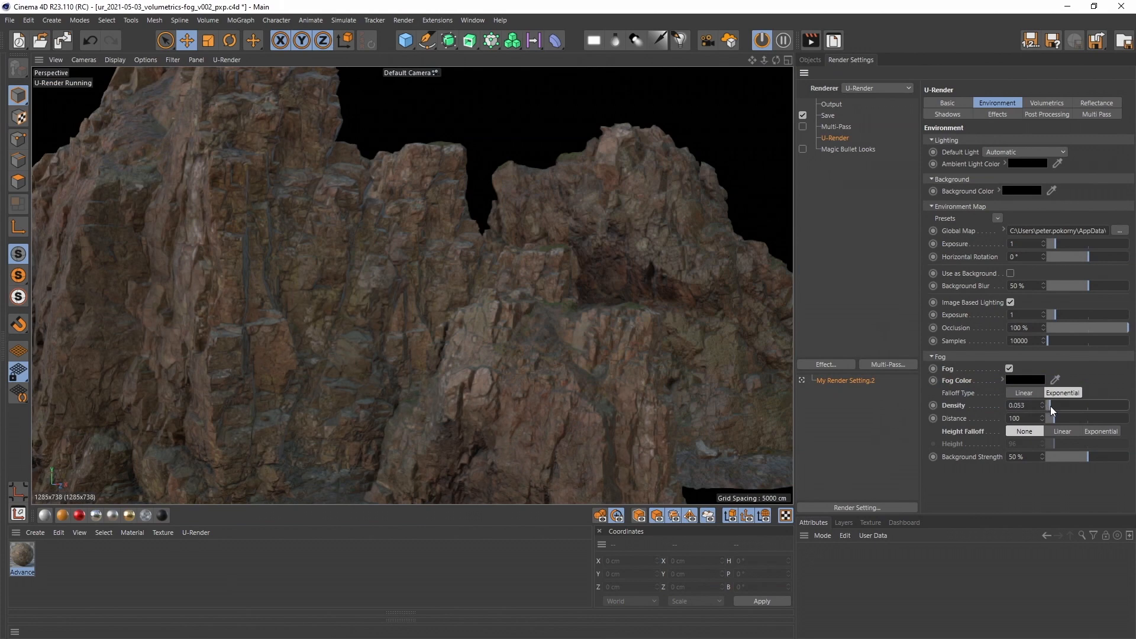
pyautogui.moveTo(1050, 412); pyautogui.dragTo(1079, 412)
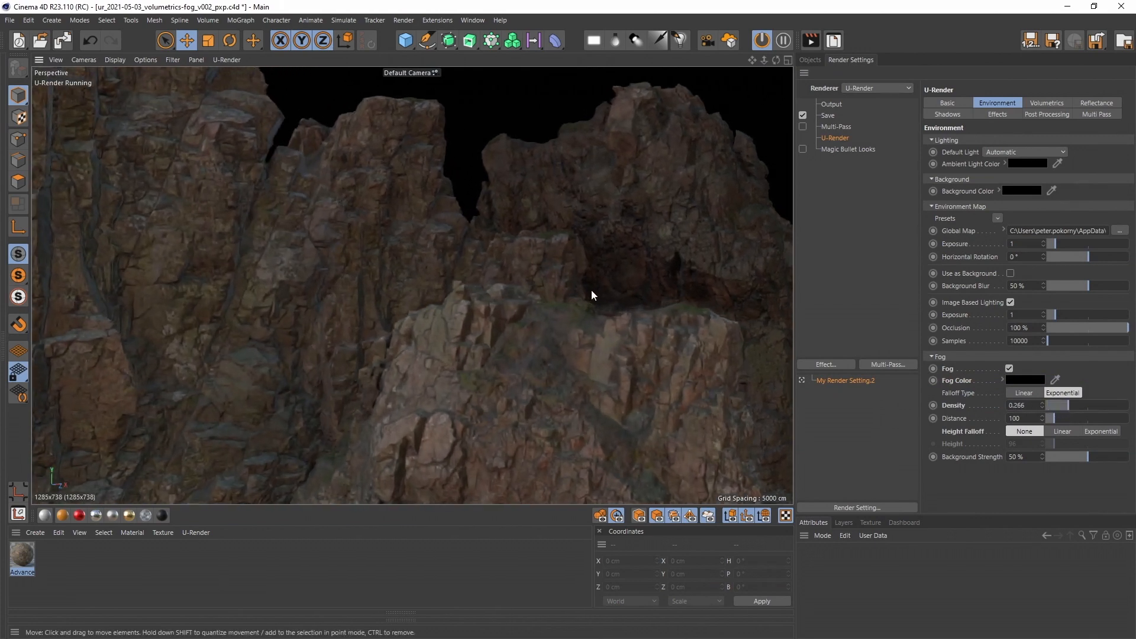
pyautogui.moveTo(1057, 405); pyautogui.dragTo(1079, 404)
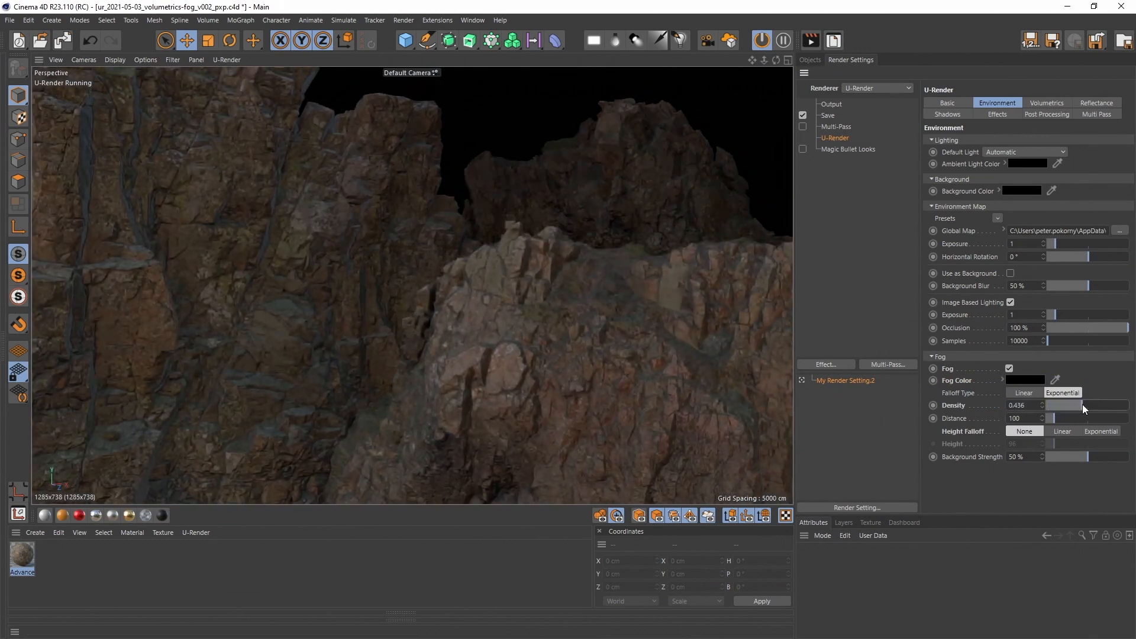
pyautogui.moveTo(1082, 405); pyautogui.dragTo(1051, 409)
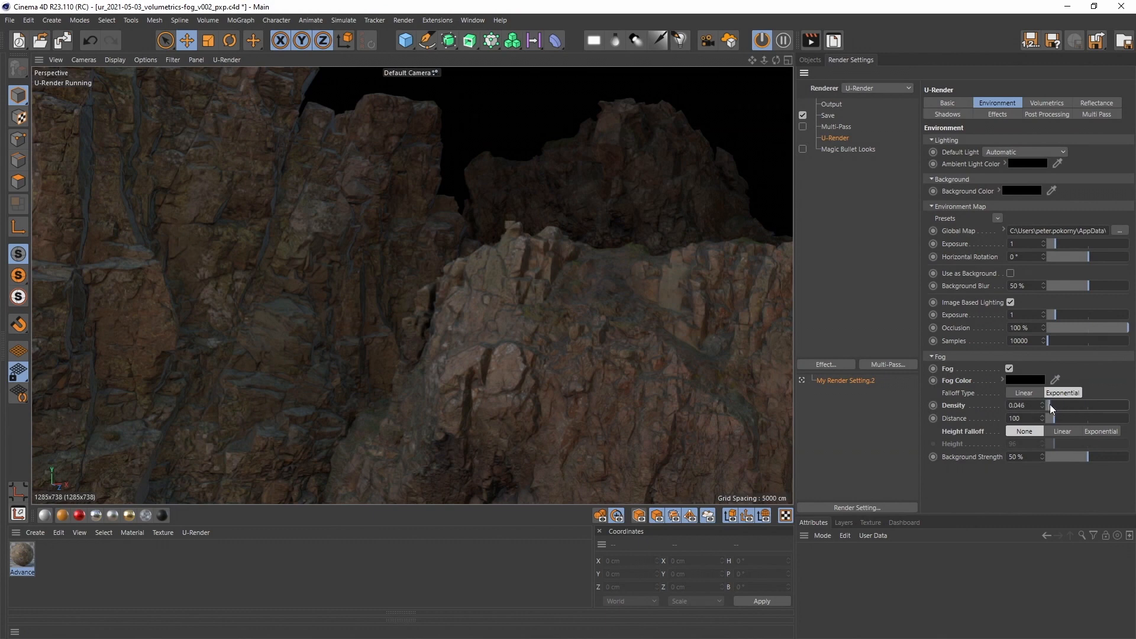
# Step: Return the fog to blue, raise Background Strength to 26%, then switch Fog off
pyautogui.click(1025, 380)
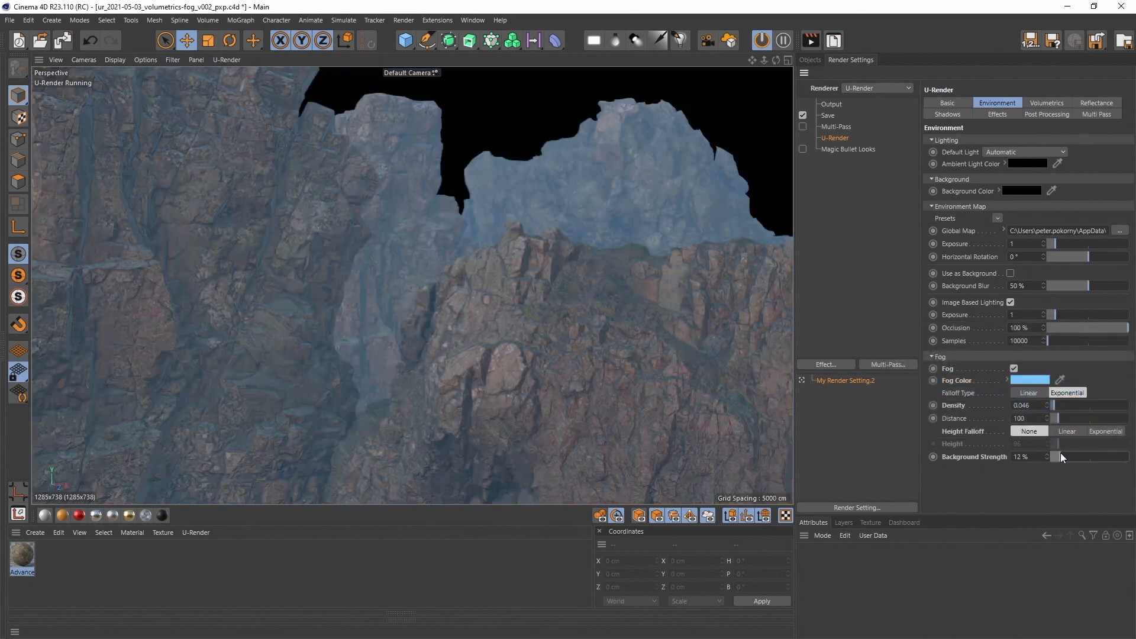
pyautogui.moveTo(1053, 457); pyautogui.dragTo(1064, 456)
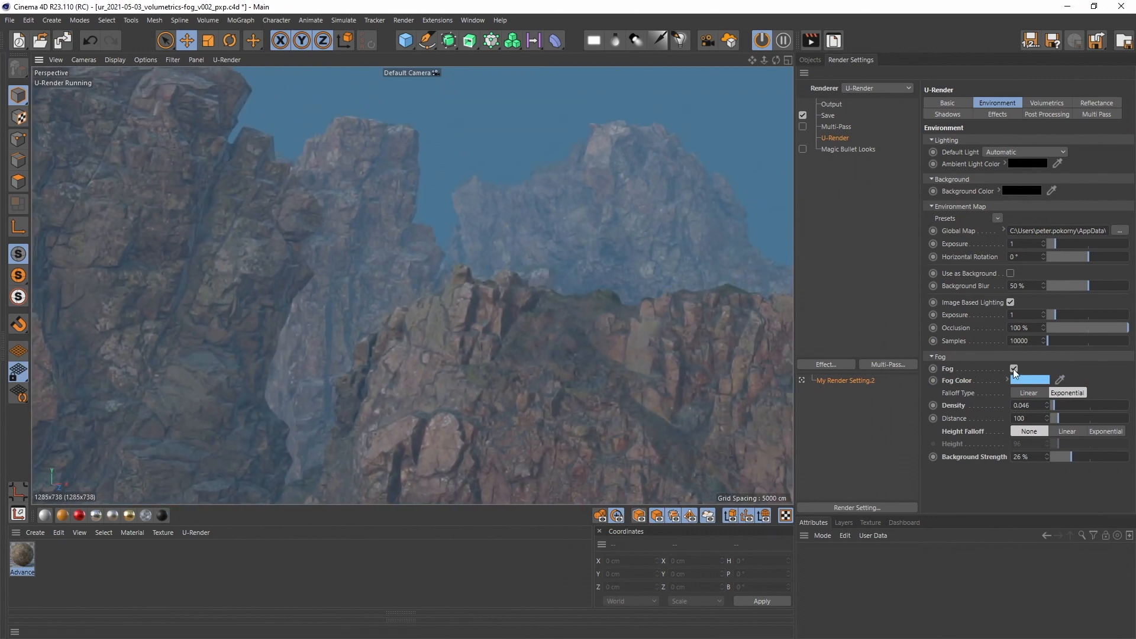
pyautogui.click(1014, 369)
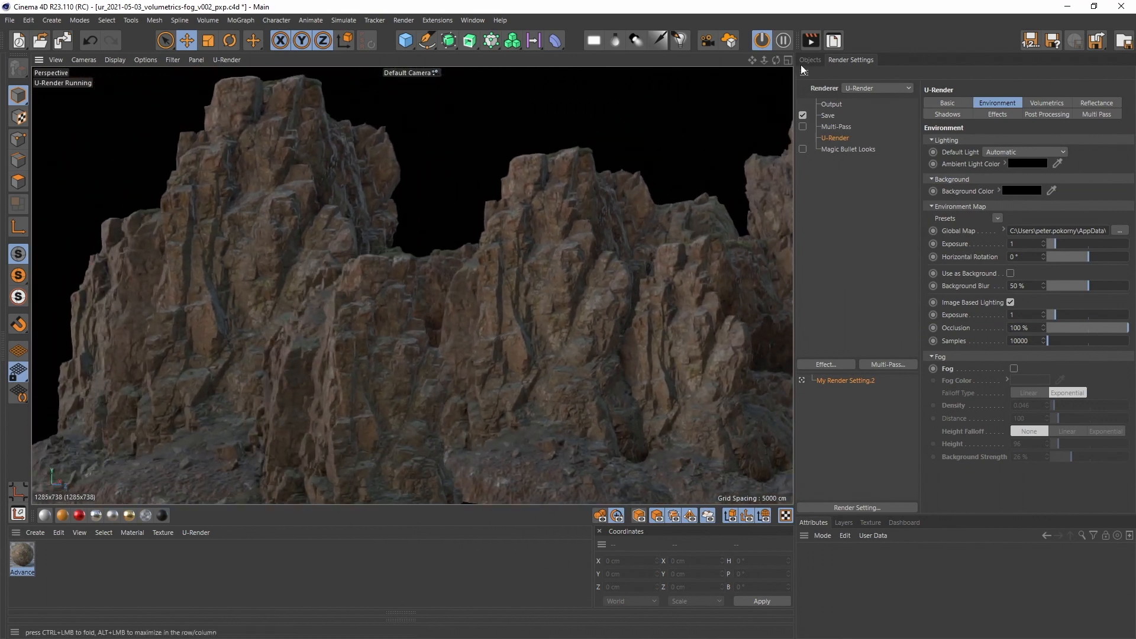
# Step: Add a light under a Null from the Objects tab and rotate it to relight the rocks
pyautogui.click(51, 20)
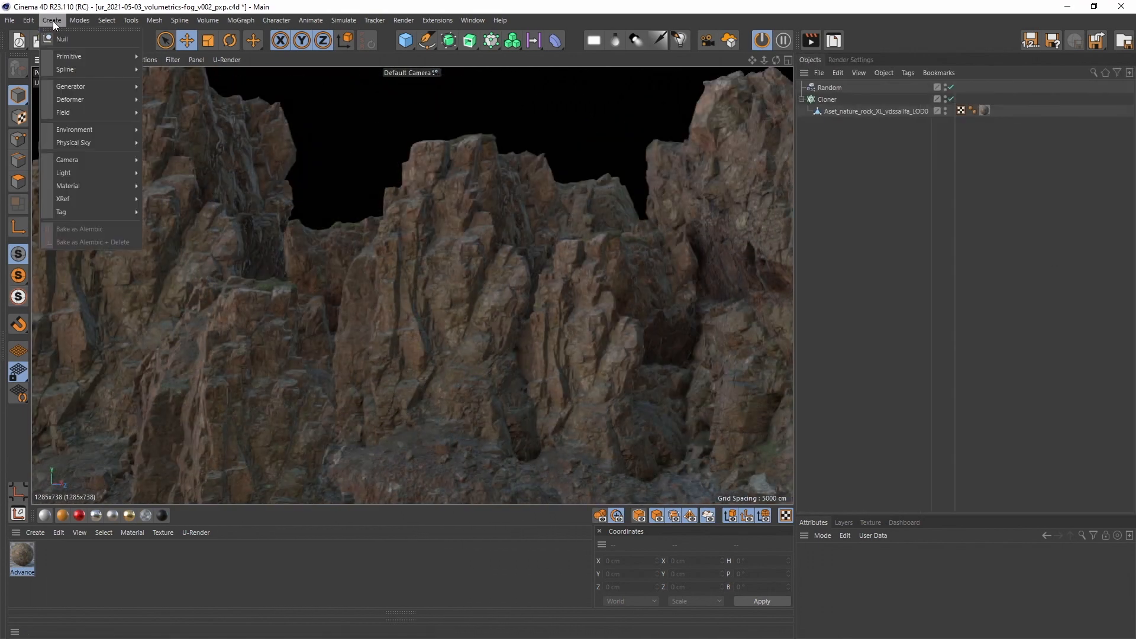
pyautogui.click(62, 38)
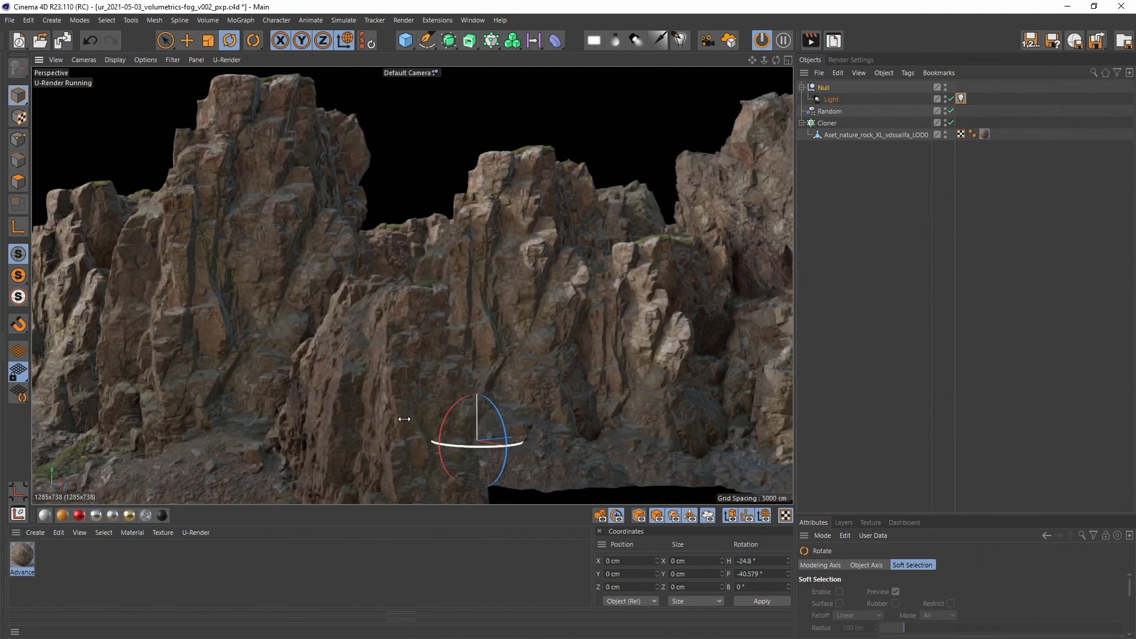
pyautogui.moveTo(406, 419); pyautogui.dragTo(492, 406)
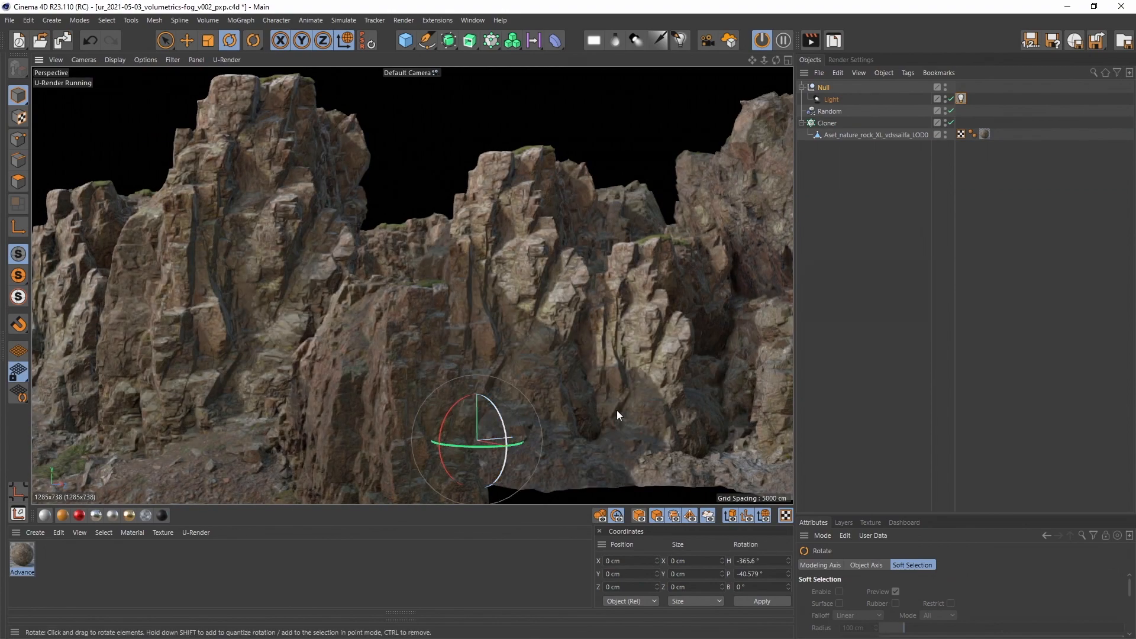
# Step: Add a U-Render Volume object and set its Mode to Cube (200 cm)
pyautogui.click(728, 41)
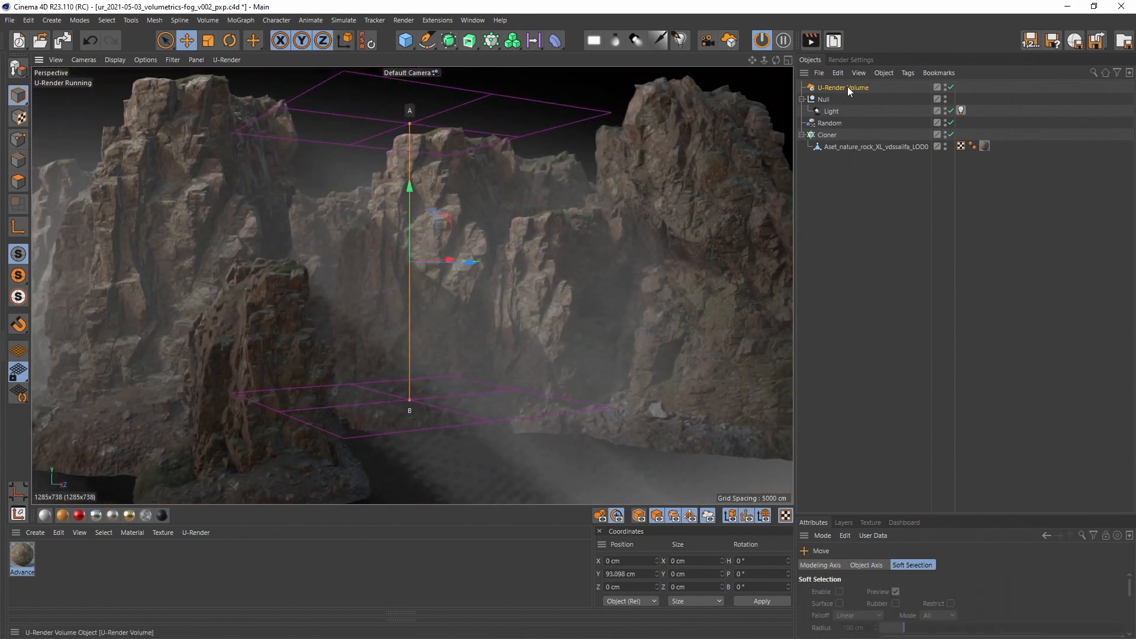
pyautogui.click(841, 86)
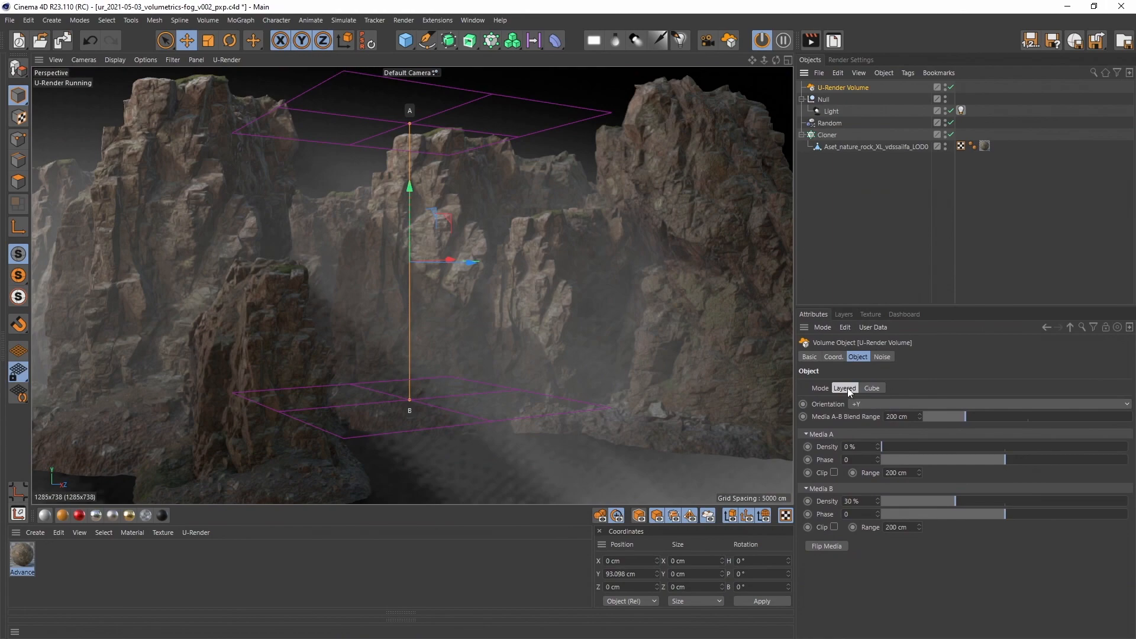
pyautogui.click(871, 388)
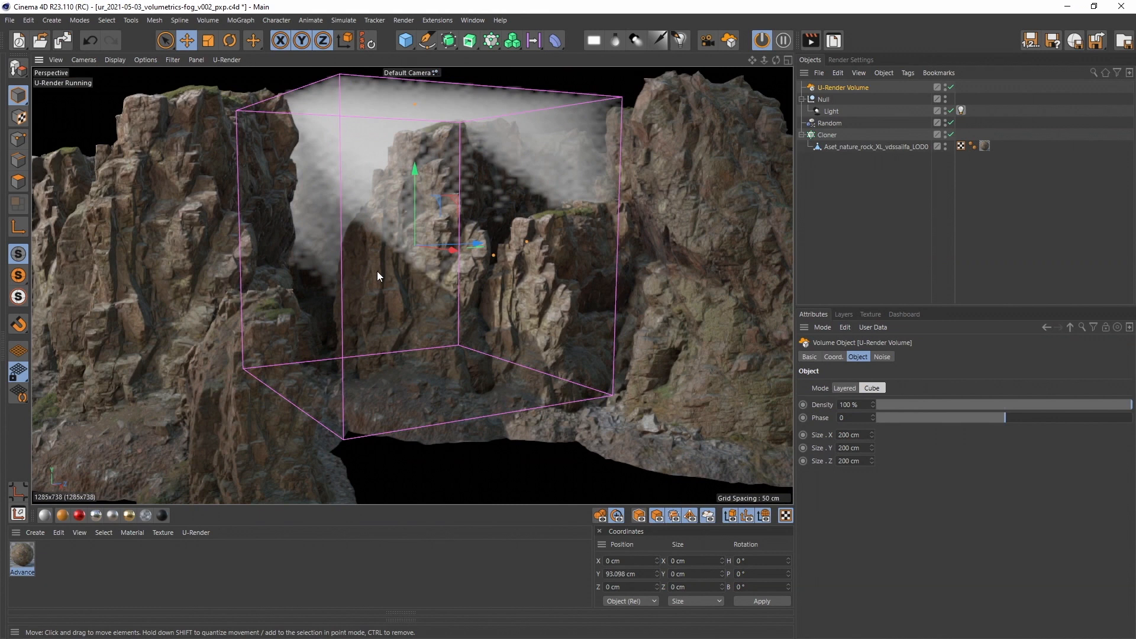
# Step: Set the volume Mode back to Layered with Media A Density 10
pyautogui.click(844, 388)
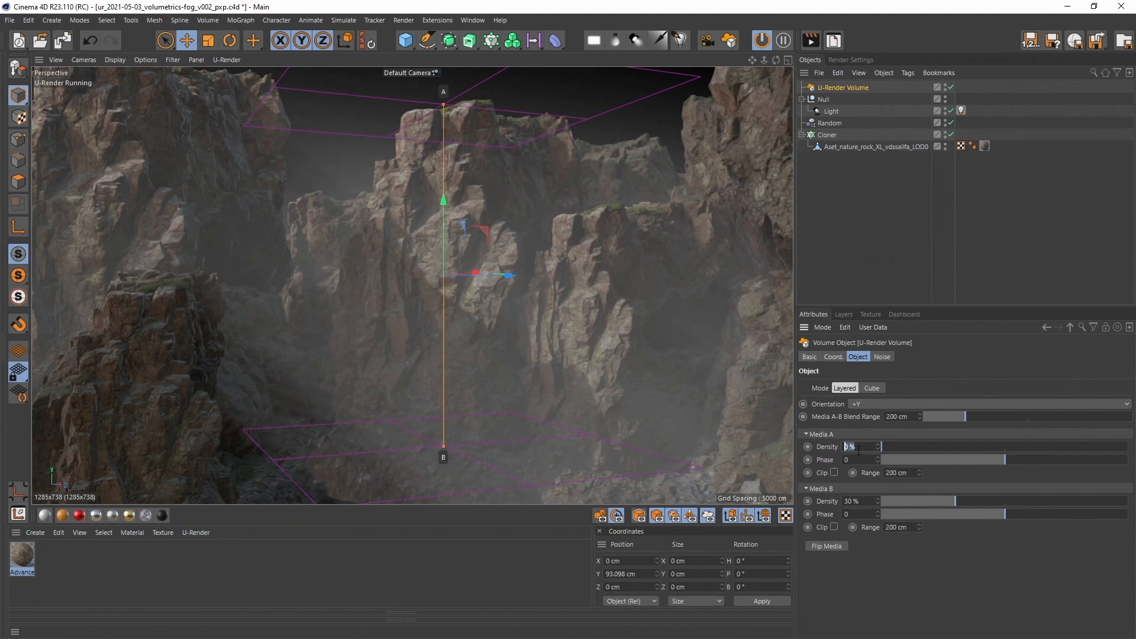
pyautogui.write('10')
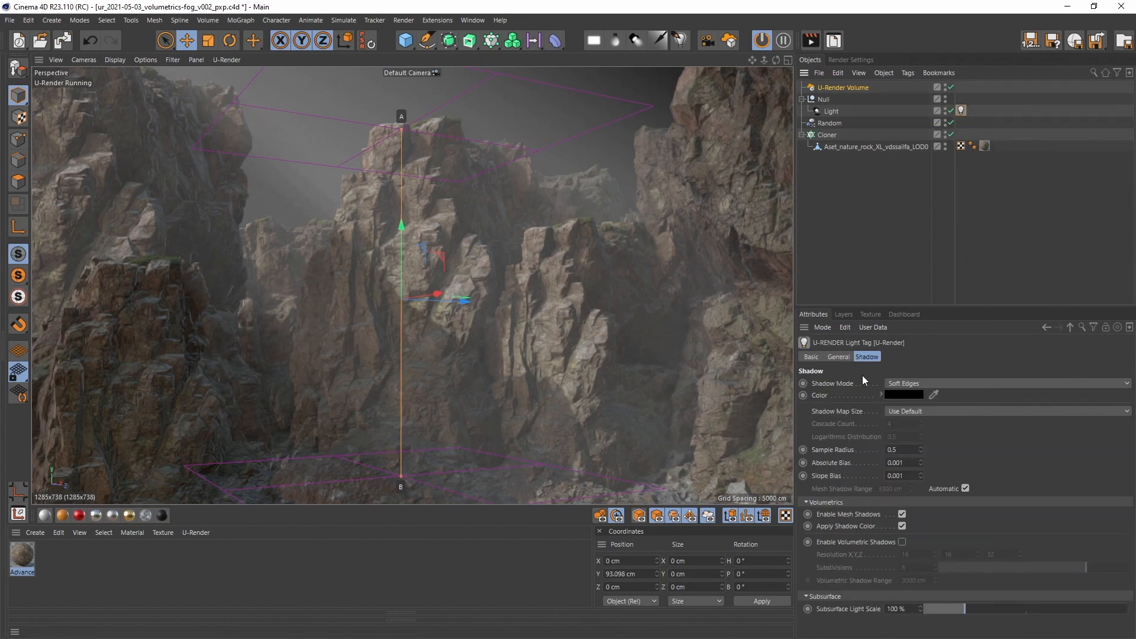
# Step: Tint the U-Render Light Tag colour warm orange with saturation 15% at hue 30°
pyautogui.click(838, 357)
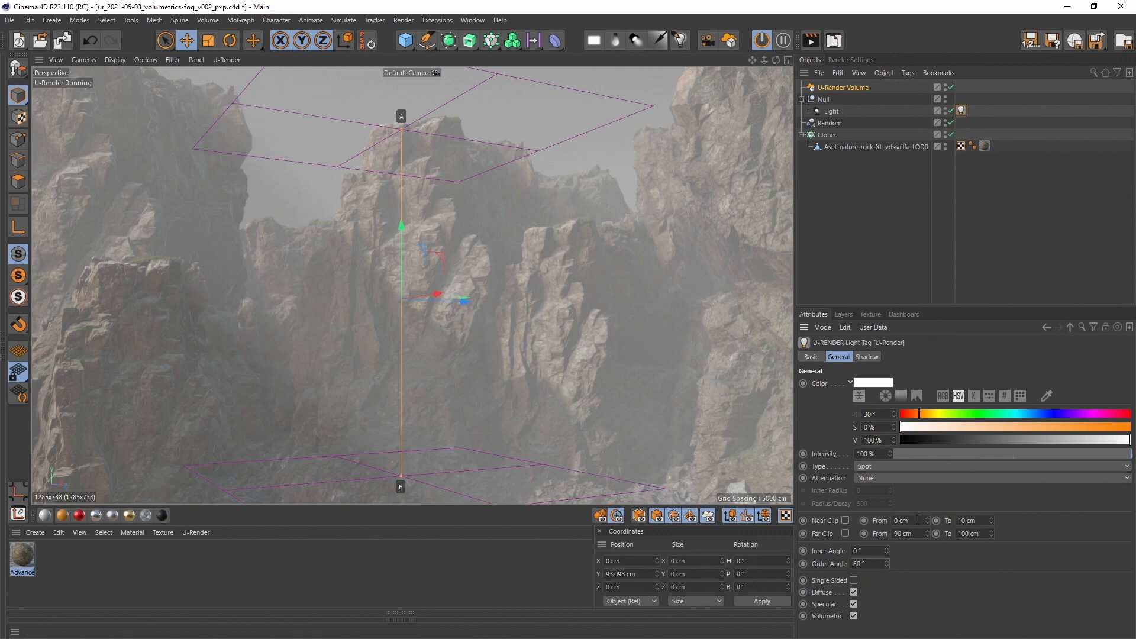
pyautogui.moveTo(876, 243)
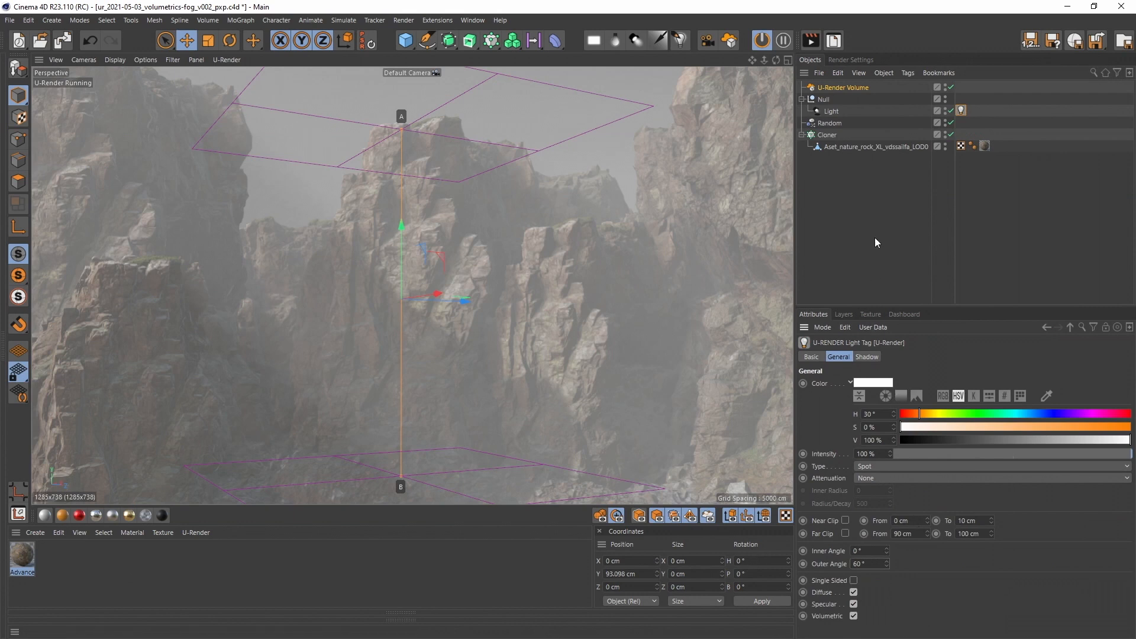
pyautogui.click(866, 185)
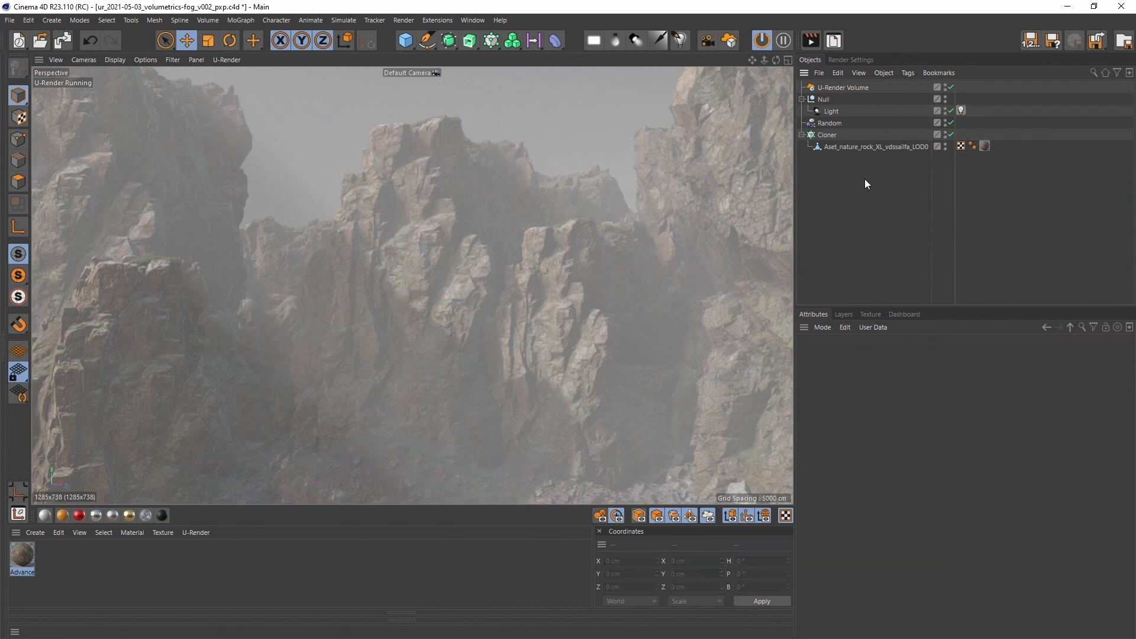
pyautogui.click(845, 87)
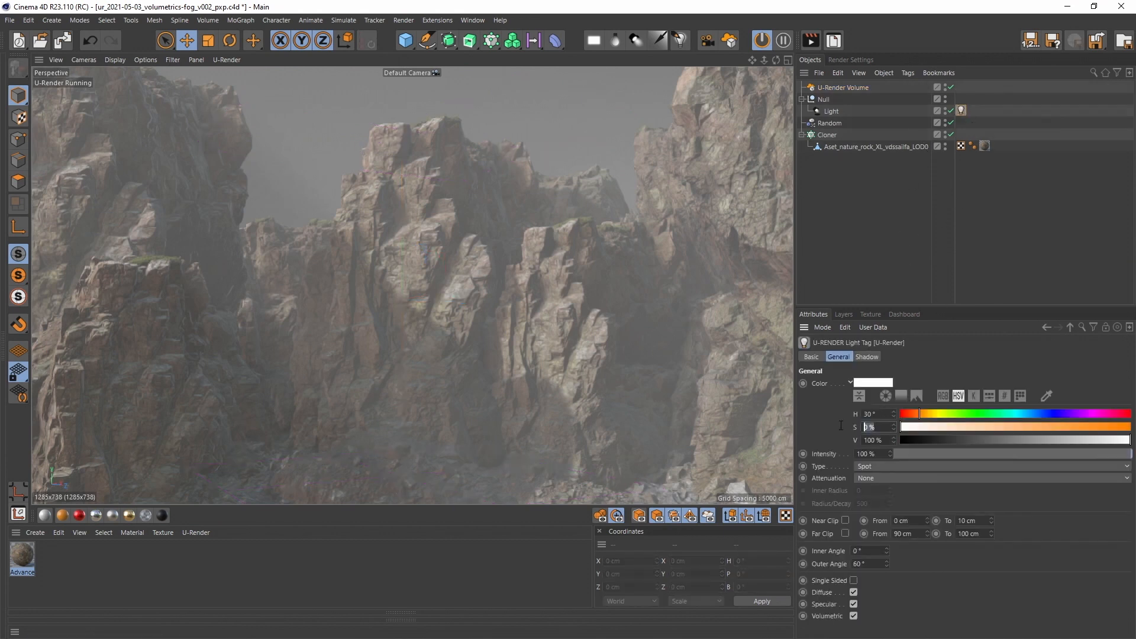
pyautogui.write('15')
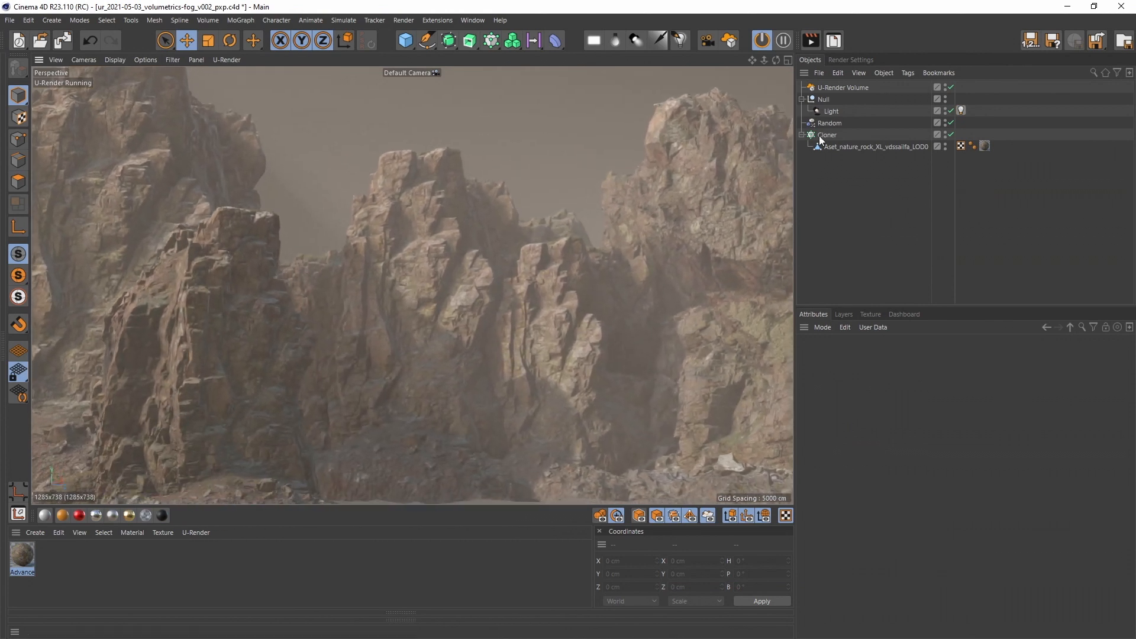
# Step: Turn off Volumetric on the light tag and delete the trial blue duplicate Null.1
pyautogui.click(822, 99)
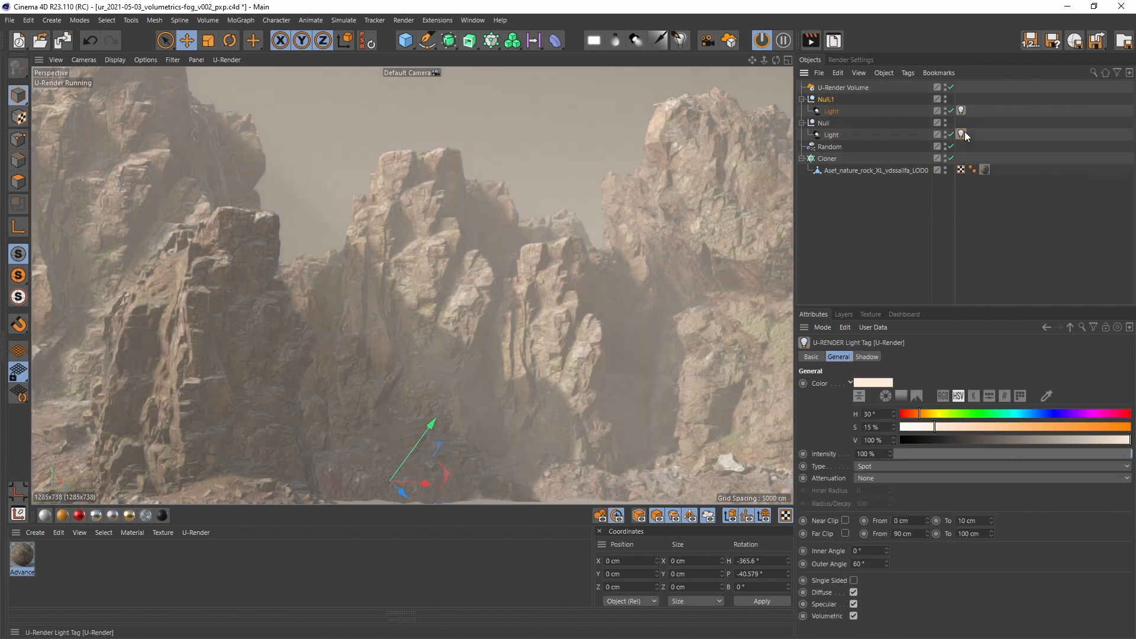
pyautogui.click(853, 615)
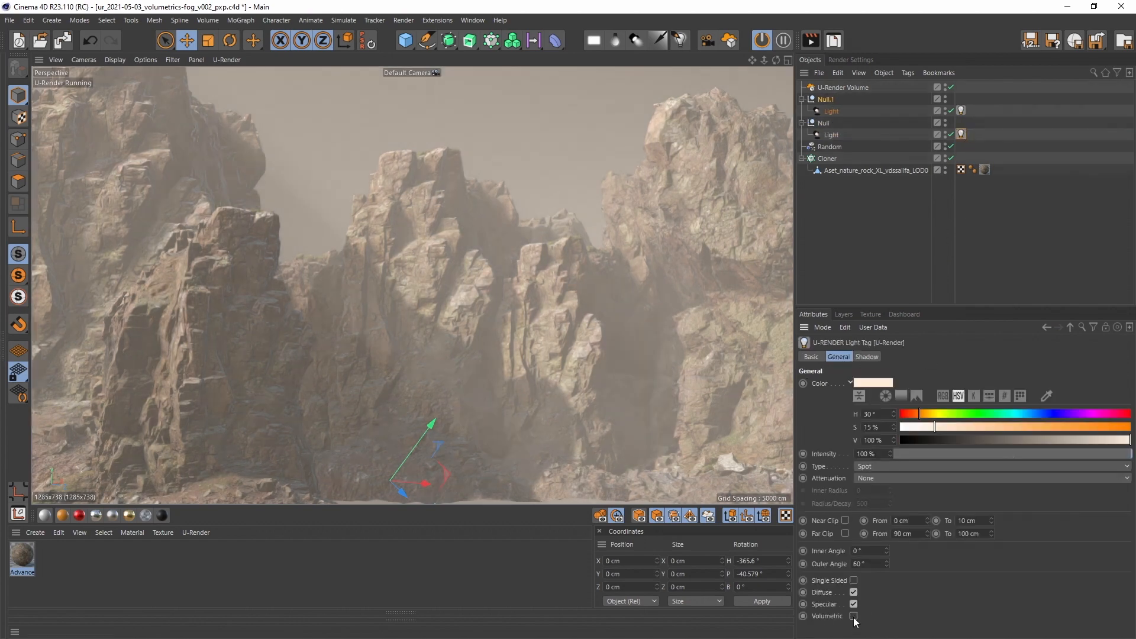
pyautogui.click(853, 615)
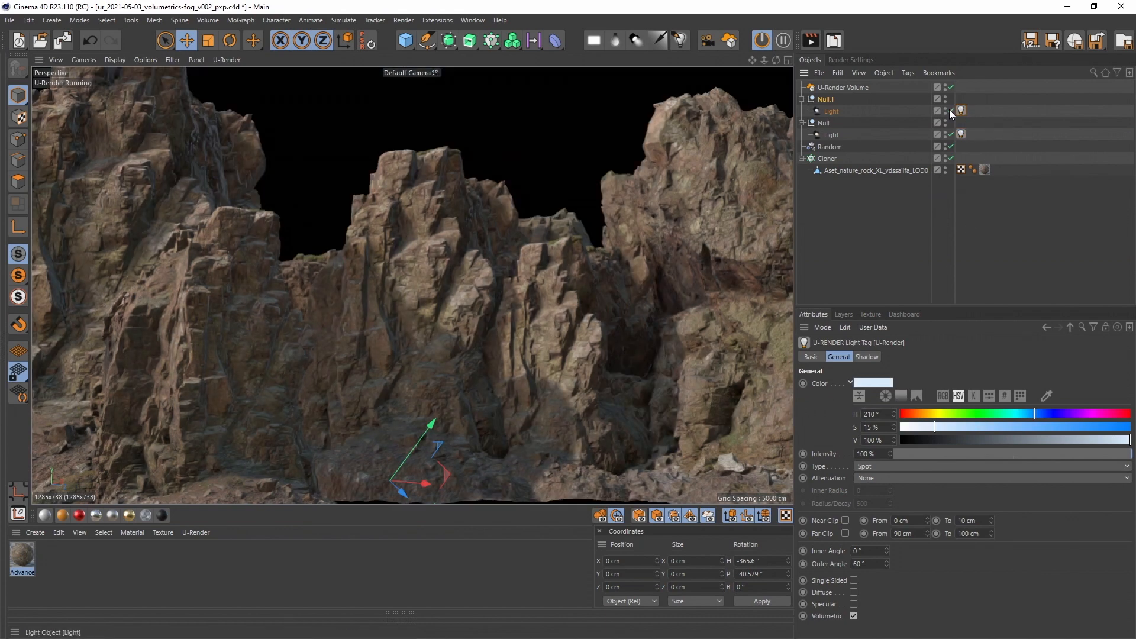
pyautogui.click(825, 99)
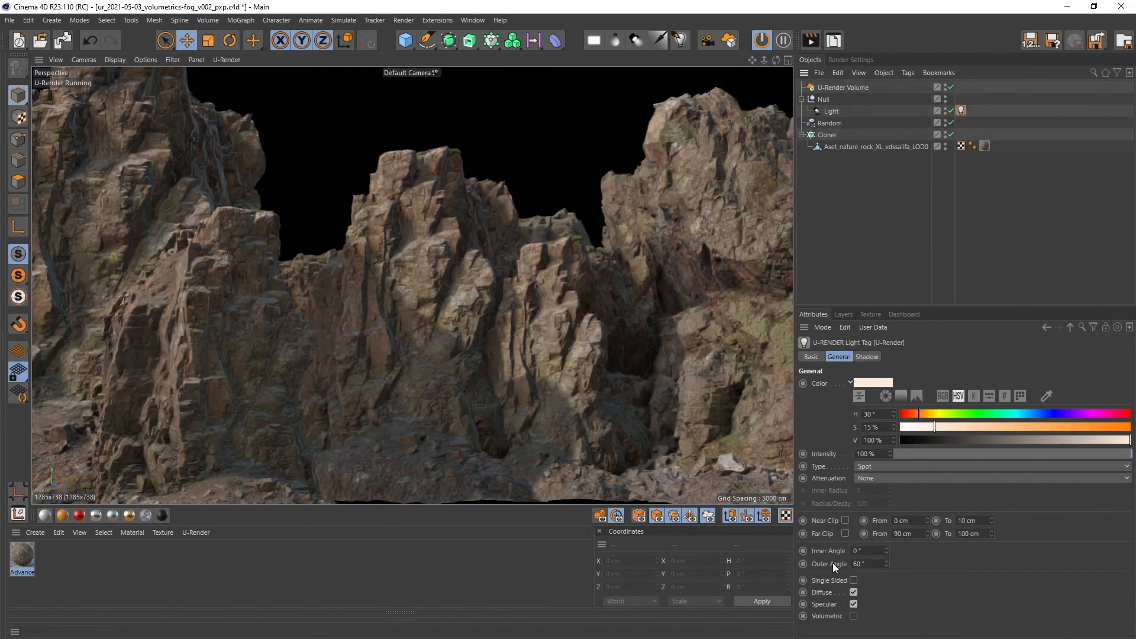
# Step: Re-enable Volumetric, rename the volume 'atmo', and add a Camera with the Wide Angle 25 mm preset
pyautogui.click(853, 615)
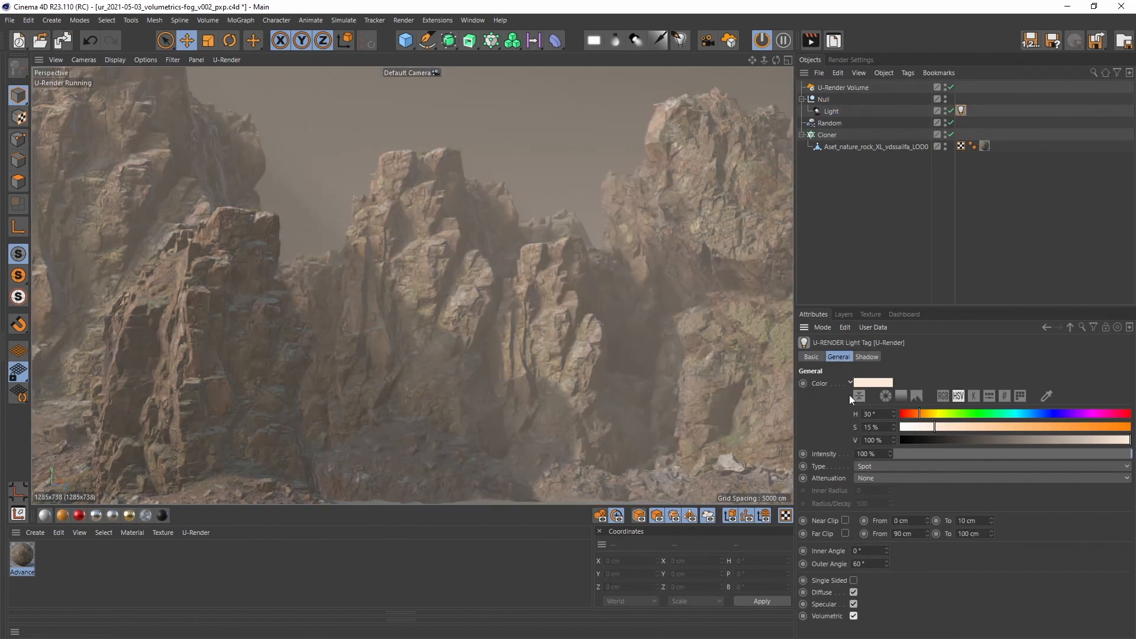
pyautogui.click(842, 87)
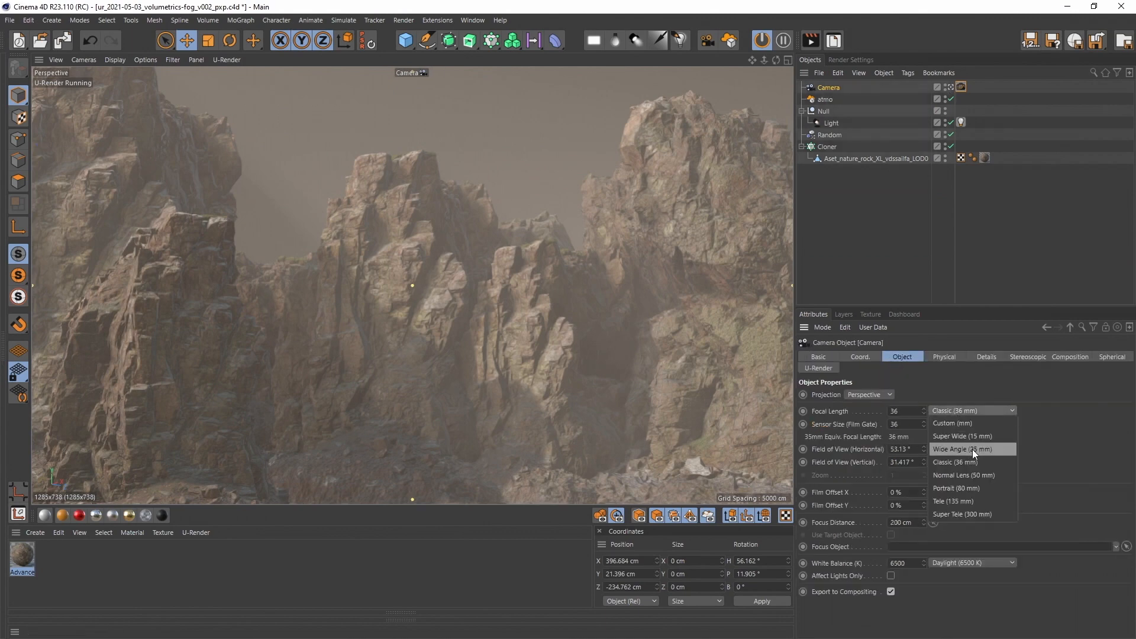
pyautogui.click(961, 448)
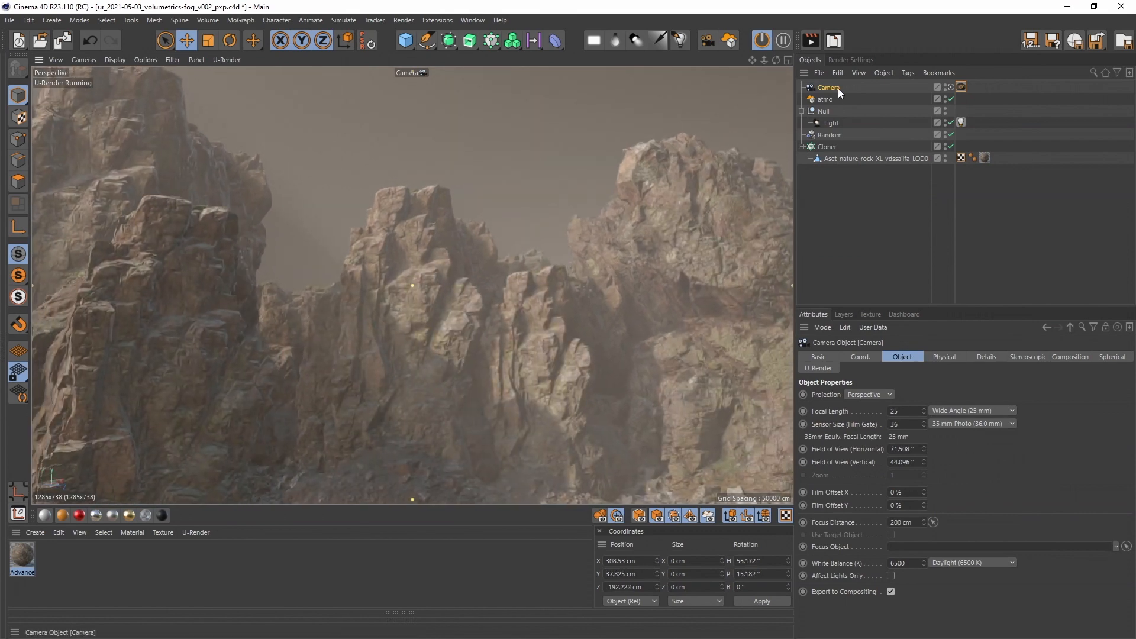
pyautogui.click(972, 86)
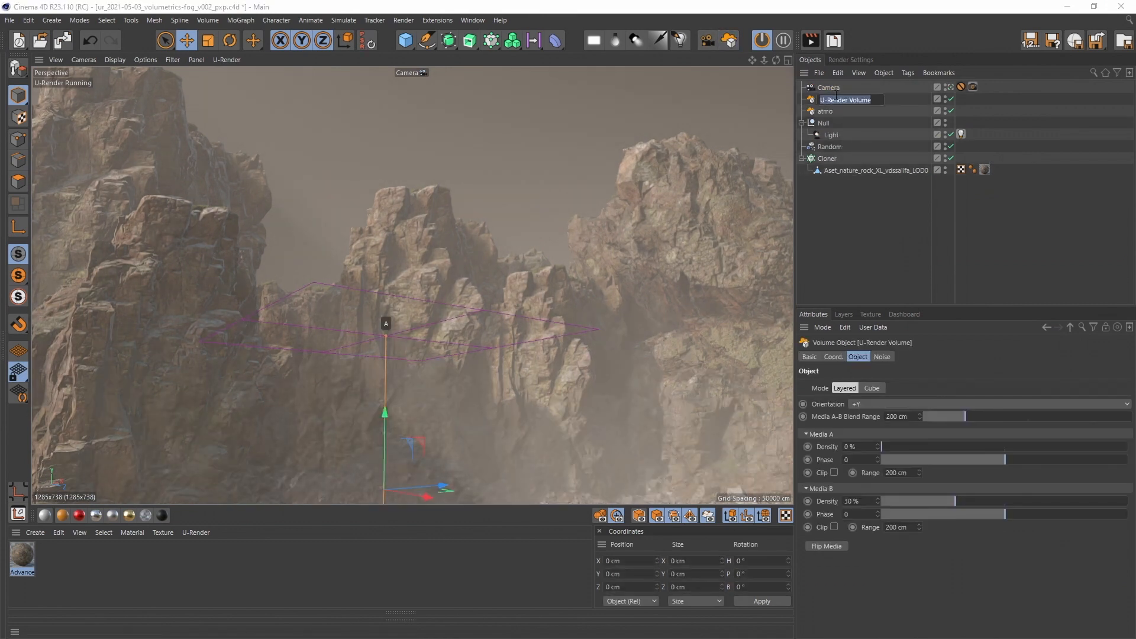
# Step: Rename the new volume 'ground fog' and set its Noise to Octaves 8, Persistence 0.7, Low Clip 14%
pyautogui.write('ground fog')
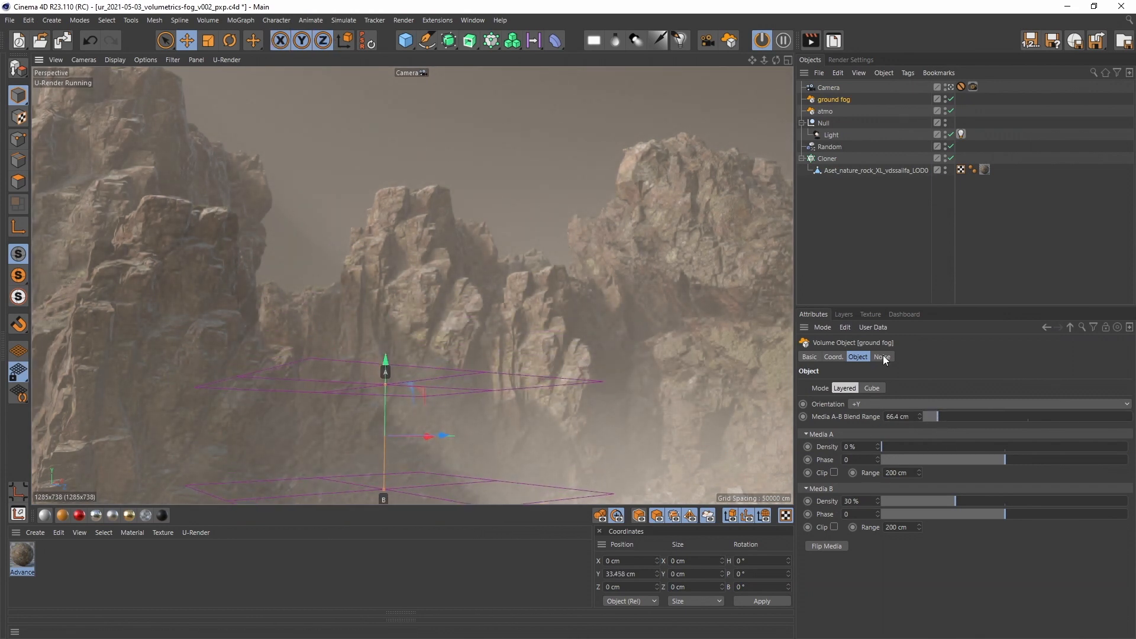
pyautogui.click(881, 356)
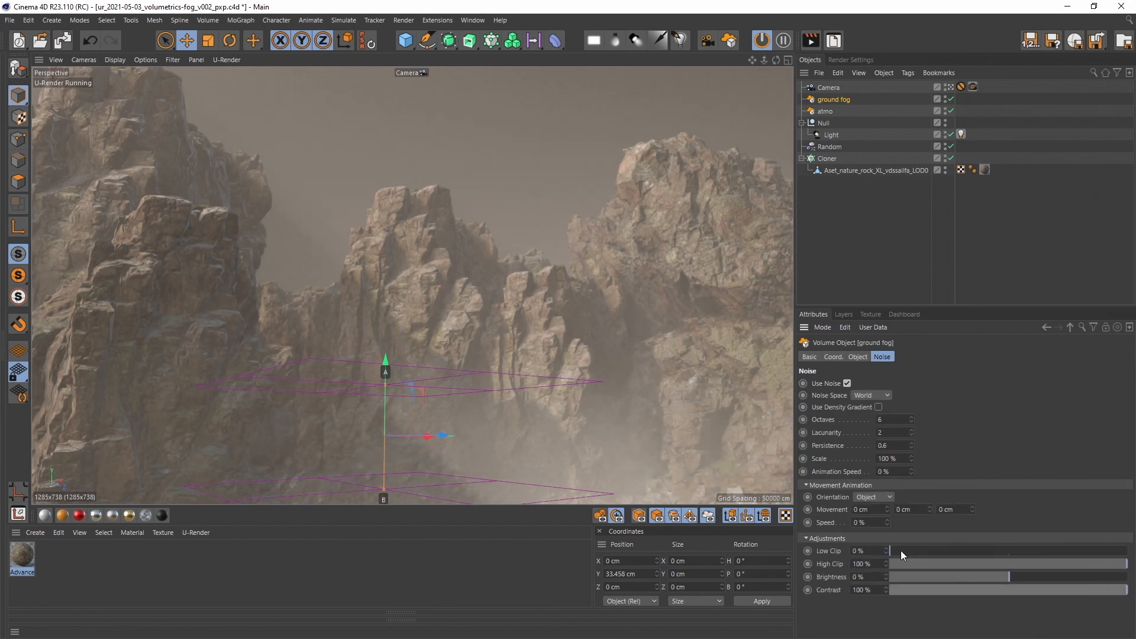
pyautogui.moveTo(895, 551); pyautogui.dragTo(921, 550)
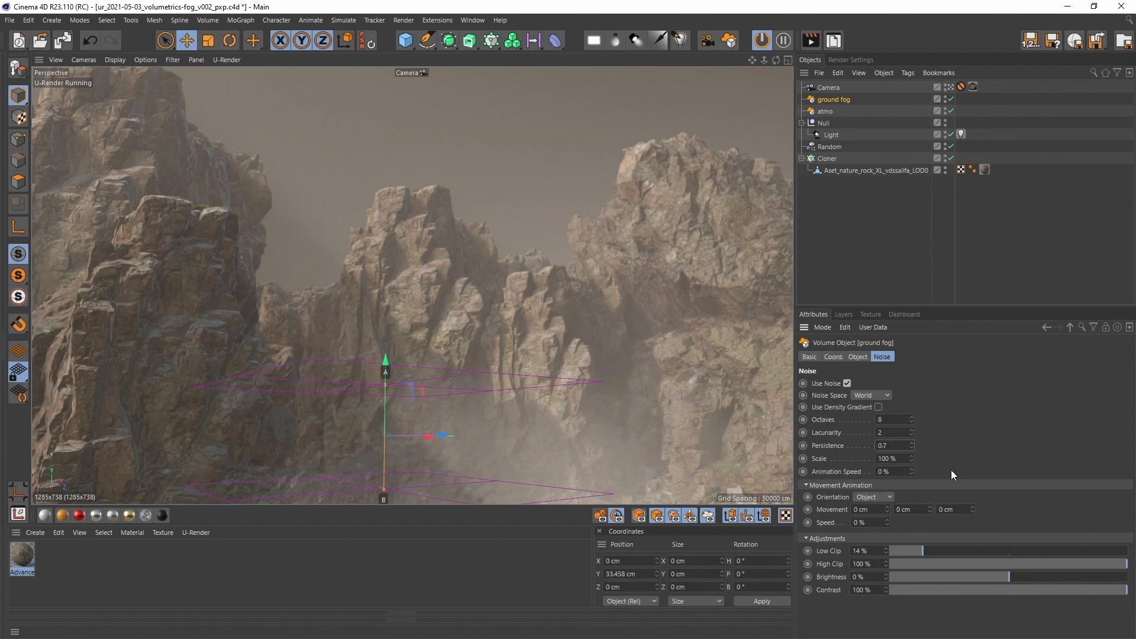
# Step: Check the ground fog density and fine-tune its noise values for patchy fog at the rock bases
pyautogui.click(856, 356)
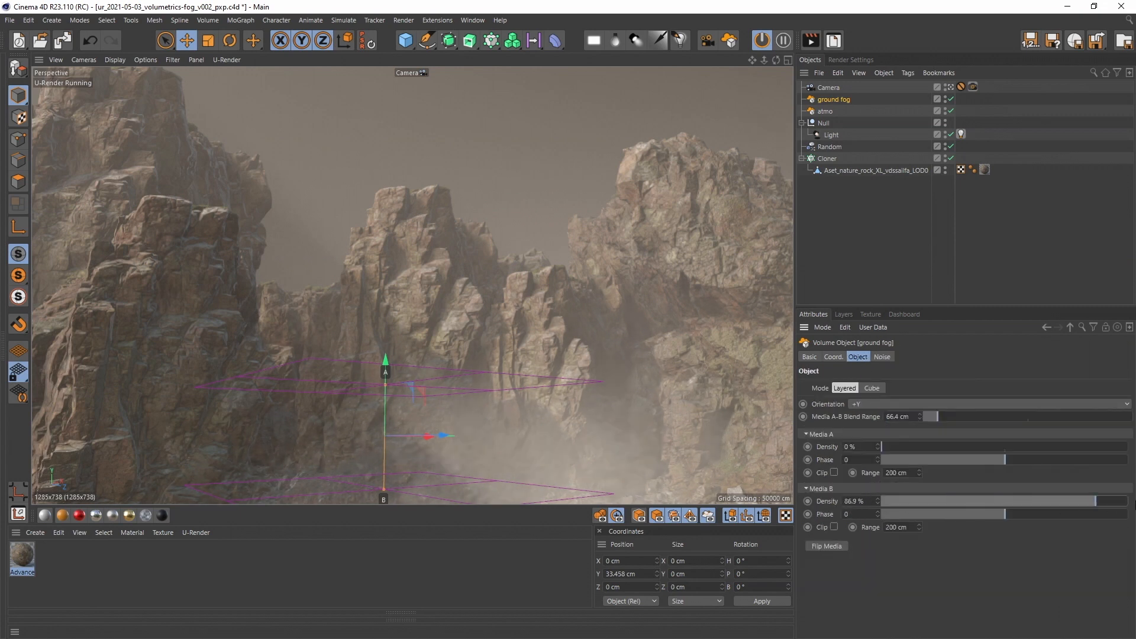
pyautogui.click(881, 356)
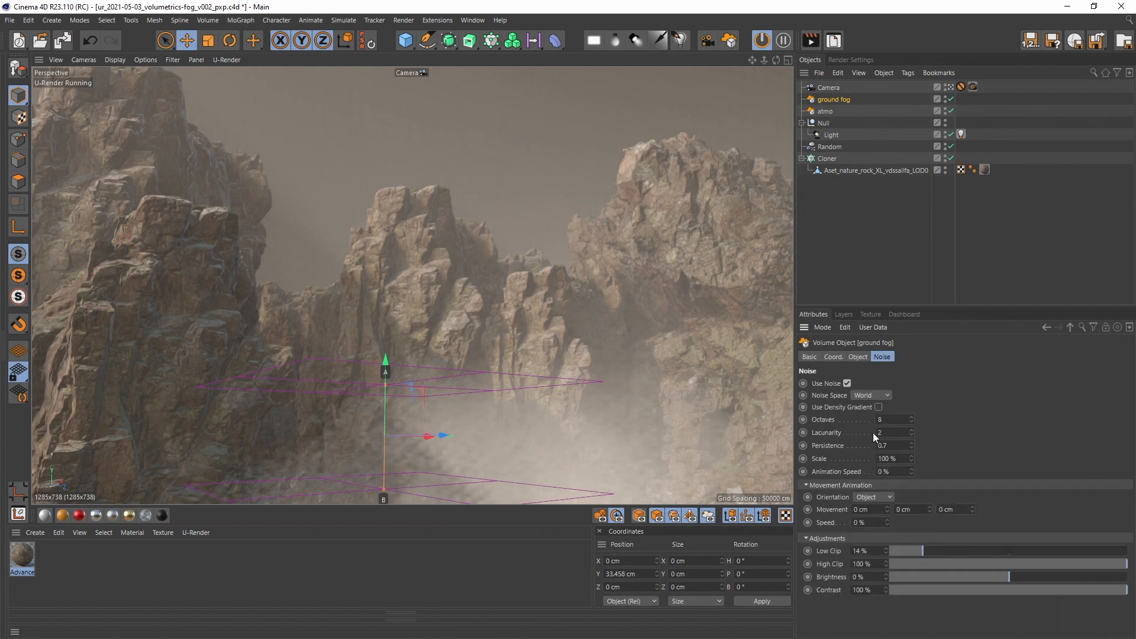
pyautogui.moveTo(920, 458); pyautogui.dragTo(880, 458)
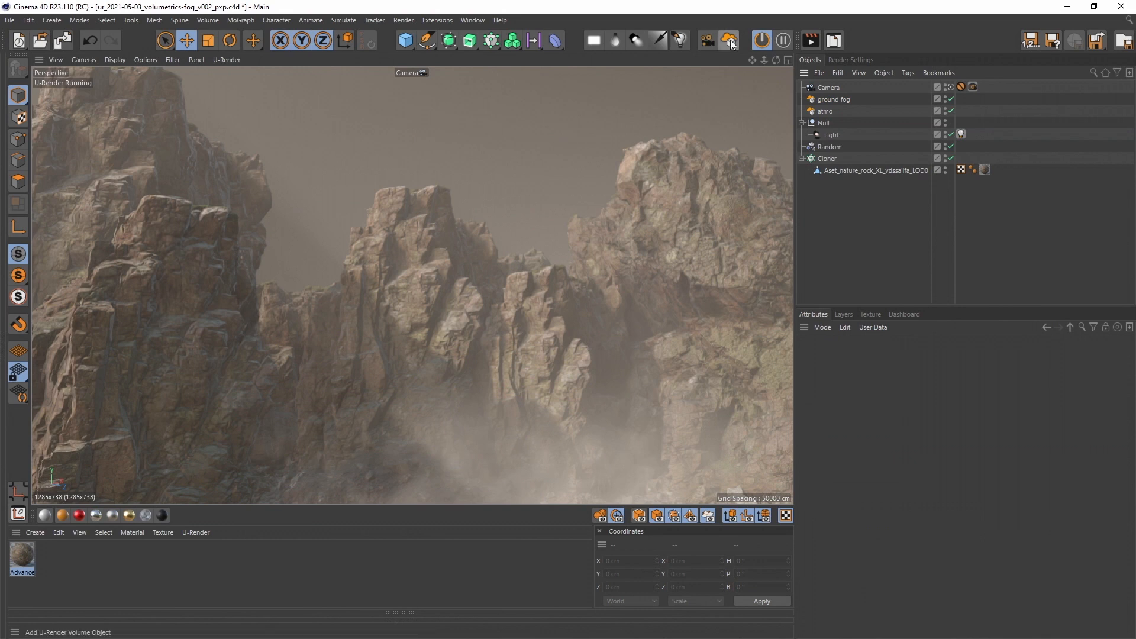
# Step: Add a 'clouds' fog volume raised above the rocks, facing downward, with ~100 cm fade and clipping on
pyautogui.click(727, 40)
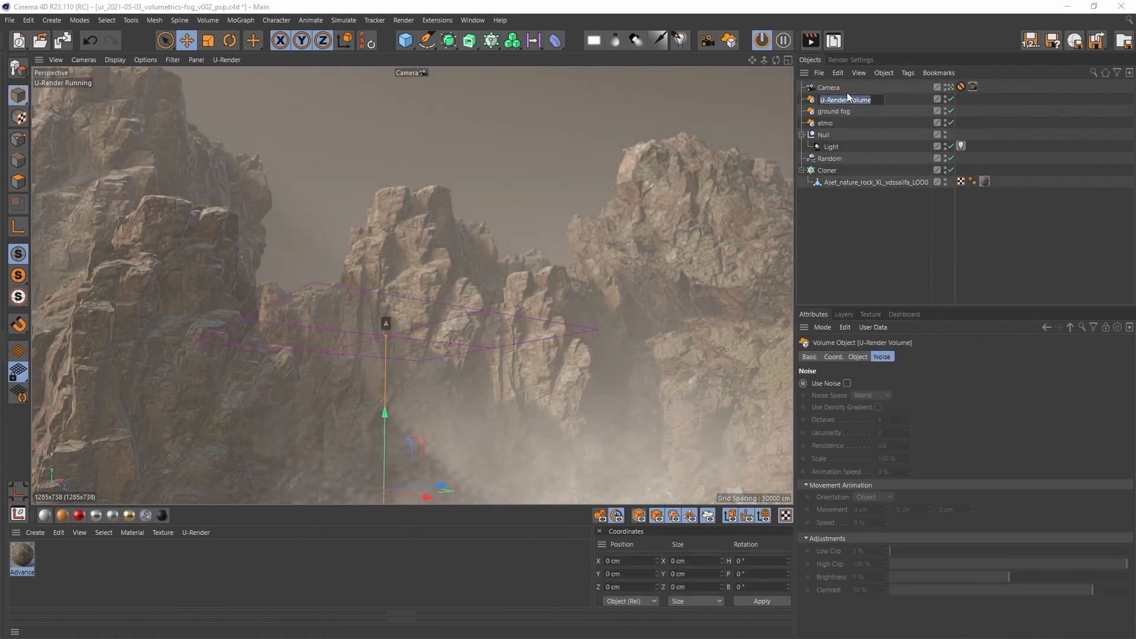
pyautogui.write('clouds')
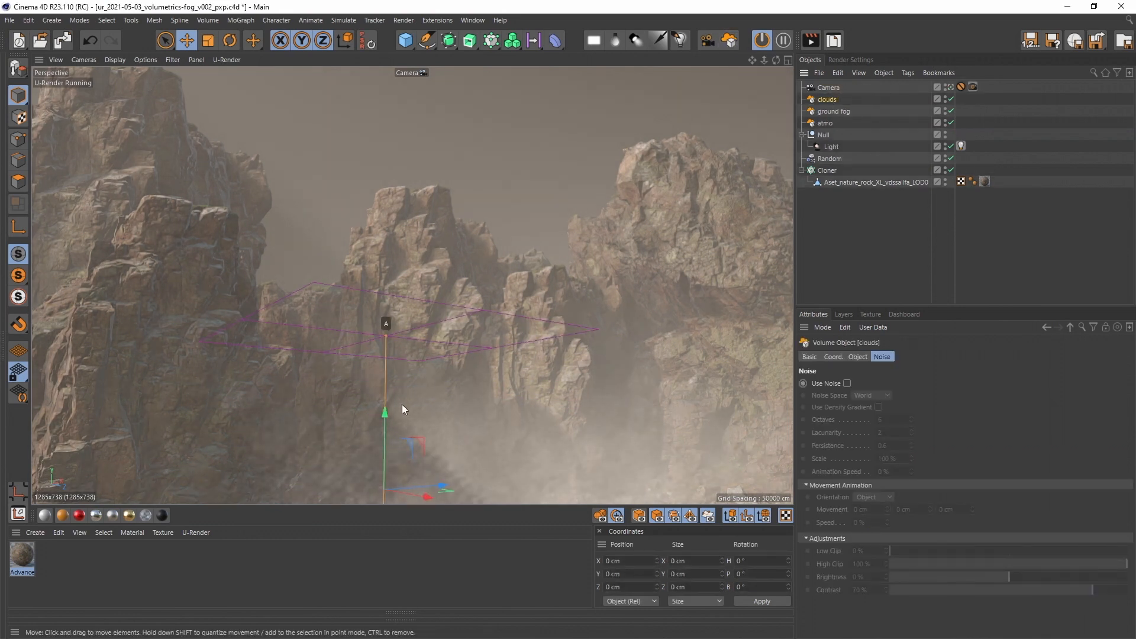
pyautogui.moveTo(384, 413); pyautogui.dragTo(388, 199)
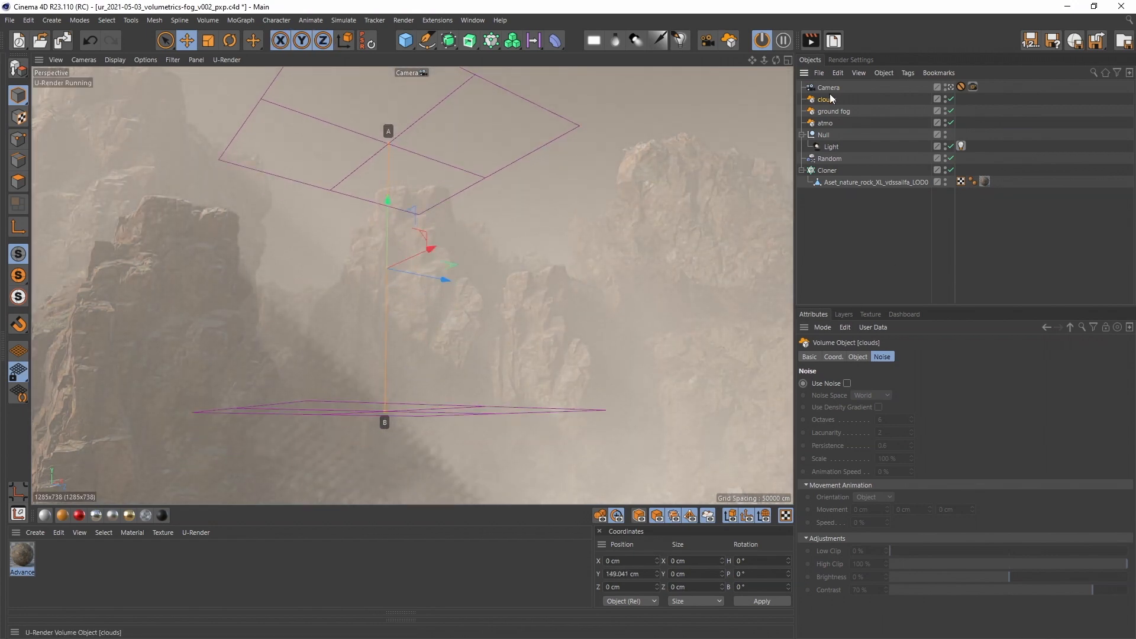
pyautogui.click(857, 356)
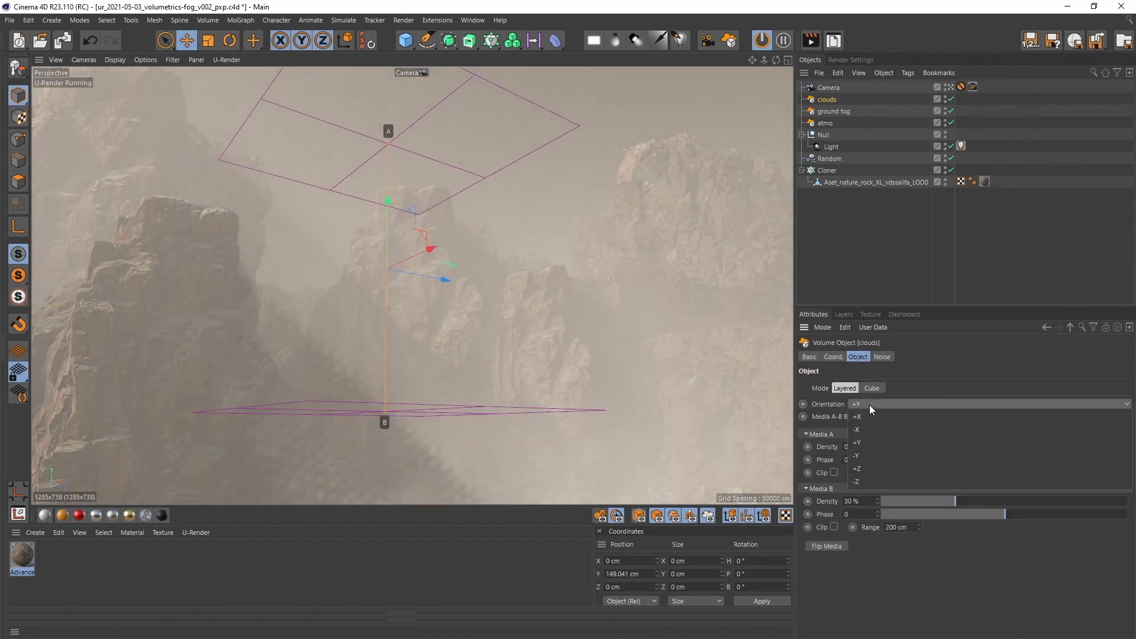
pyautogui.click(858, 455)
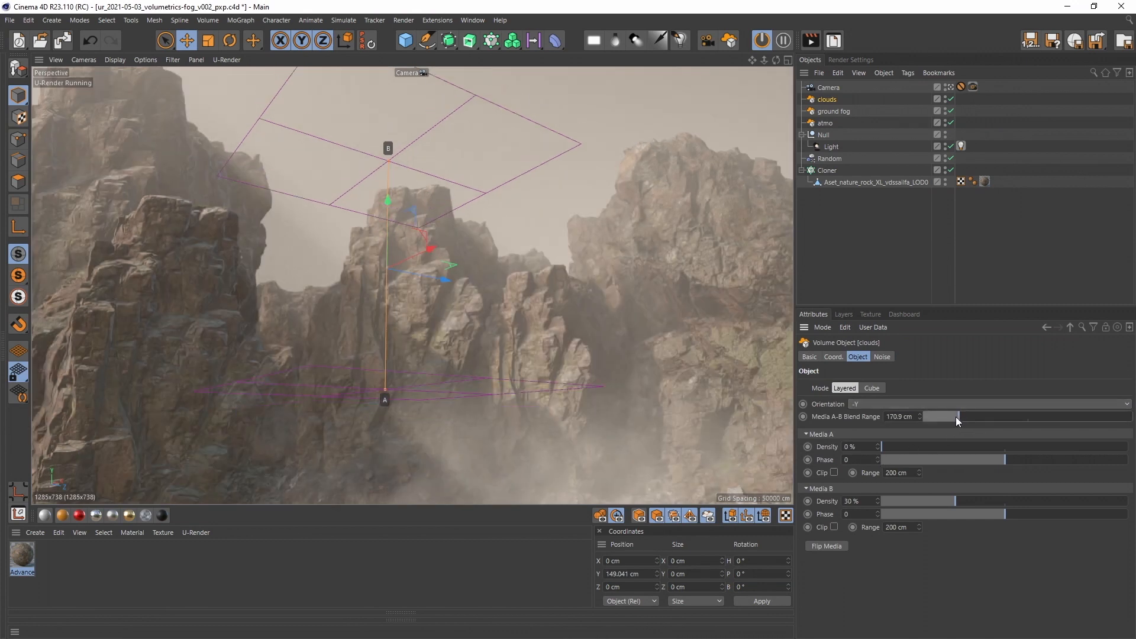
pyautogui.moveTo(956, 421); pyautogui.dragTo(946, 421)
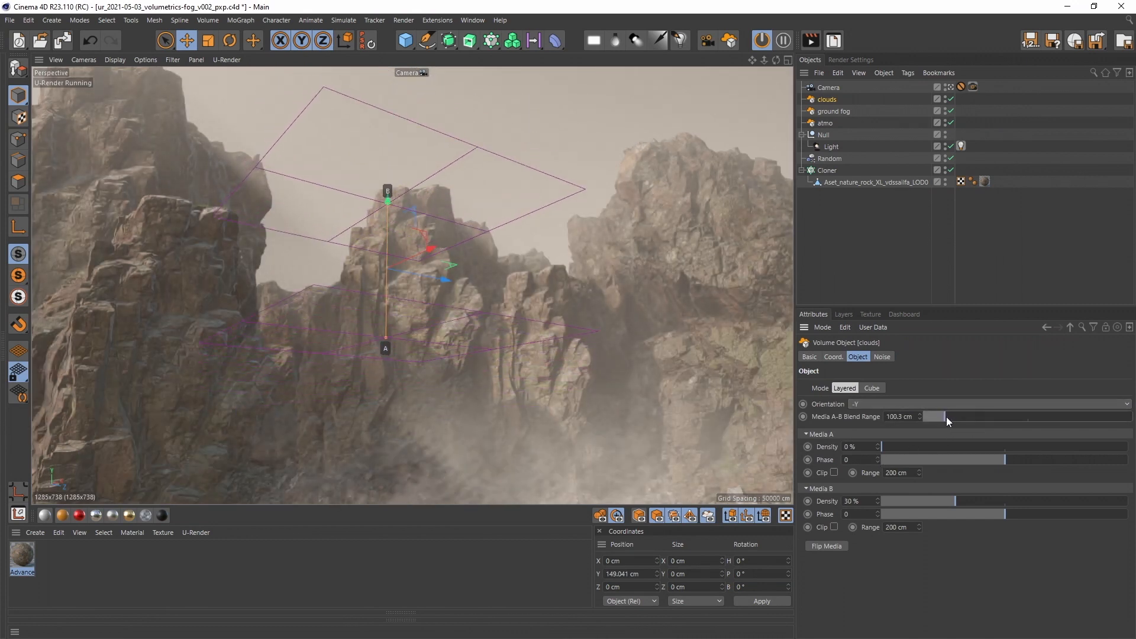
pyautogui.moveTo(931, 422); pyautogui.dragTo(947, 421)
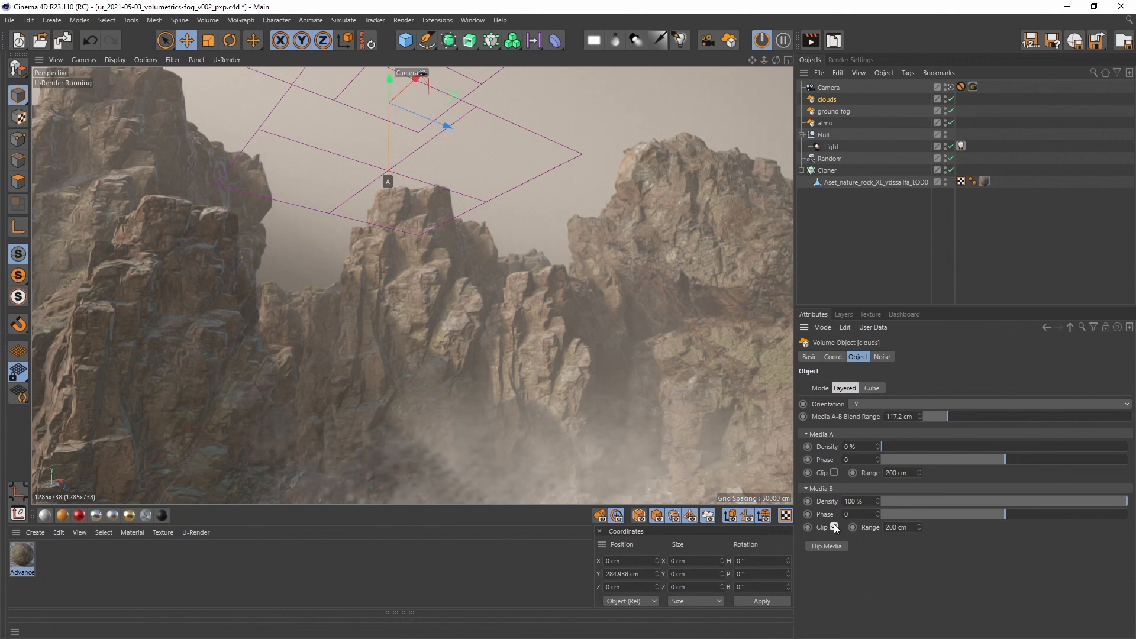
pyautogui.click(833, 526)
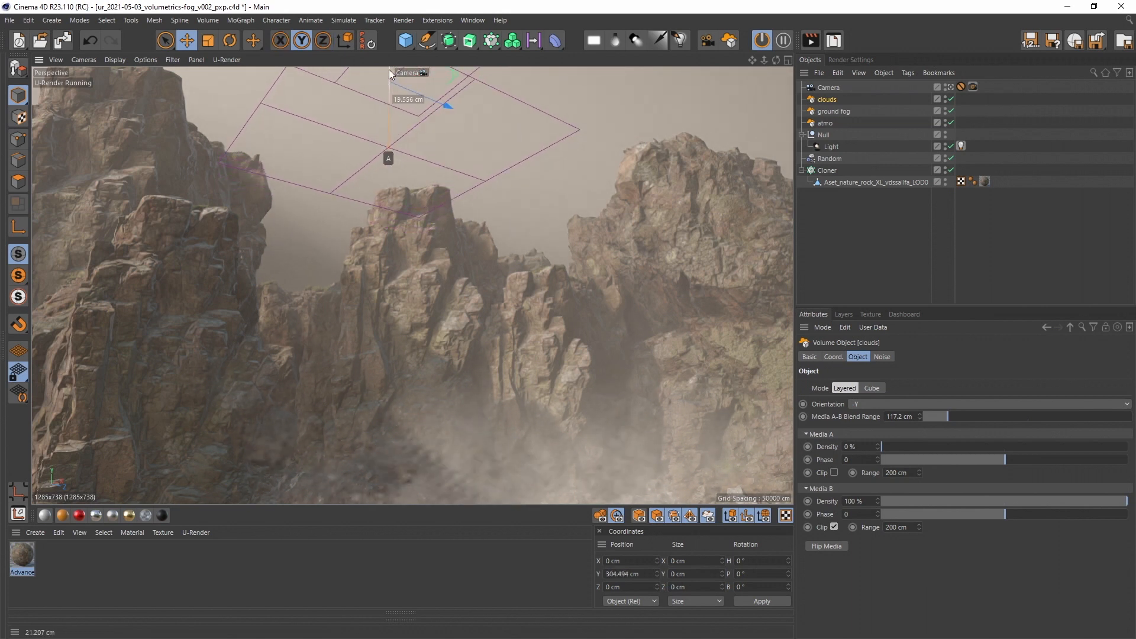
# Step: Enable noise on the clouds volume with contrast at 100%, then bring up the light's render tag
pyautogui.click(880, 356)
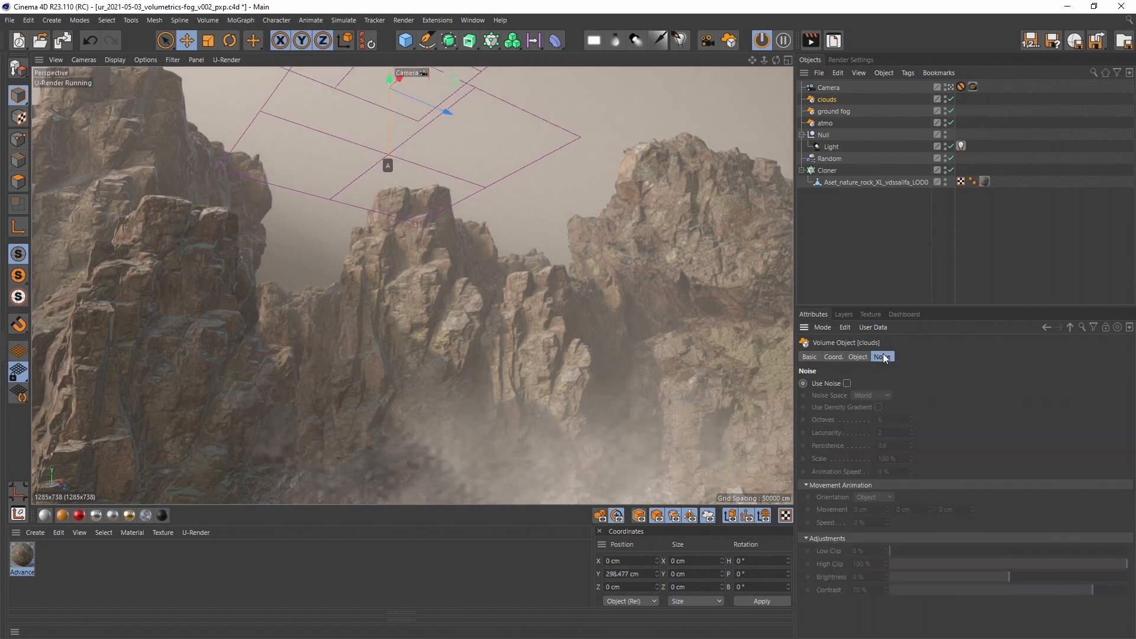
pyautogui.click(844, 382)
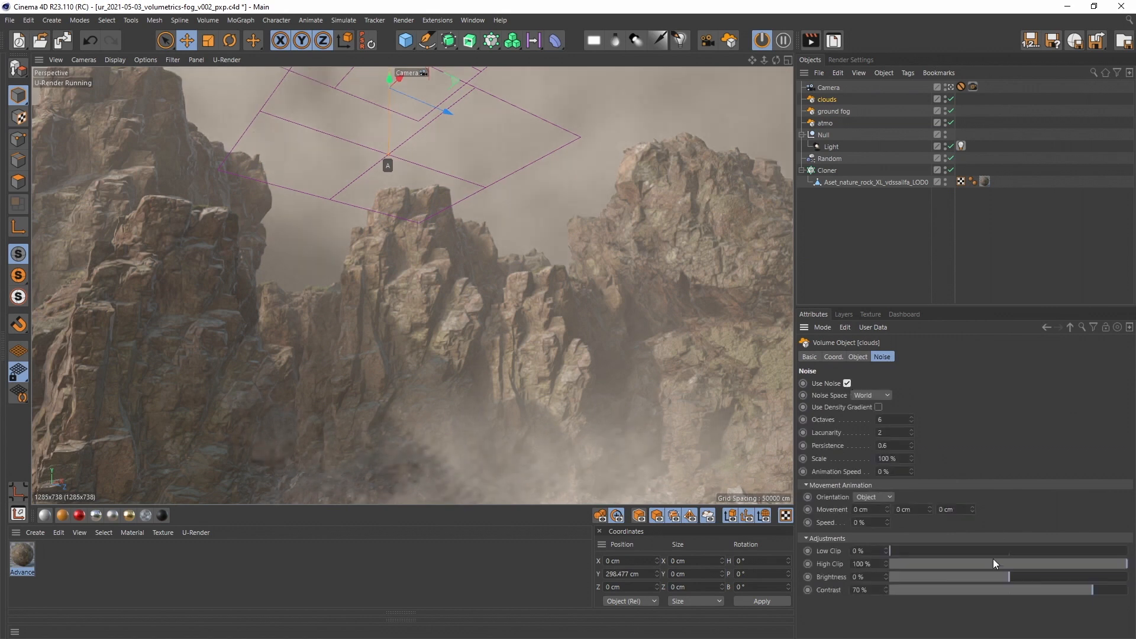
pyautogui.moveTo(894, 550); pyautogui.dragTo(912, 554)
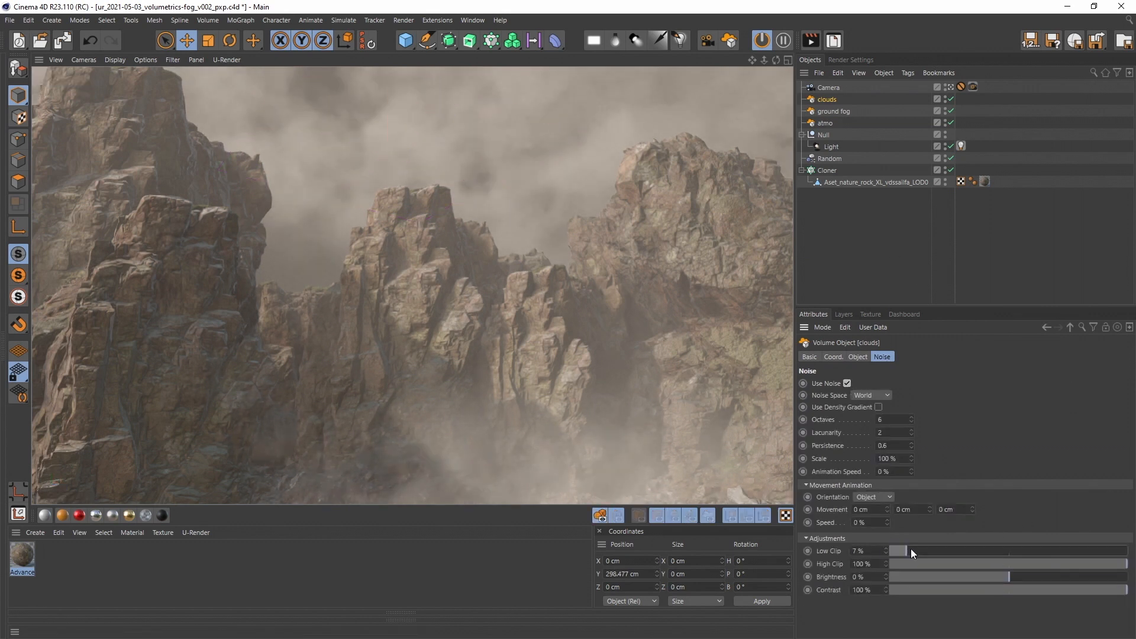
pyautogui.click(856, 356)
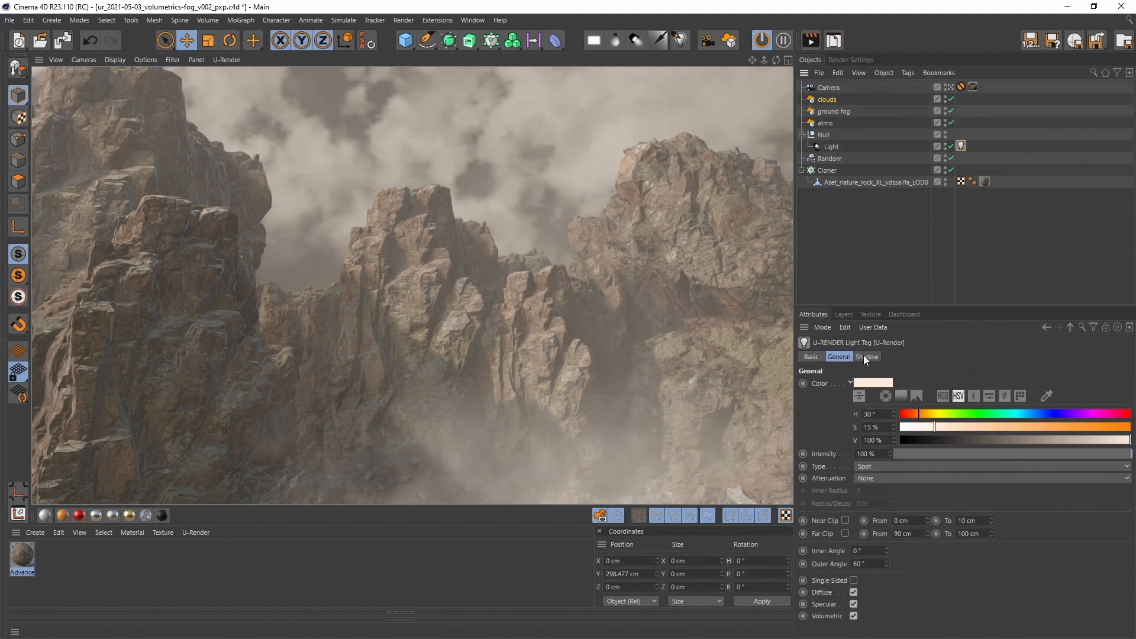
# Step: Make the clouds denser and patchier, raising the noise low clip to 15%
pyautogui.click(866, 357)
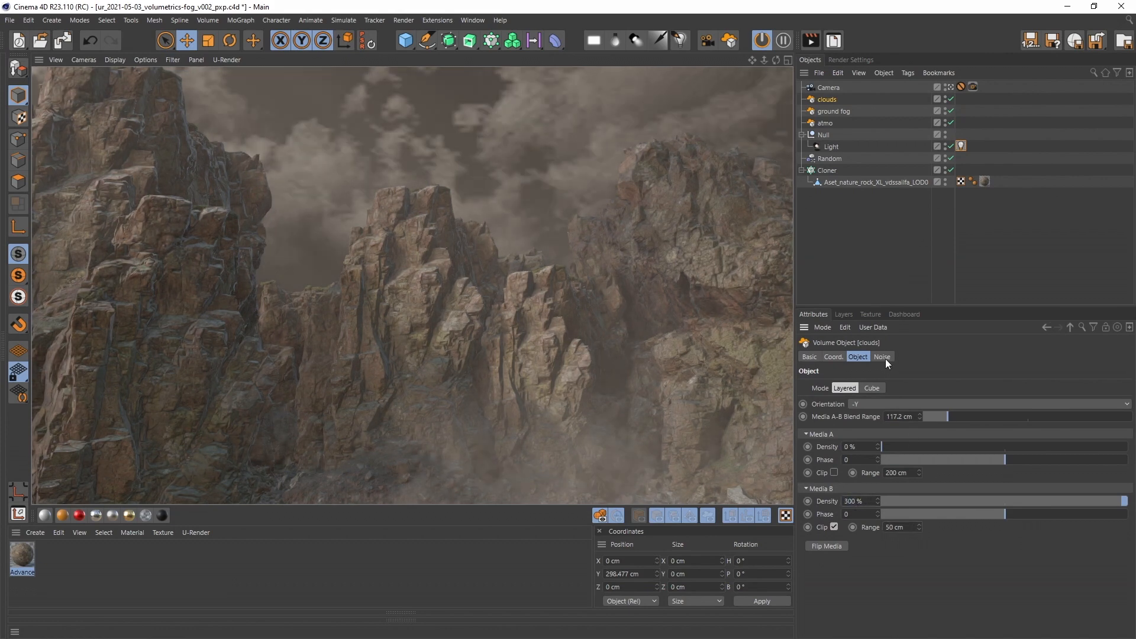
pyautogui.click(881, 356)
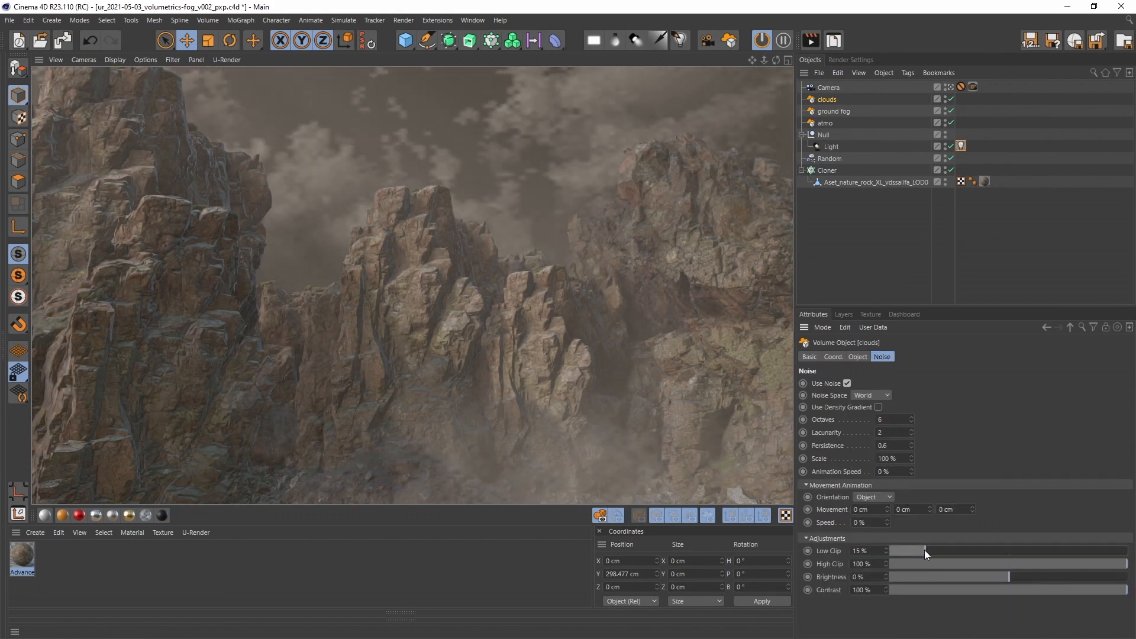
pyautogui.moveTo(949, 550); pyautogui.dragTo(924, 550)
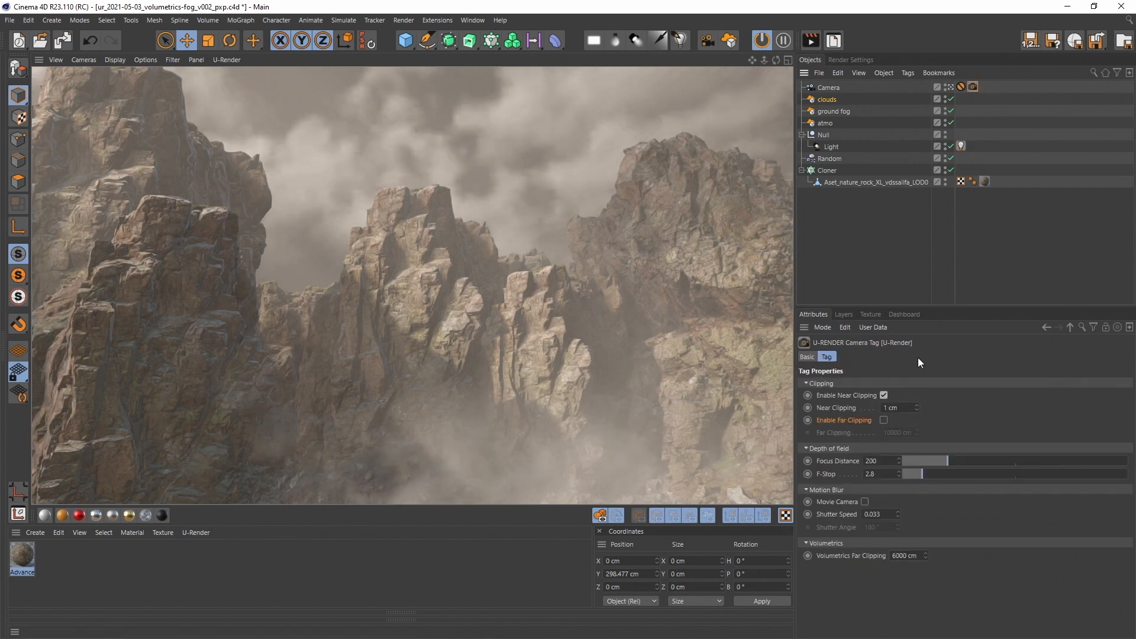
# Step: Try camera far clipping at about 1000 cm, switch it back off, and select the light's Null
pyautogui.click(883, 420)
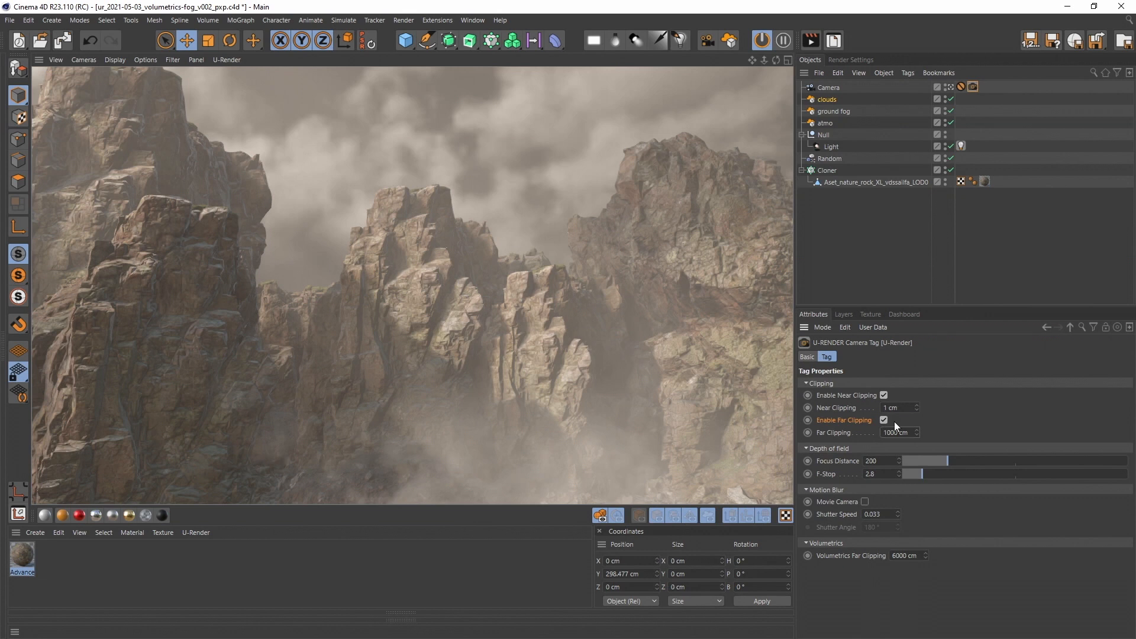
pyautogui.moveTo(898, 433); pyautogui.dragTo(892, 433)
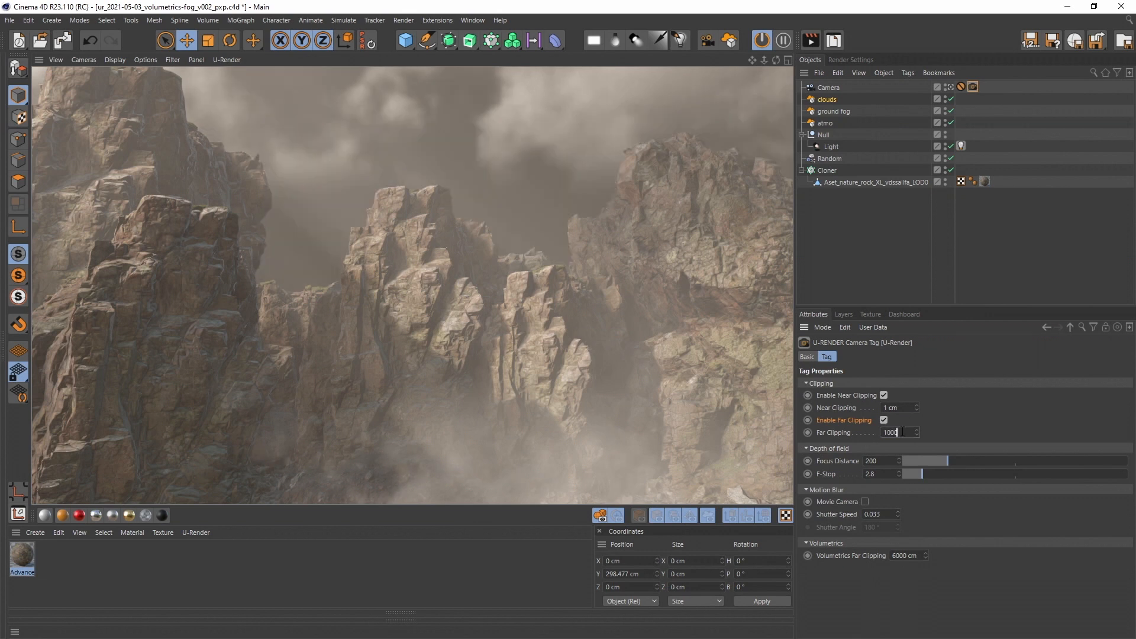
pyautogui.click(883, 420)
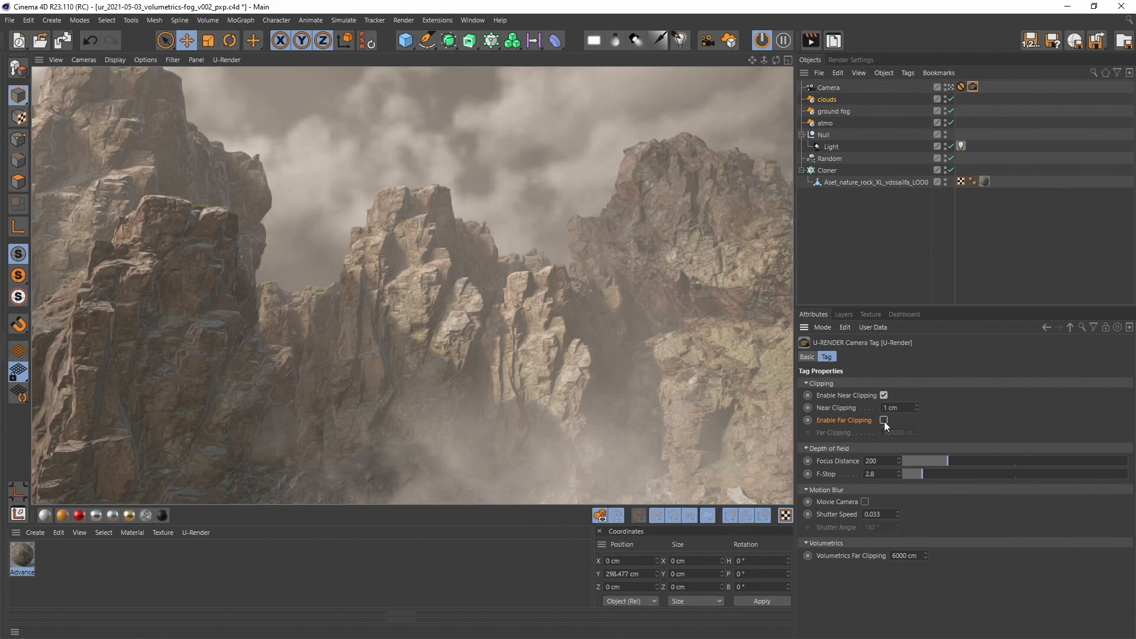
pyautogui.click(823, 135)
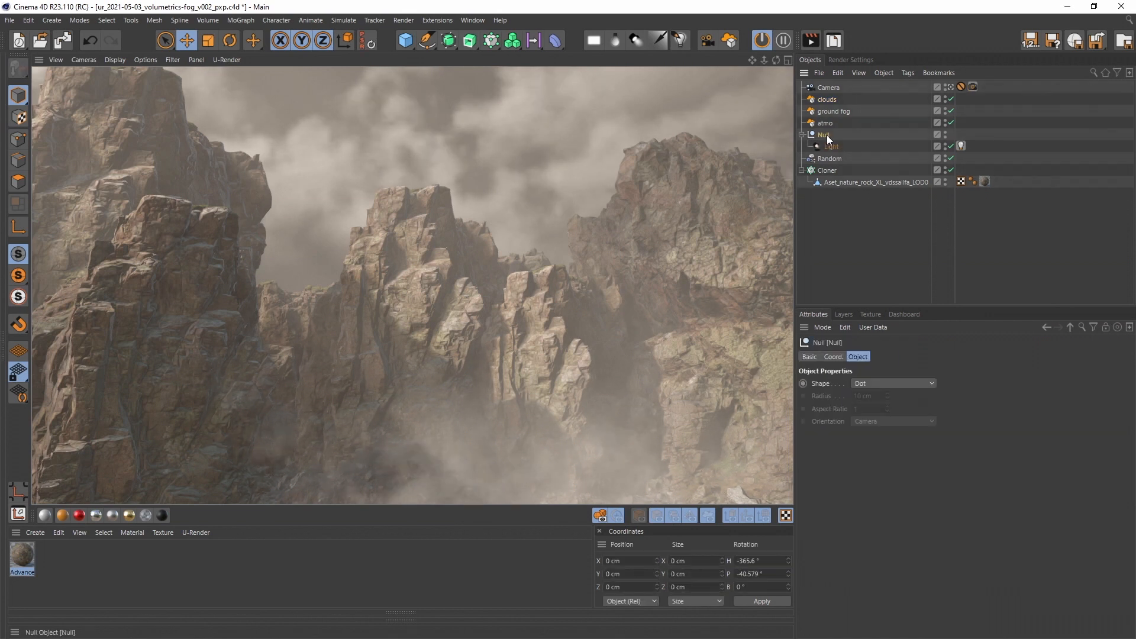
# Step: Rename the light's Null to Light_grp, re-angle it, and raise the light intensity to 400%
pyautogui.doubleClick(823, 134)
pyautogui.write('Light_grp')
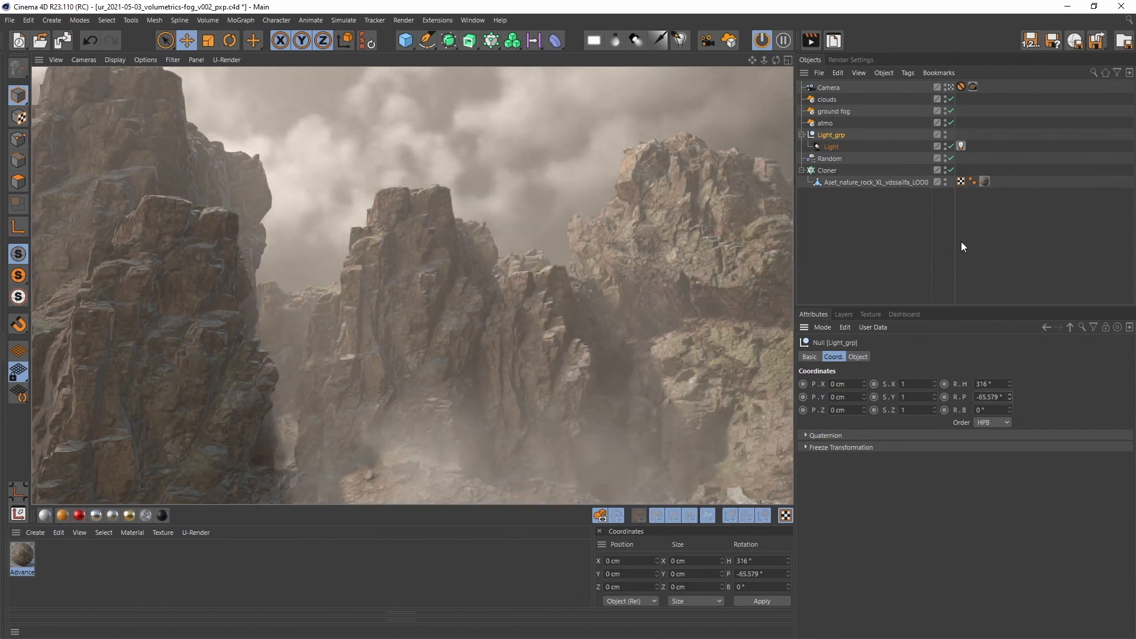
pyautogui.click(960, 146)
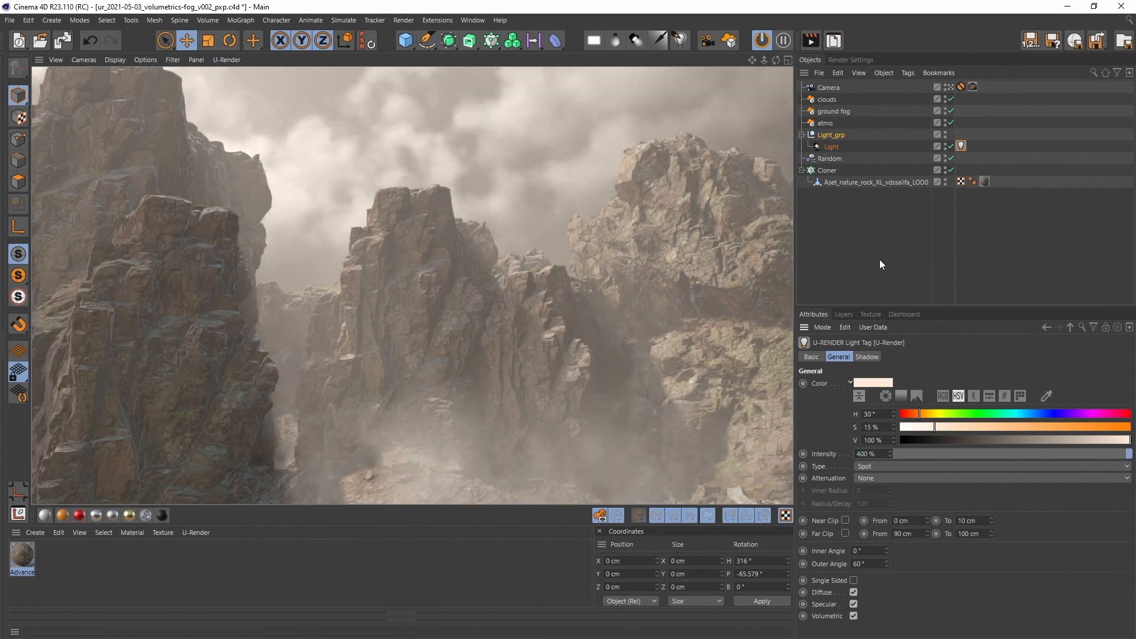
pyautogui.click(850, 59)
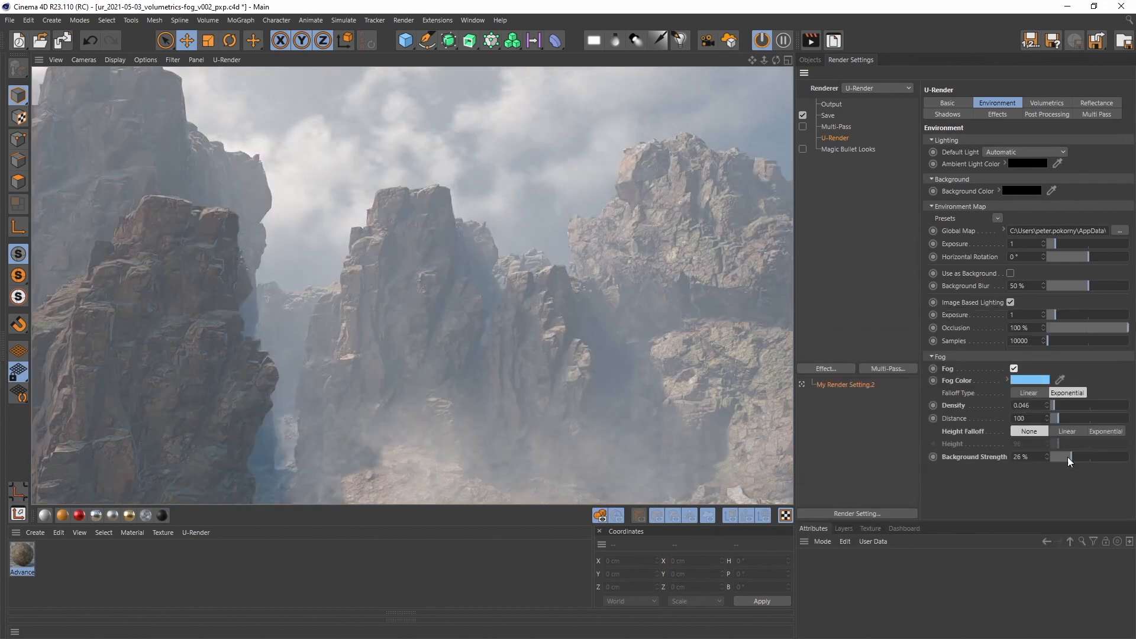
# Step: Set the U-Render environment fog density to 0.02 and background strength to 20%
pyautogui.moveTo(1068, 461); pyautogui.dragTo(1047, 457)
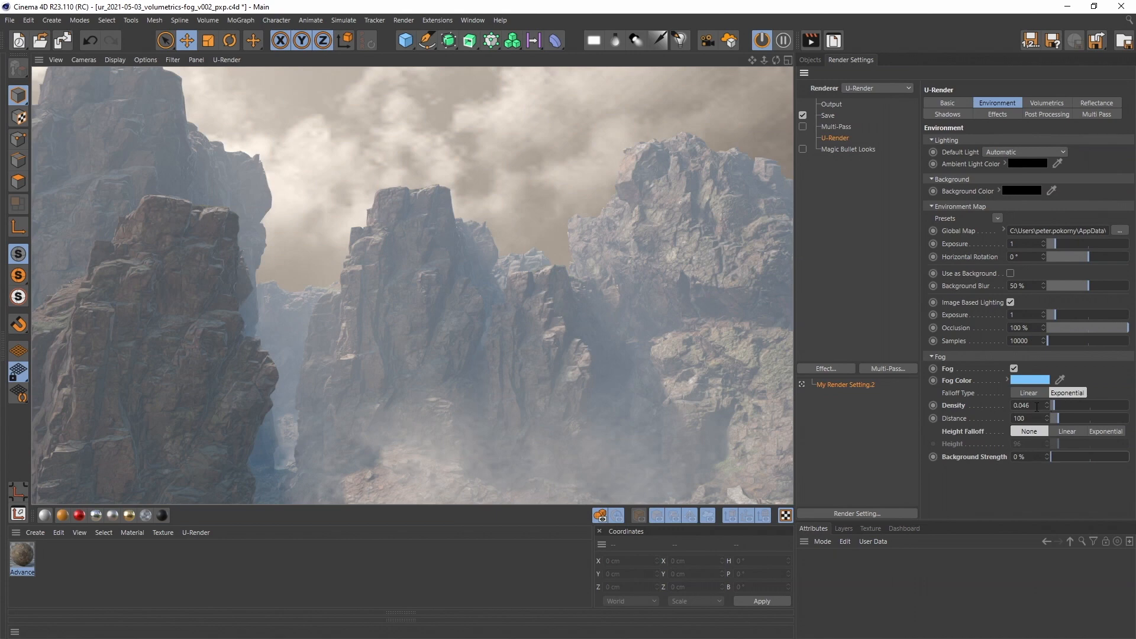
pyautogui.write('0')
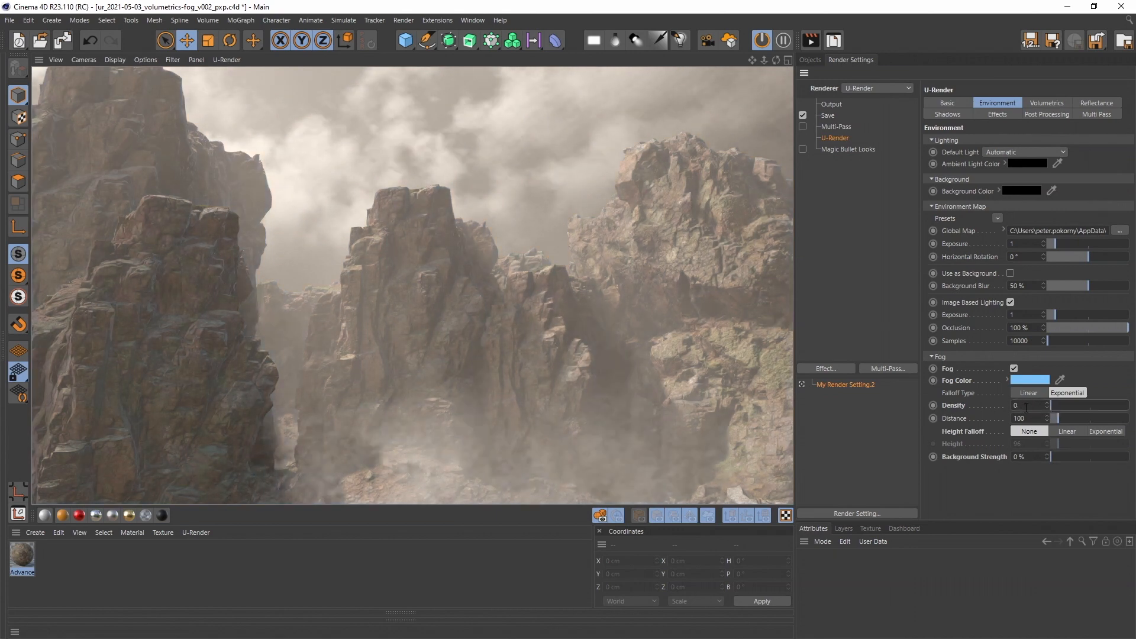
pyautogui.write('.021')
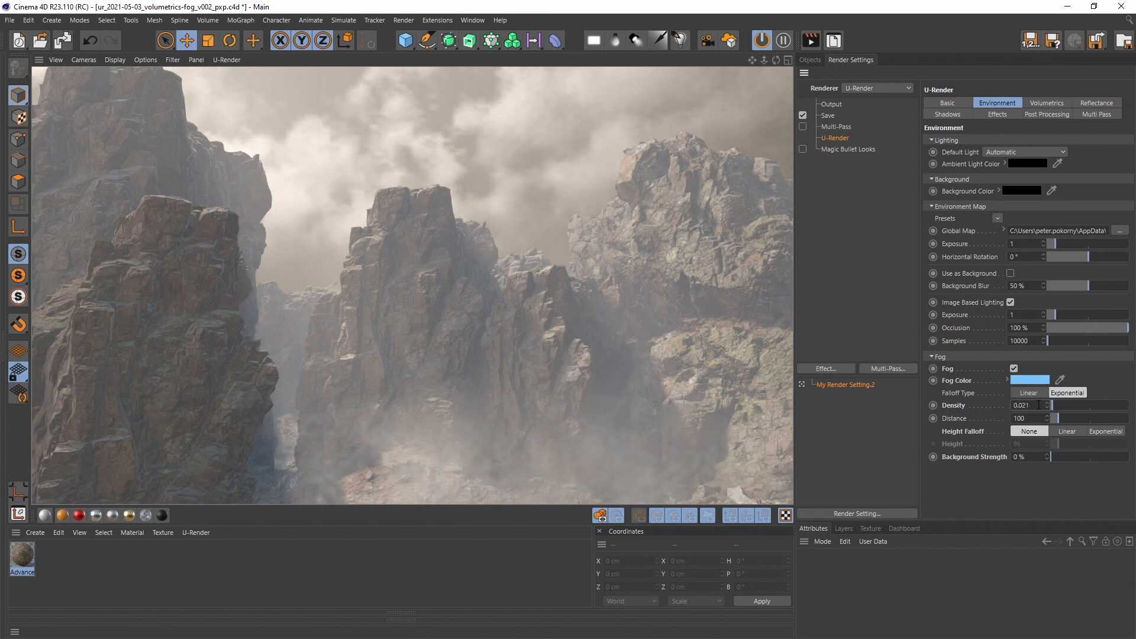
pyautogui.click(1024, 404)
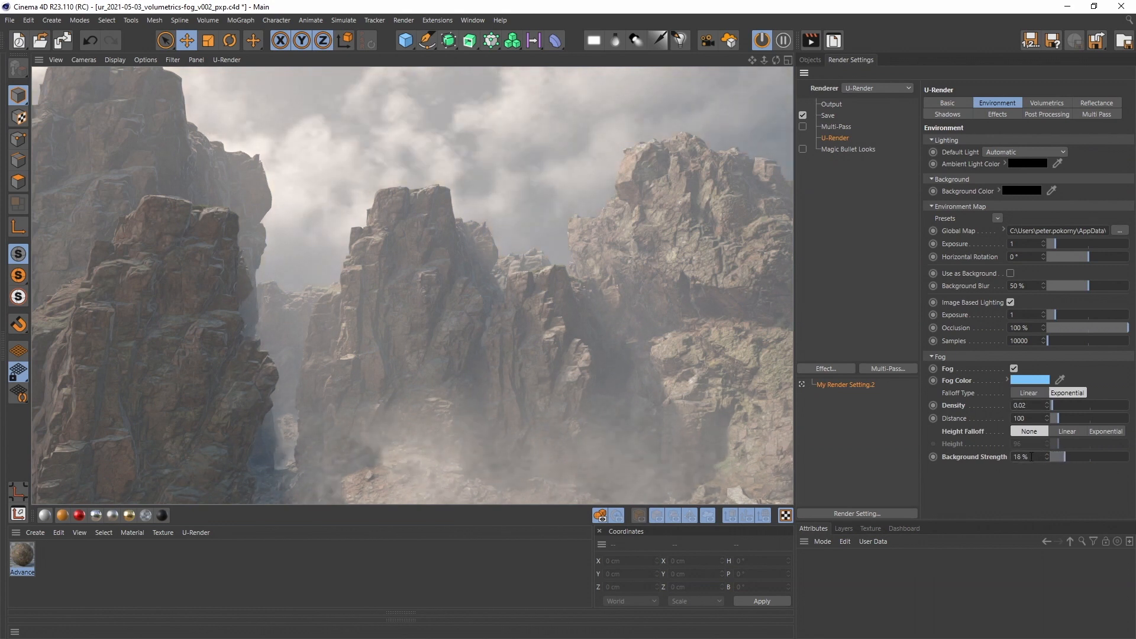
pyautogui.write('24')
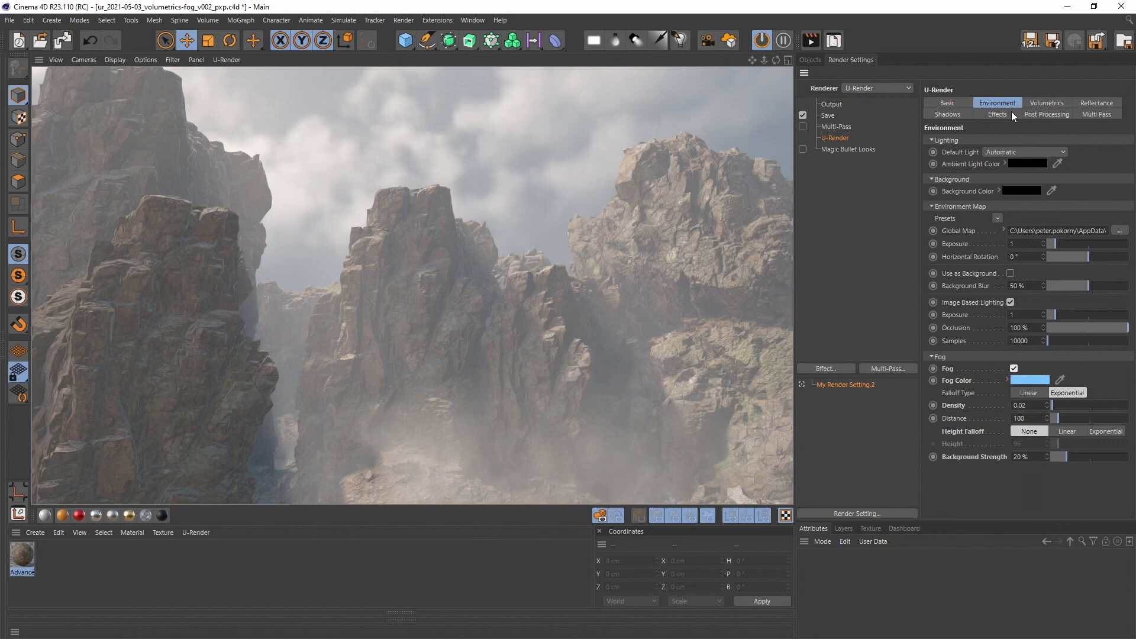
# Step: Switch U-Render ambient occlusion to Ground-Truth AO and move to the post-processing settings
pyautogui.click(996, 115)
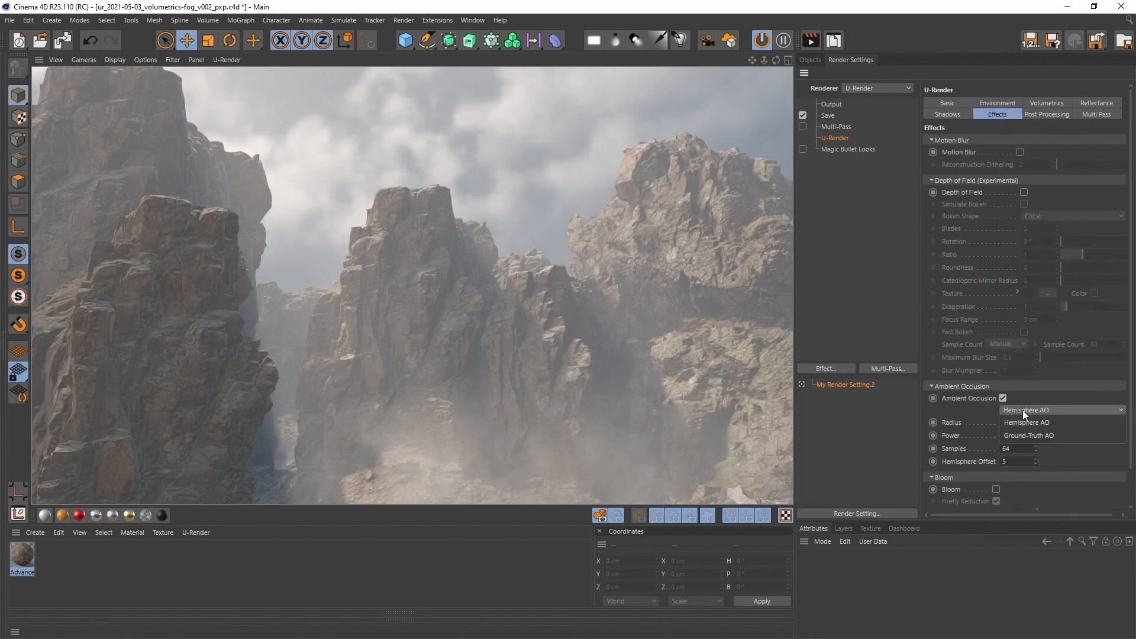
pyautogui.click(1028, 434)
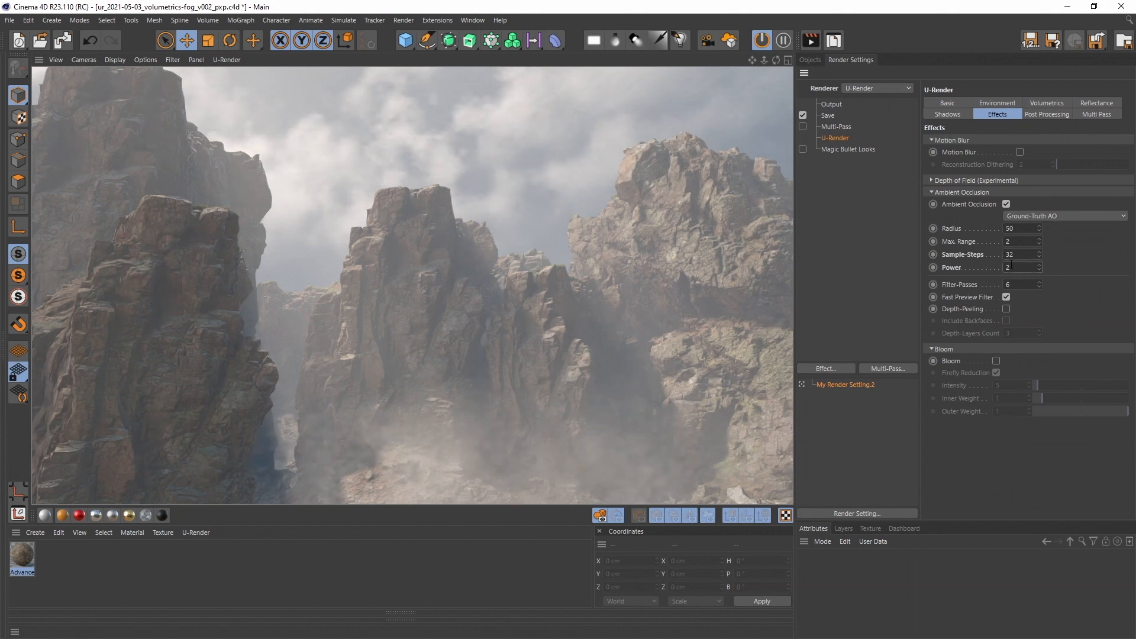
pyautogui.click(1006, 205)
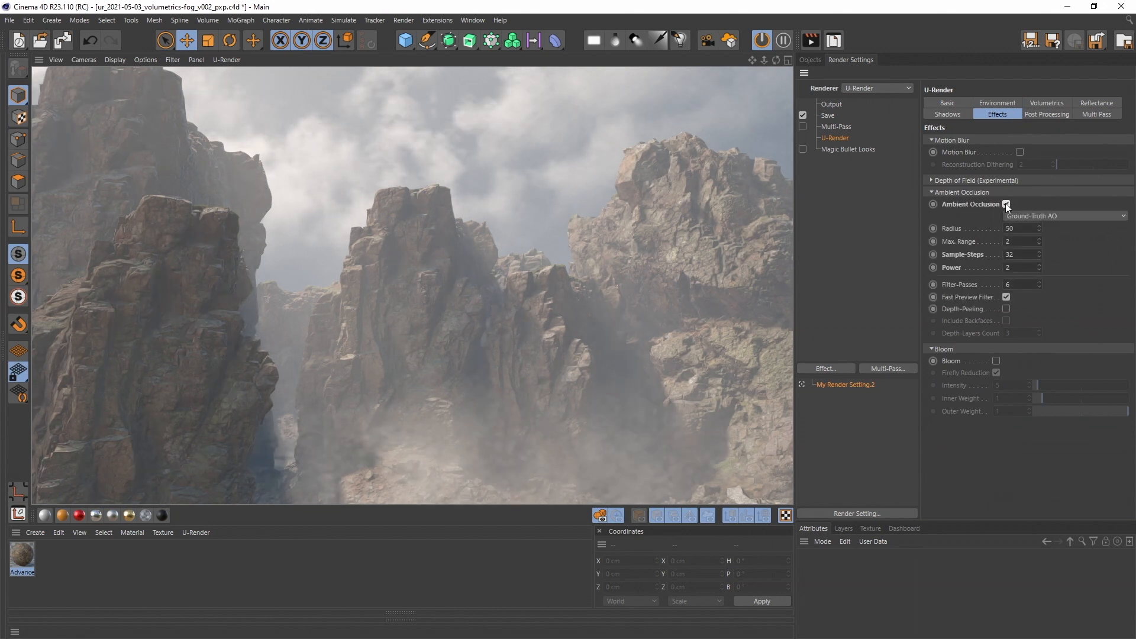
pyautogui.click(1047, 113)
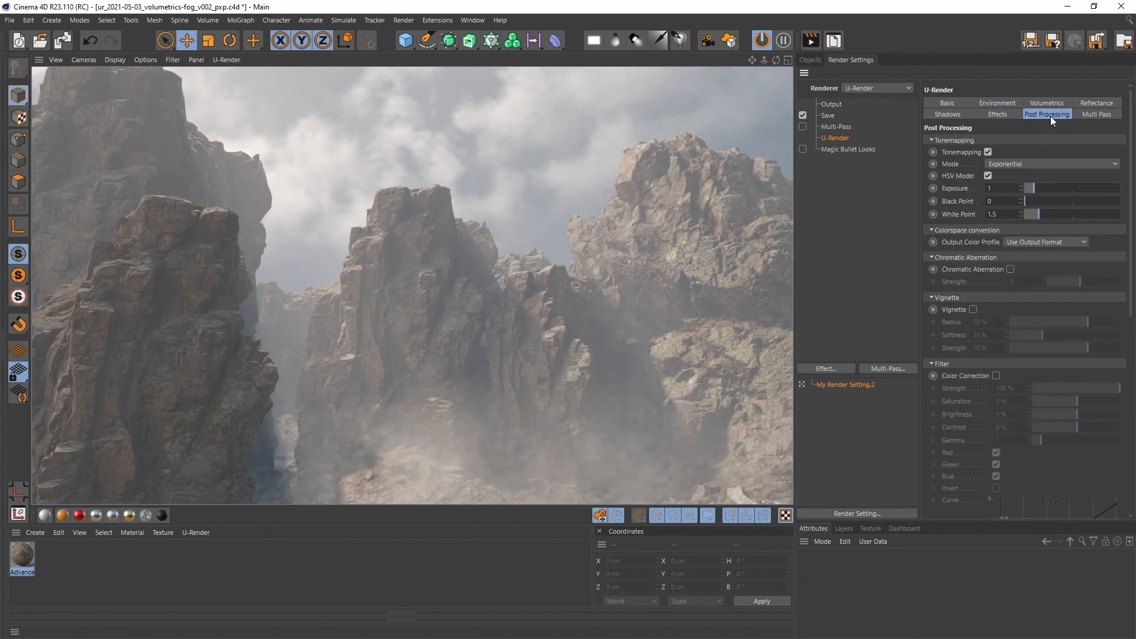
# Step: Turn on colour correction with an S-shaped contrast curve, then go to the volumetrics settings
pyautogui.click(996, 375)
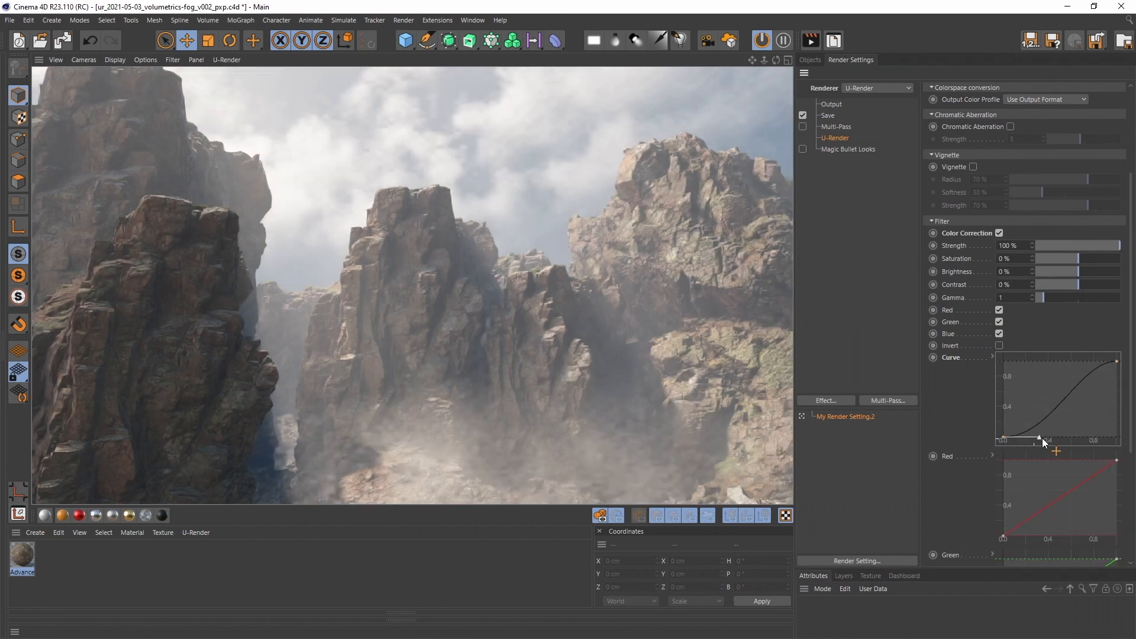
pyautogui.moveTo(1043, 440); pyautogui.dragTo(1092, 374)
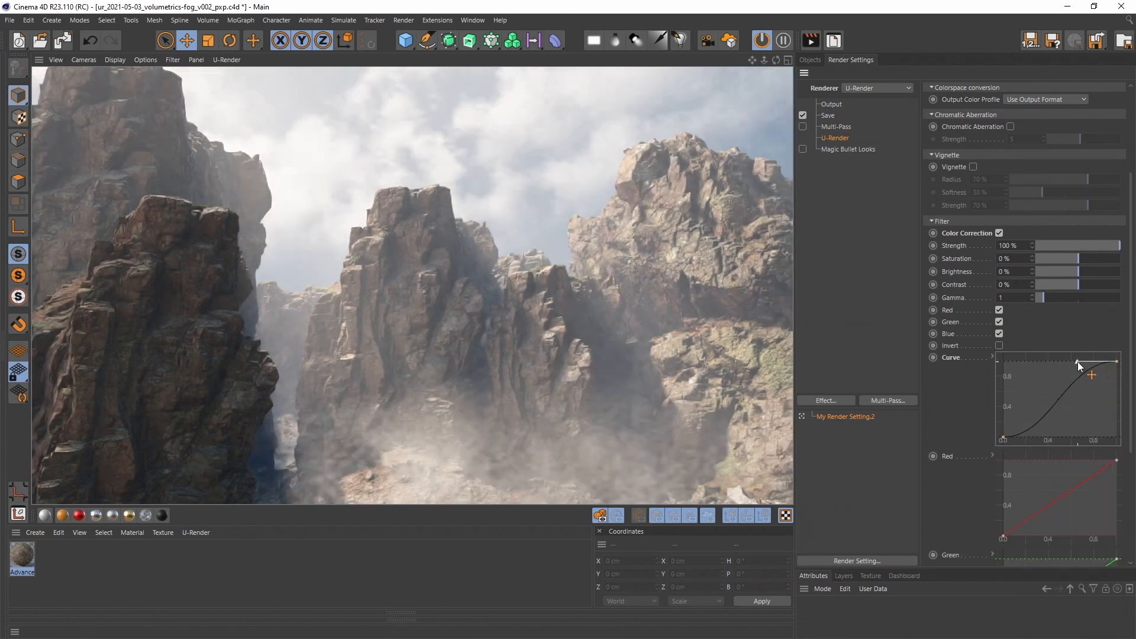
pyautogui.moveTo(1079, 364); pyautogui.dragTo(1037, 440)
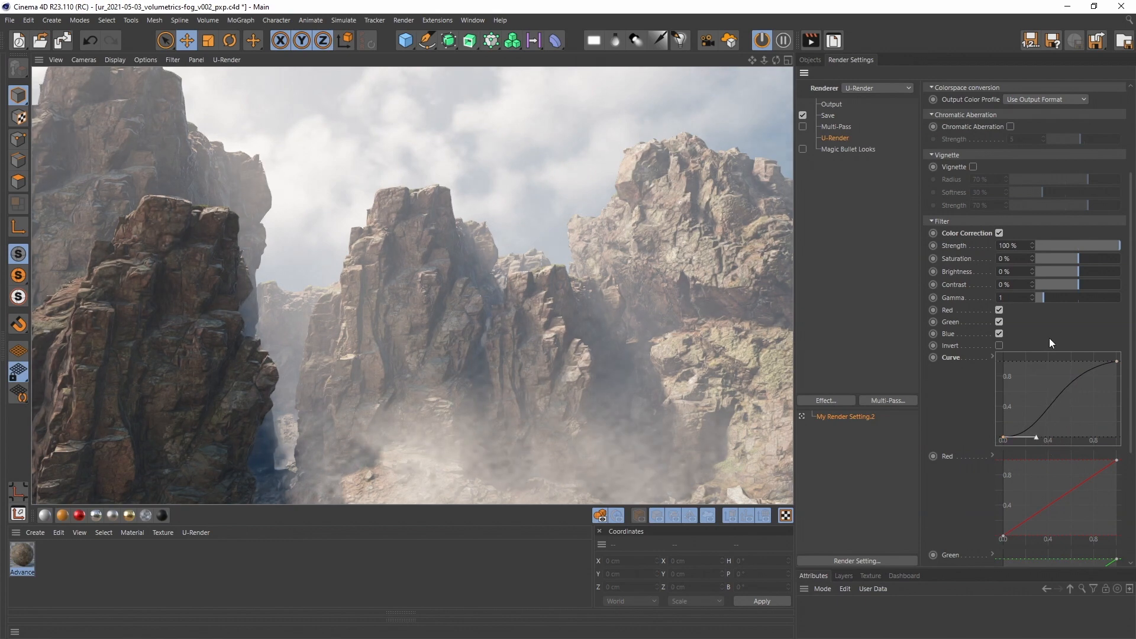
pyautogui.moveTo(1057, 259); pyautogui.dragTo(1086, 259)
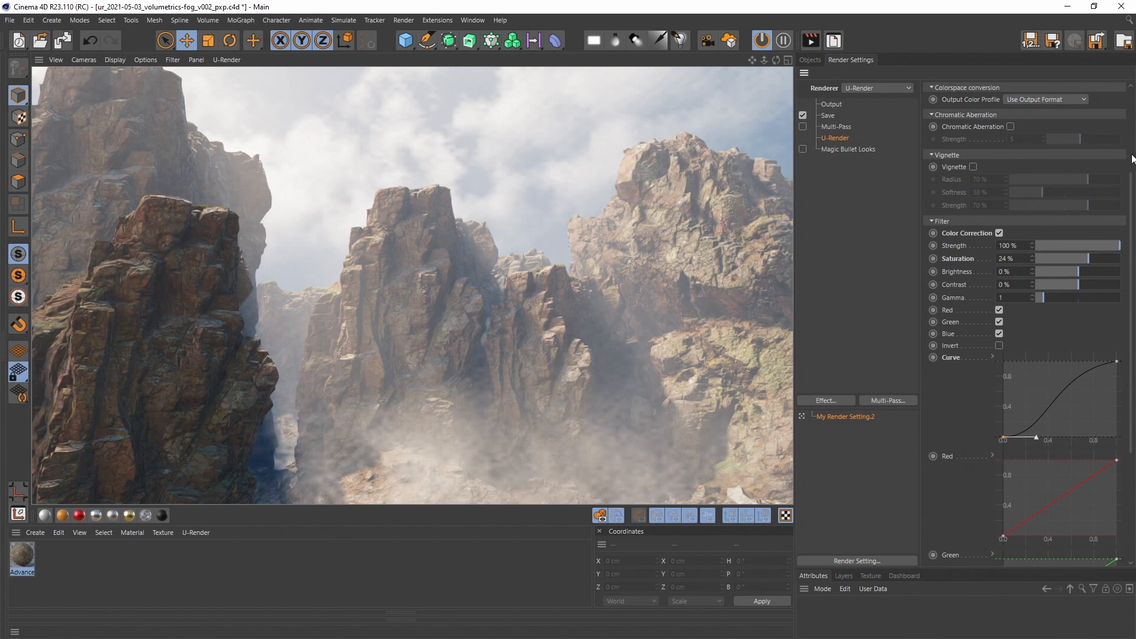
pyautogui.click(1045, 101)
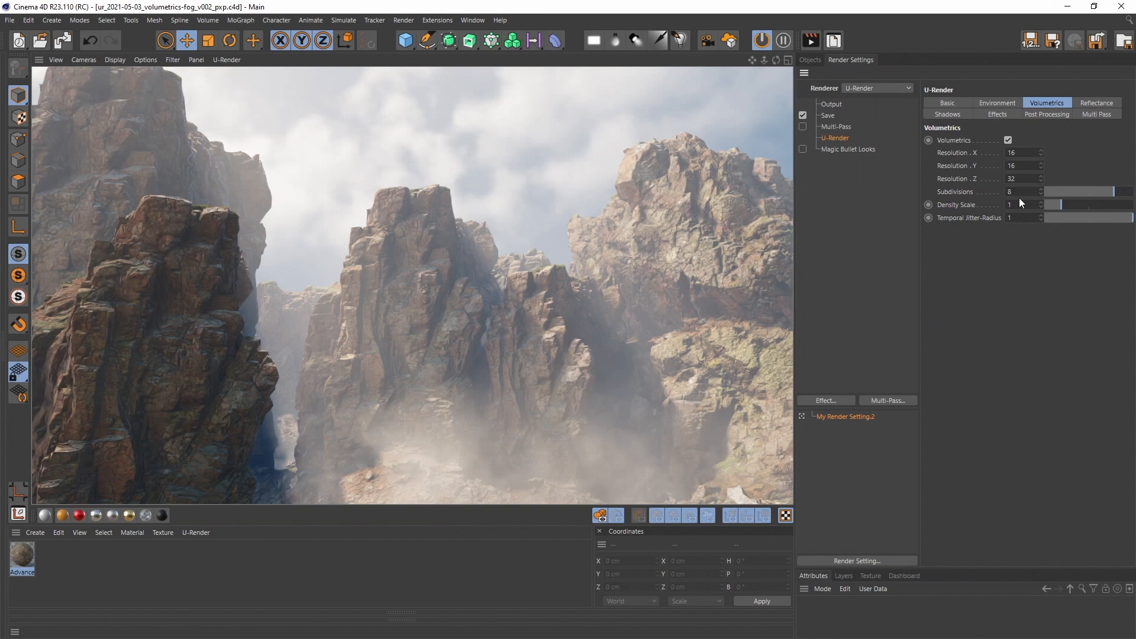
# Step: Raise the volumetric grid resolution to 32 × 32 × 64
pyautogui.click(1014, 179)
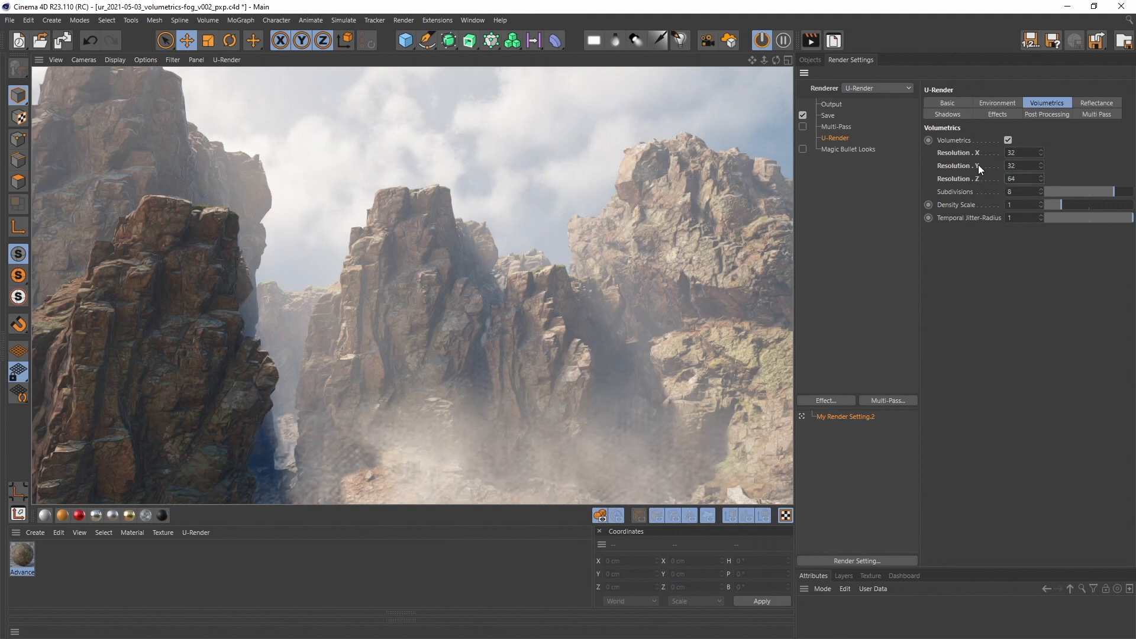
pyautogui.moveTo(1000, 180)
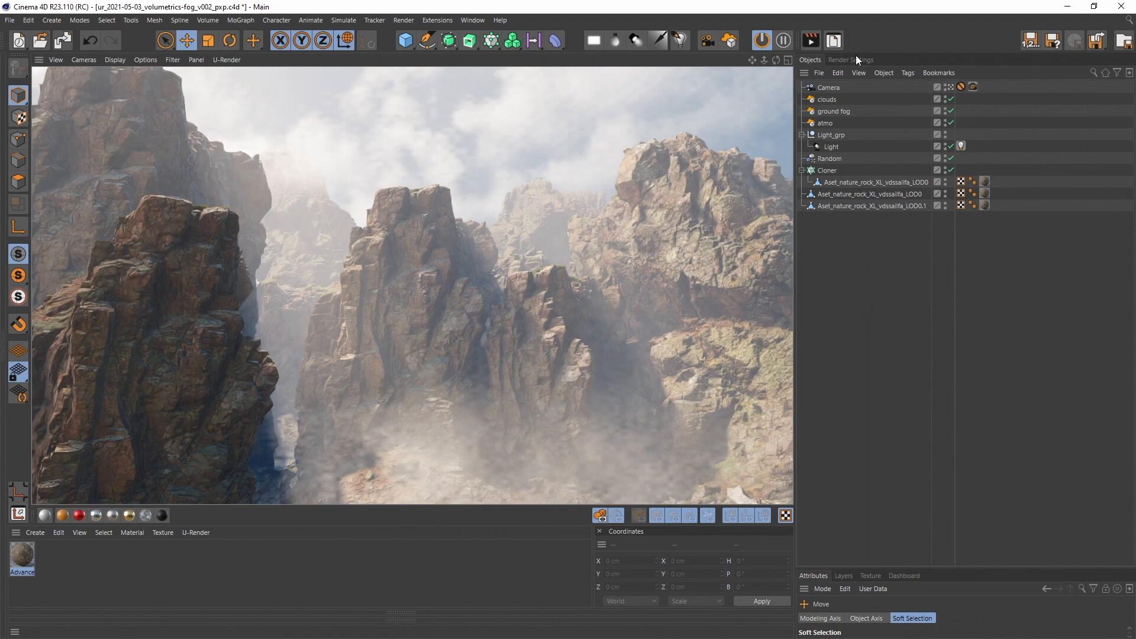
# Step: Try thinner and thicker fog, settle the volumetric density scale at 1.8, and return to the object list
pyautogui.click(849, 59)
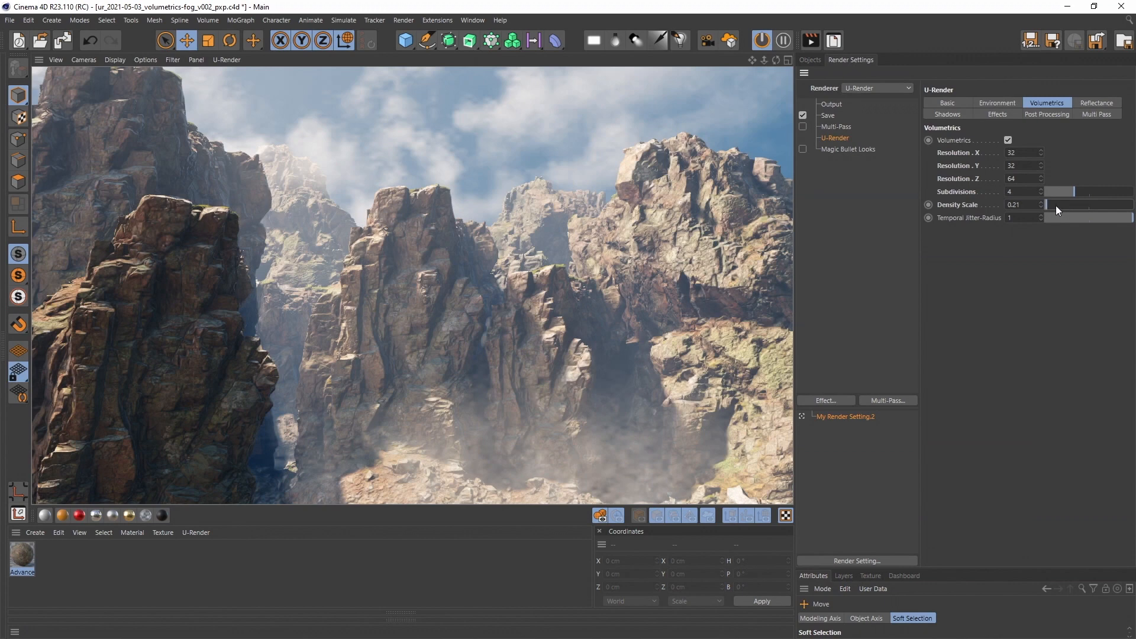
pyautogui.moveTo(1056, 204); pyautogui.dragTo(1104, 205)
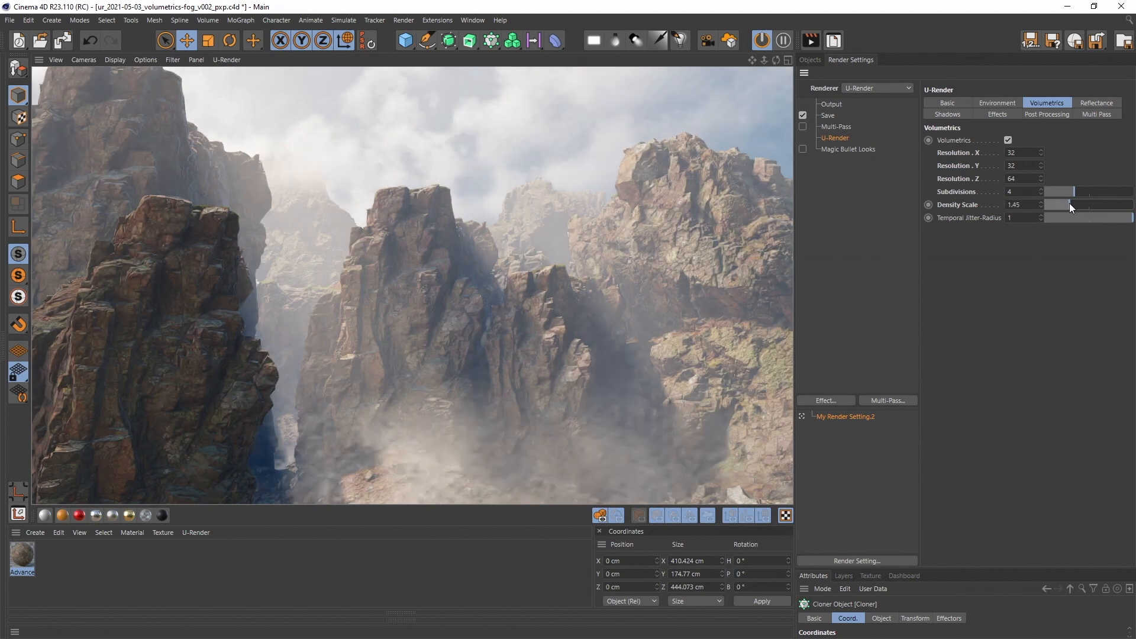
pyautogui.moveTo(1070, 208); pyautogui.dragTo(1059, 210)
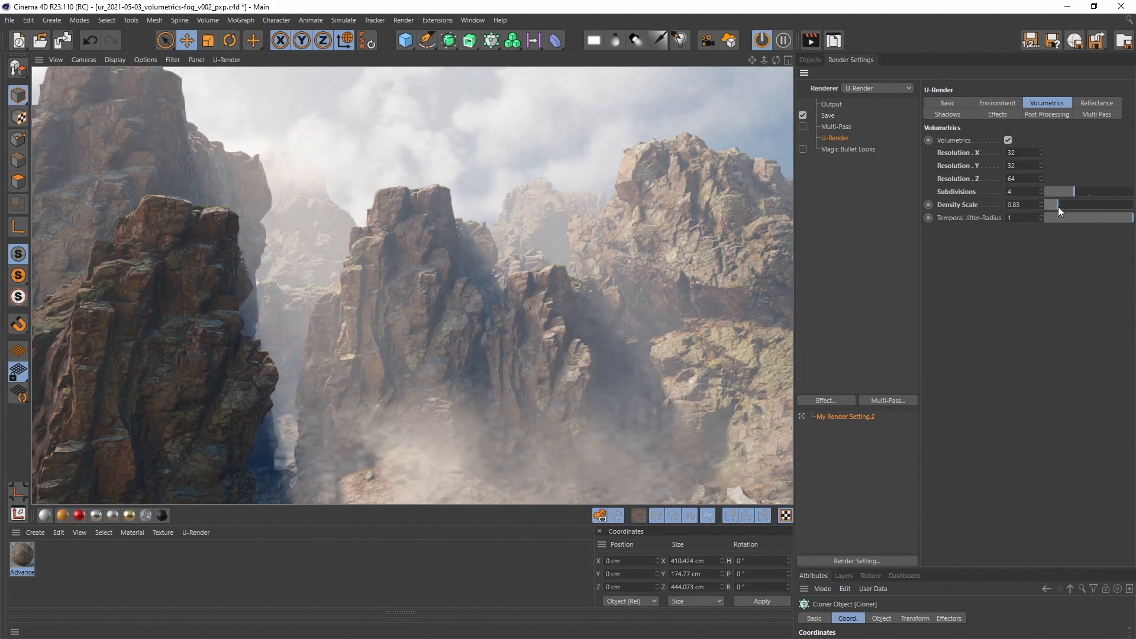
pyautogui.moveTo(1050, 205); pyautogui.dragTo(1079, 204)
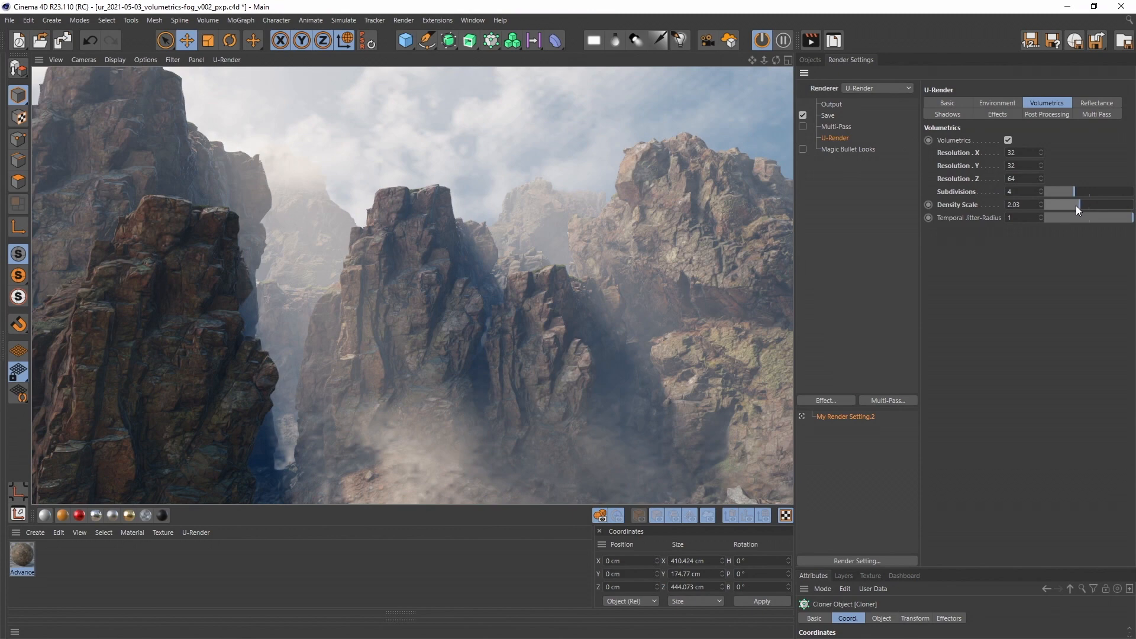
pyautogui.moveTo(1079, 211); pyautogui.dragTo(1065, 211)
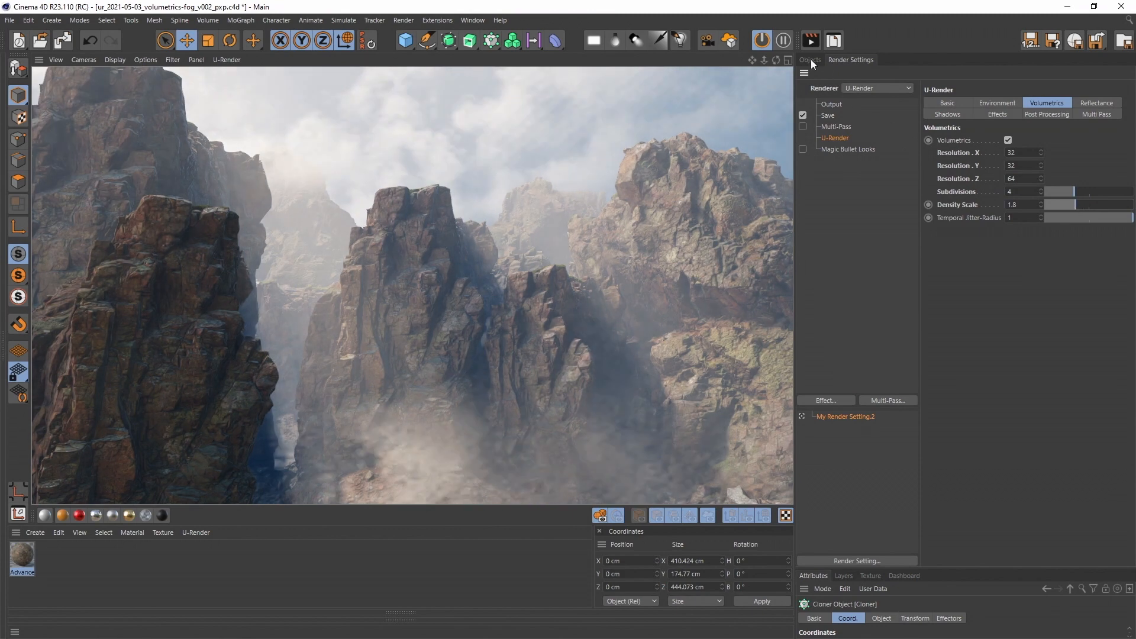
pyautogui.click(809, 59)
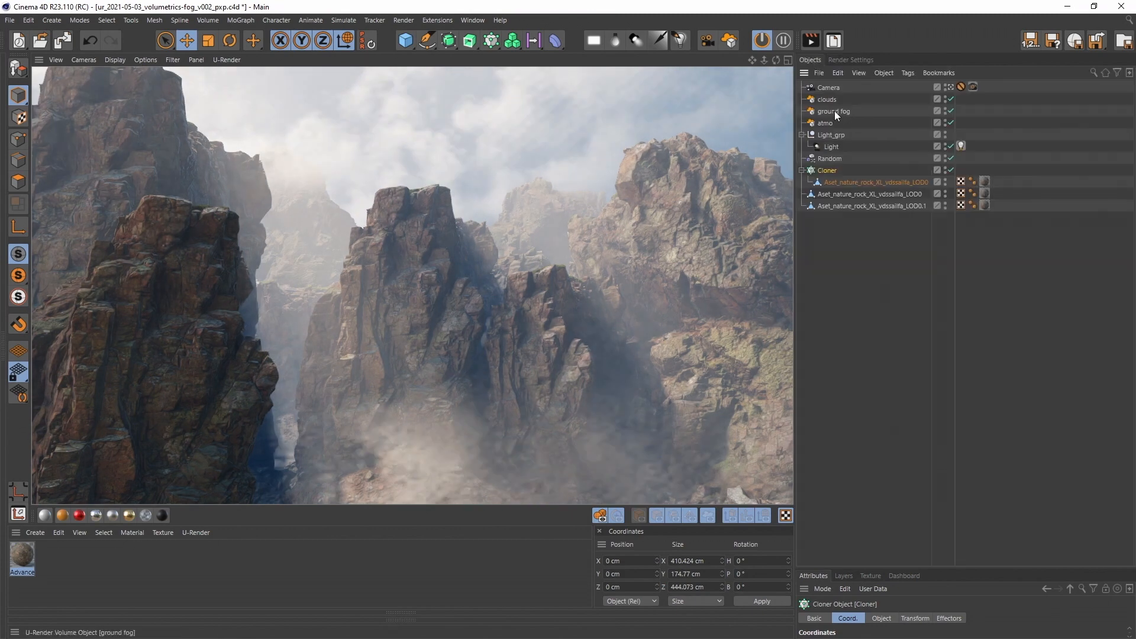
# Step: Set the clouds' noise movement speed to 10% and the ground fog's noise animation speed to 20%
pyautogui.click(834, 112)
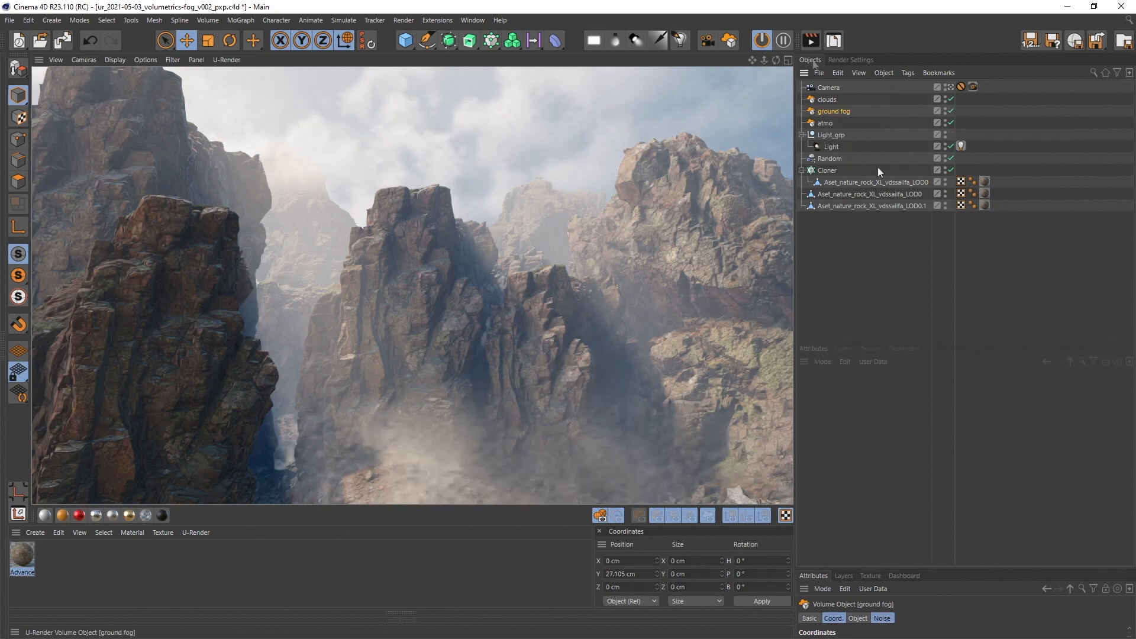
pyautogui.click(826, 99)
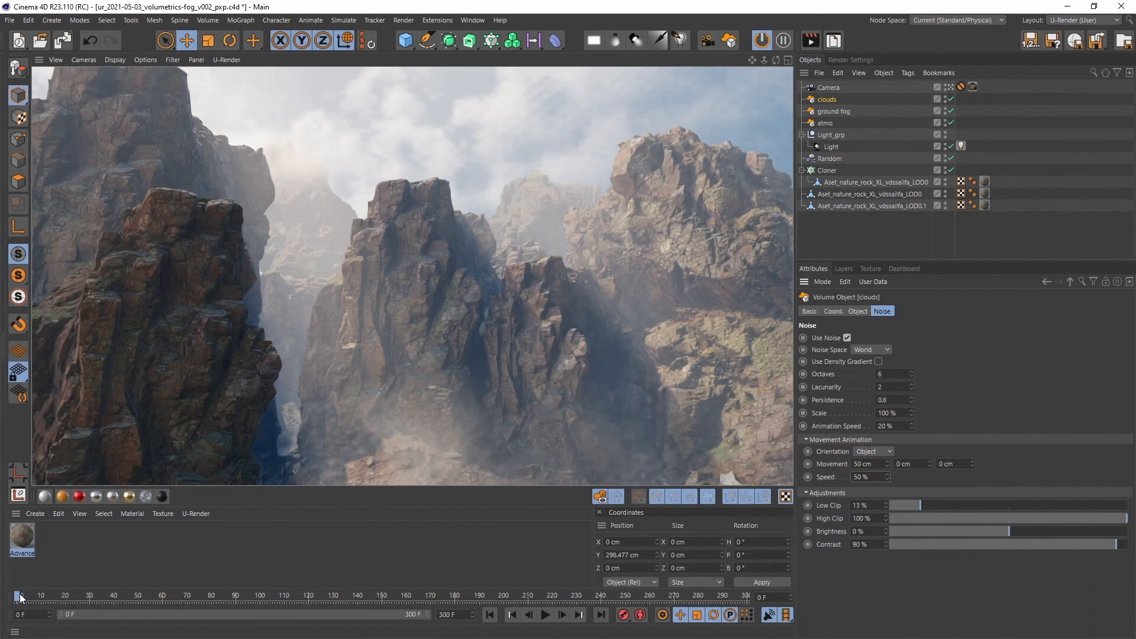
pyautogui.moveTo(20, 596); pyautogui.dragTo(182, 596)
pyautogui.write('10')
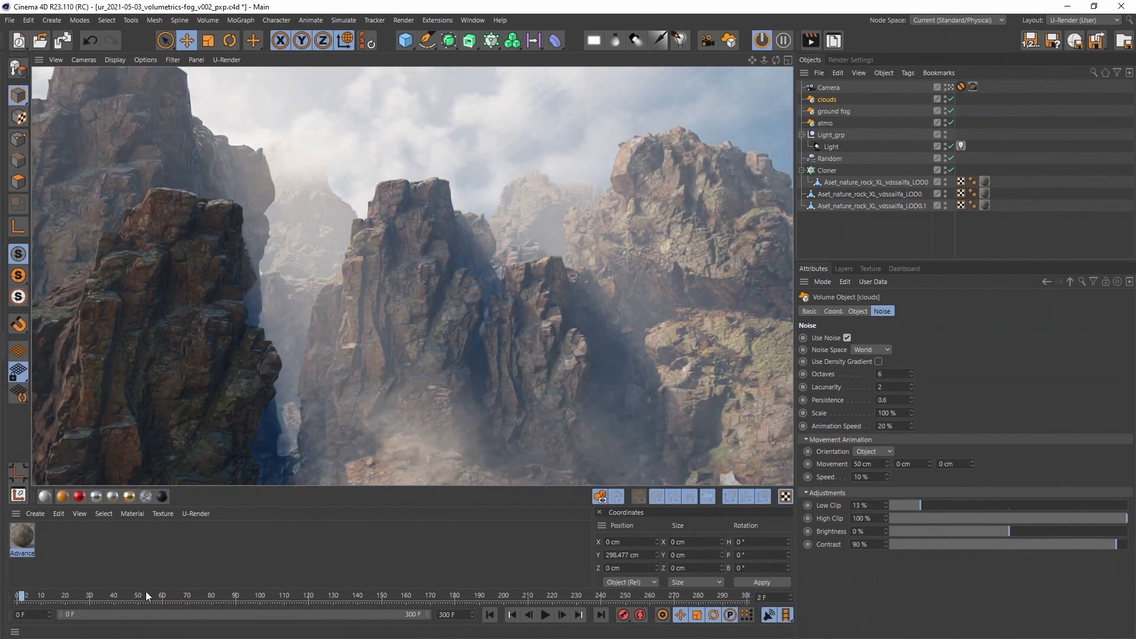
pyautogui.click(834, 111)
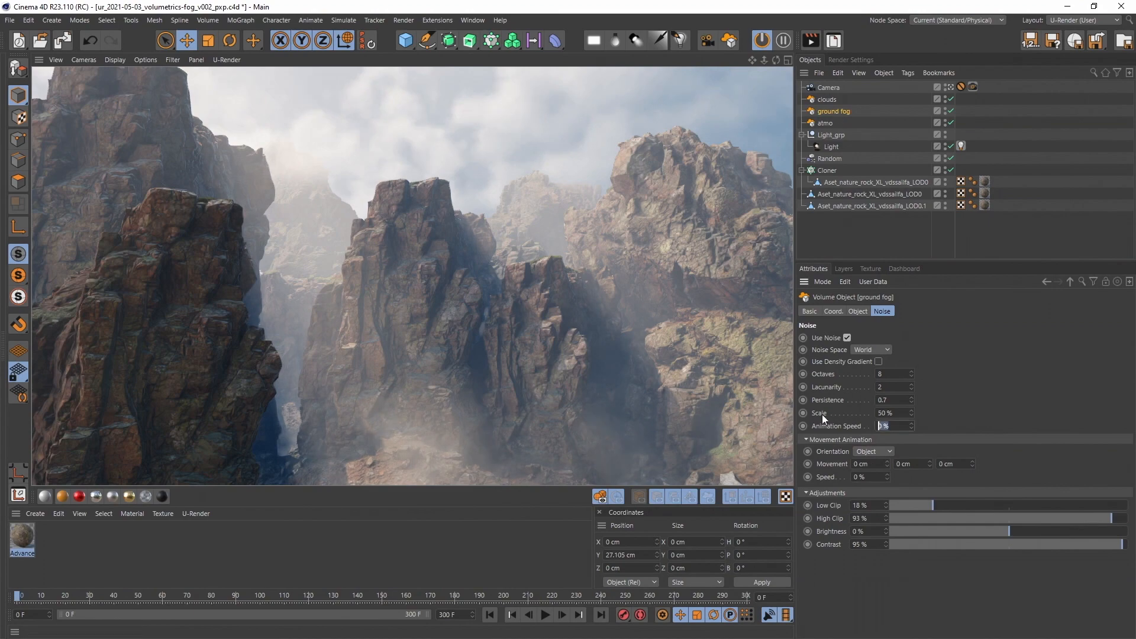
pyautogui.write('20')
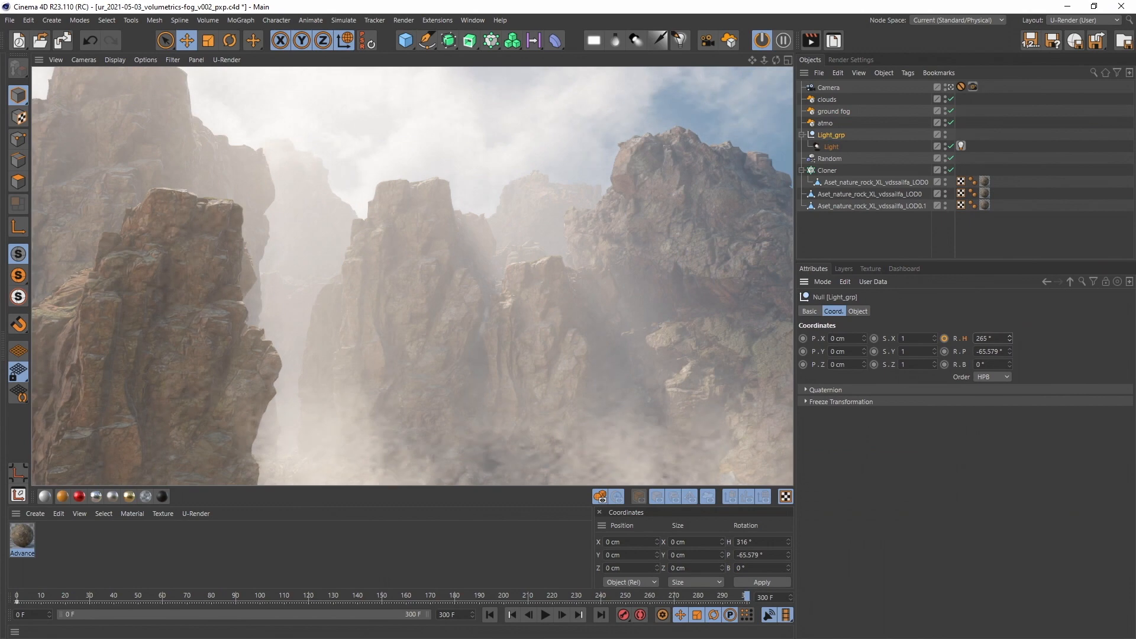
# Step: Rotate Light_grp's heading to 238°, then select the scene camera to show its coordinates
pyautogui.moveTo(985, 338); pyautogui.dragTo(970, 338)
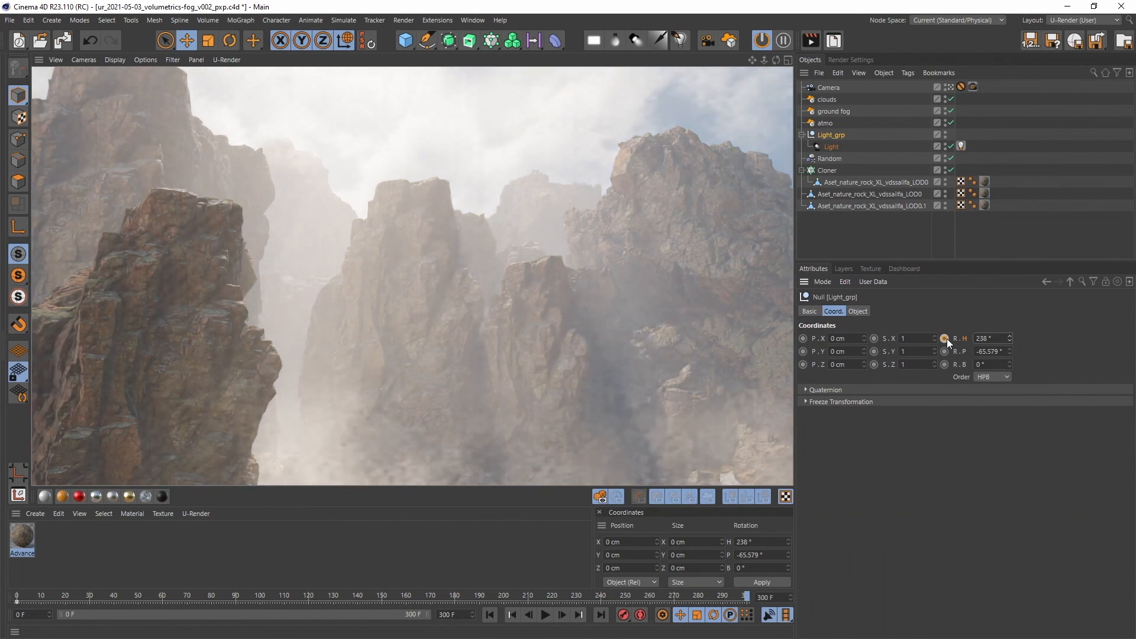
pyautogui.click(472, 20)
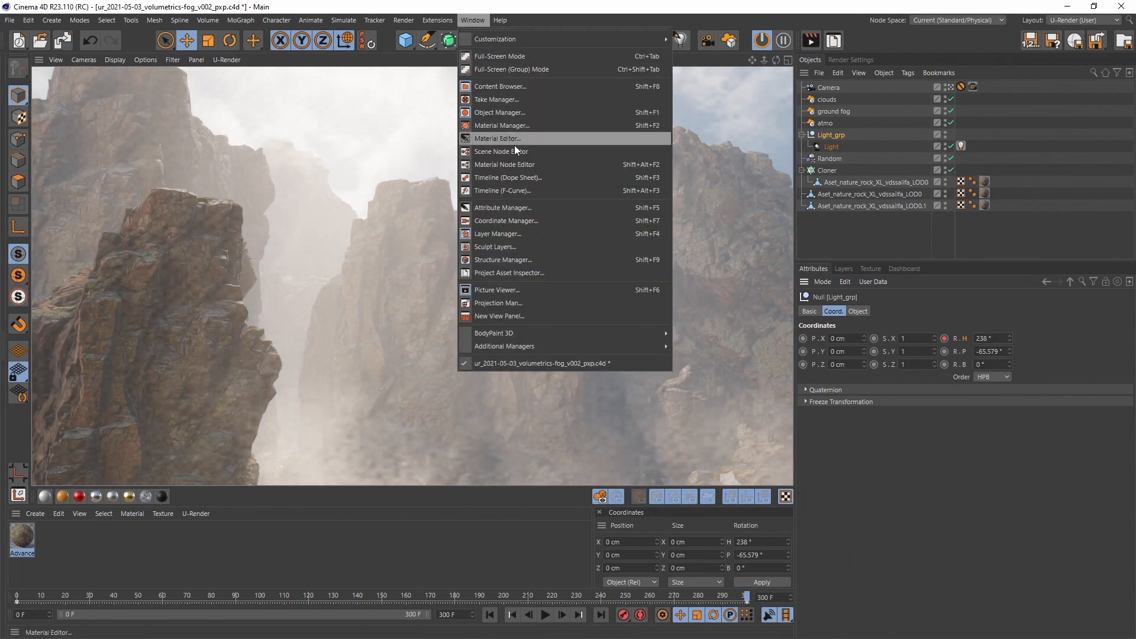
pyautogui.click(501, 190)
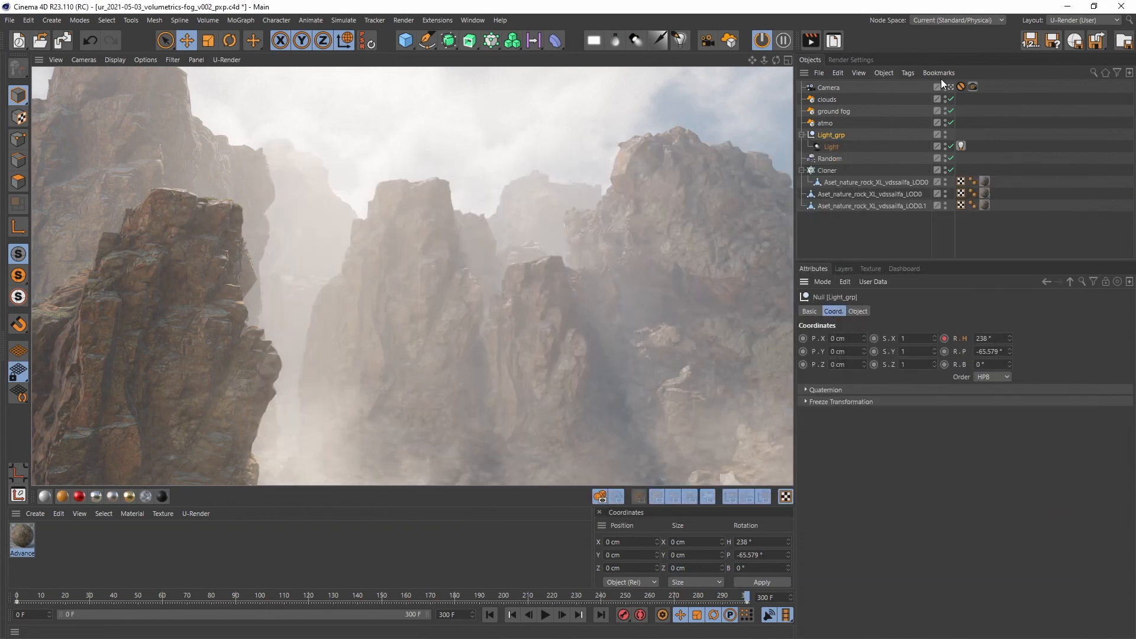
pyautogui.click(829, 87)
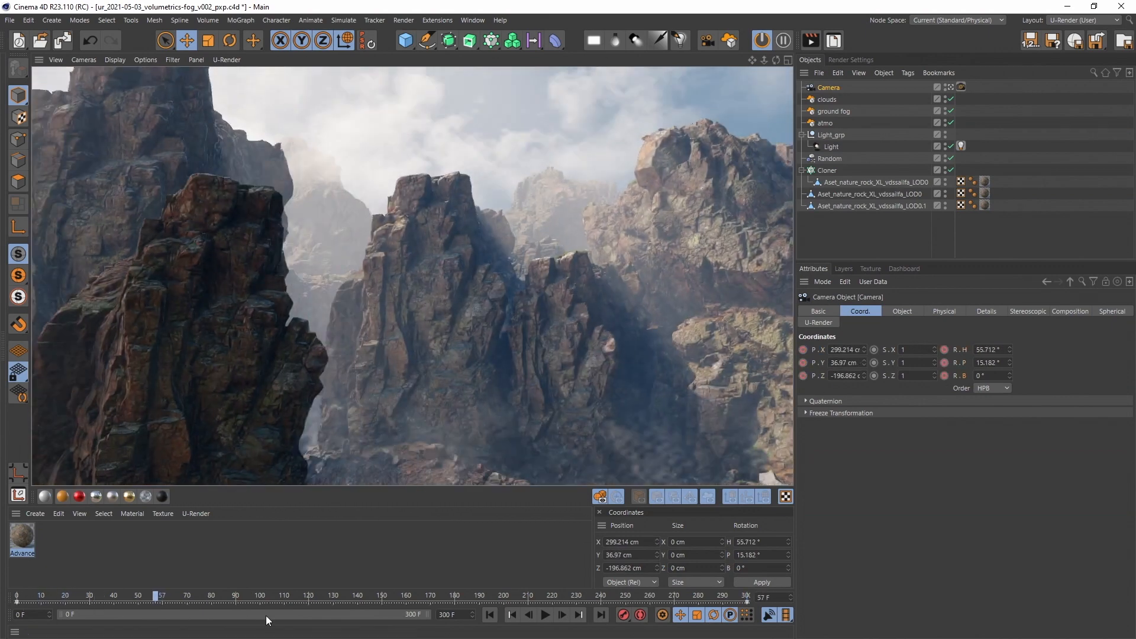
# Step: Make the camera keys linear and add a Vibrate tag shaking position with 0.5 frequency
pyautogui.click(472, 20)
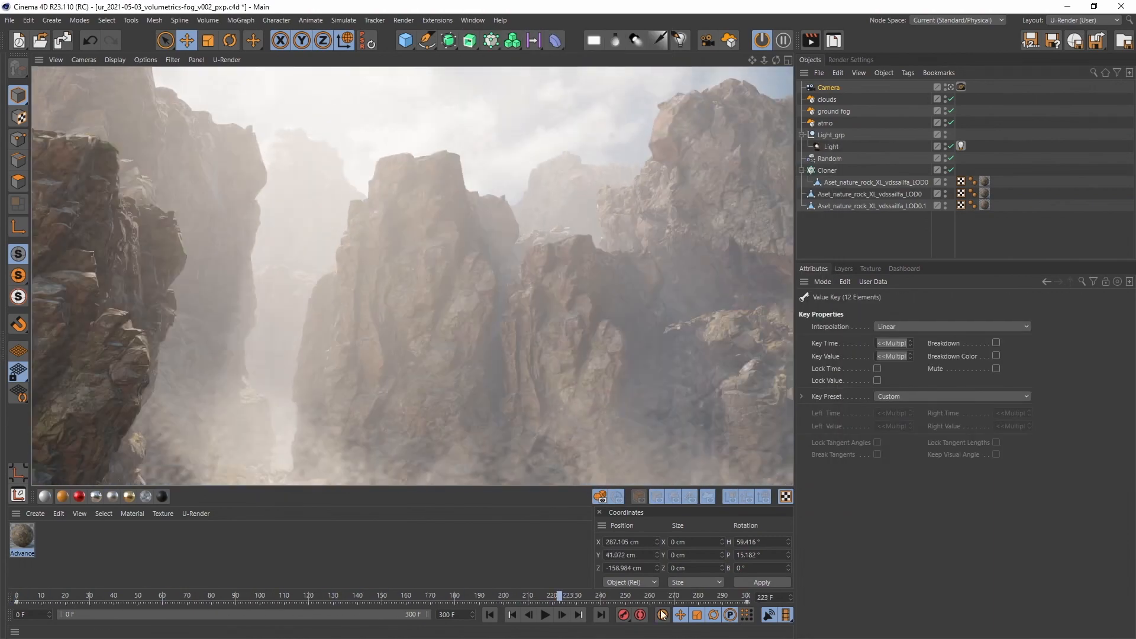
pyautogui.write('protec')
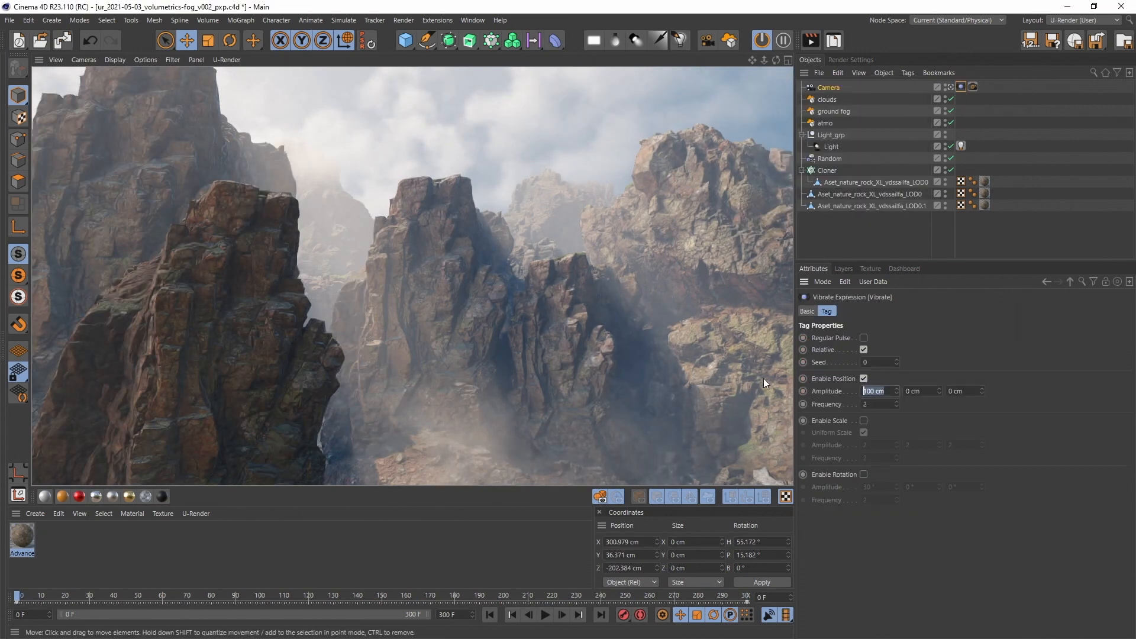
pyautogui.write('3 cm')
pyautogui.click(880, 403)
pyautogui.write('0.5')
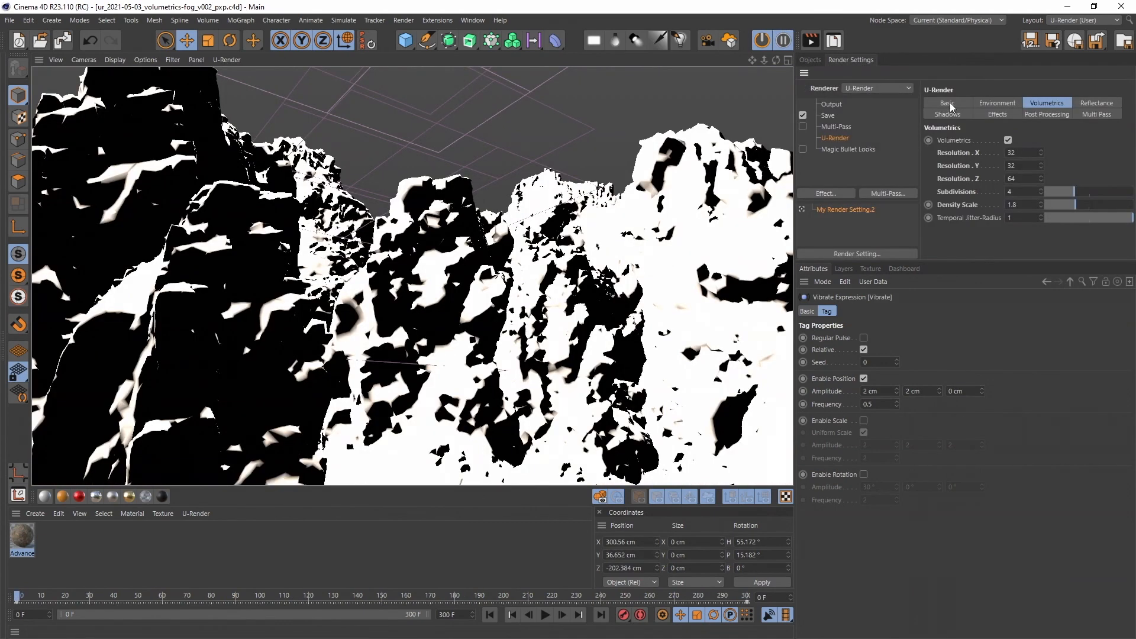
# Step: Show U-Render's Output settings: 1920 × 1080 at 30 fps with a manual frame range from frame 1
pyautogui.click(947, 102)
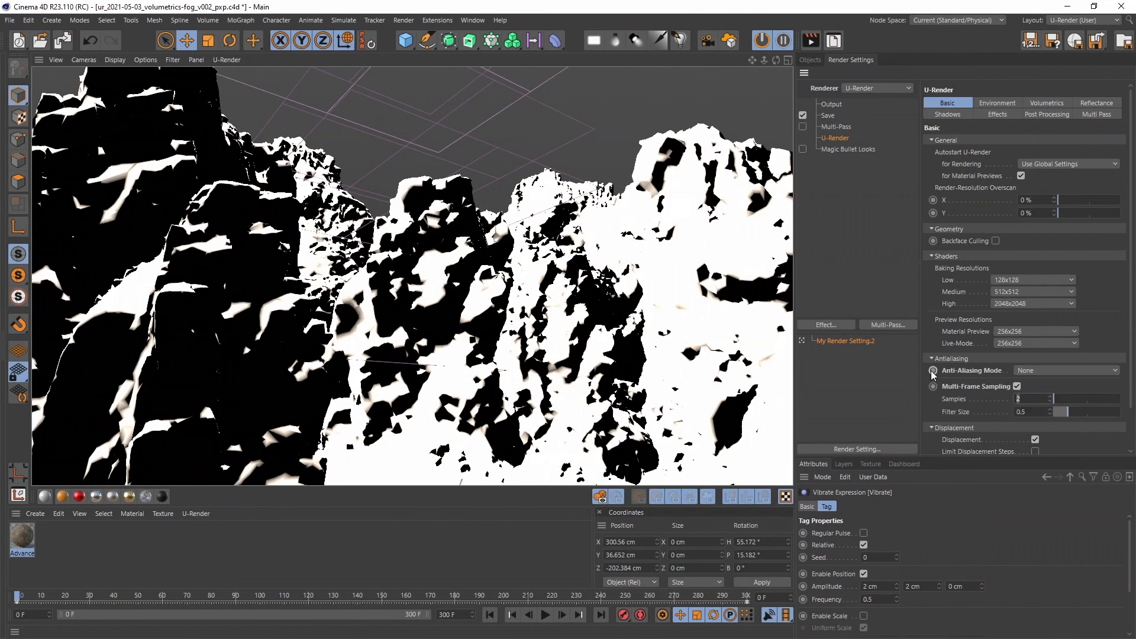
pyautogui.click(830, 104)
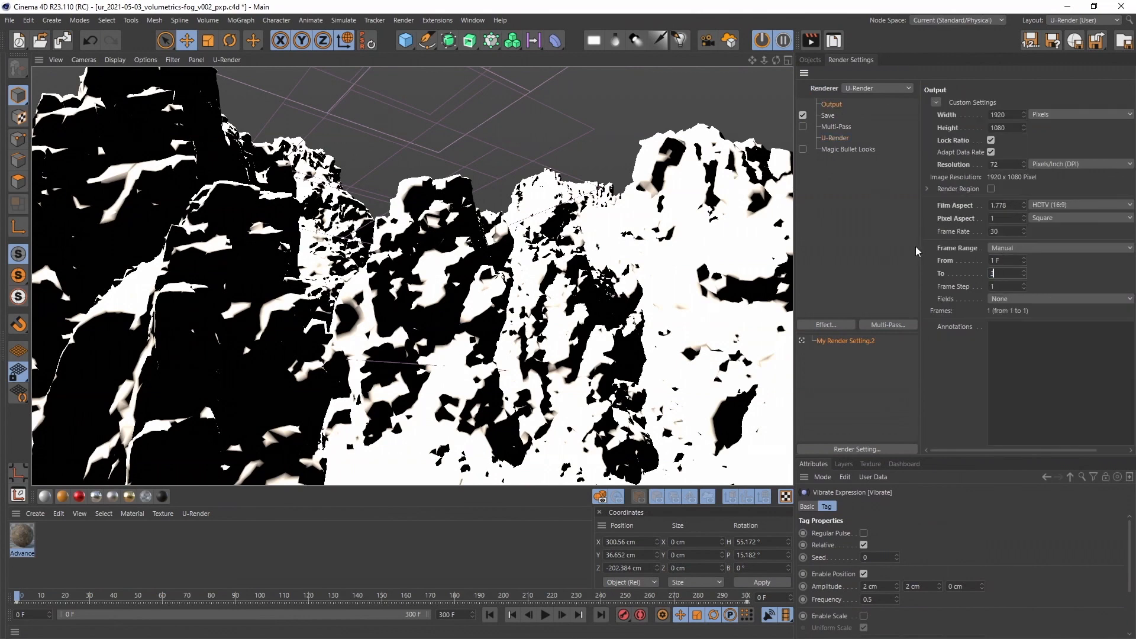